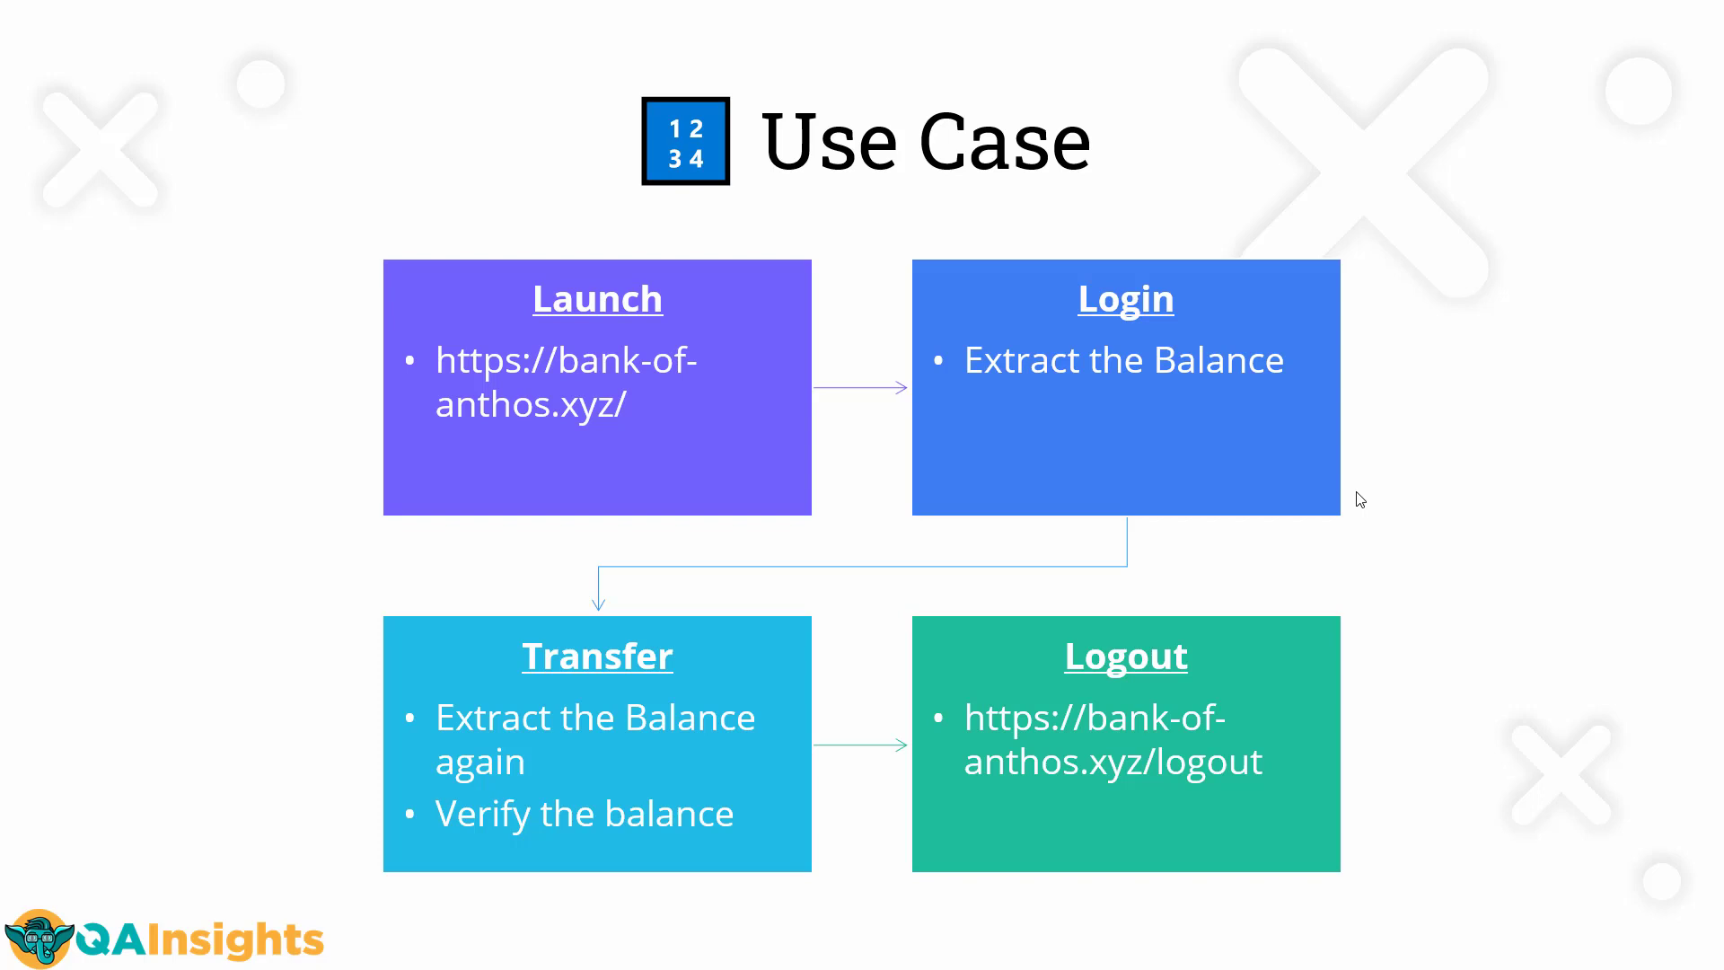
- Sign in as testuser and review the checking account's $215,183.96 balance and transaction history
{"action": "key", "text": "Right"}
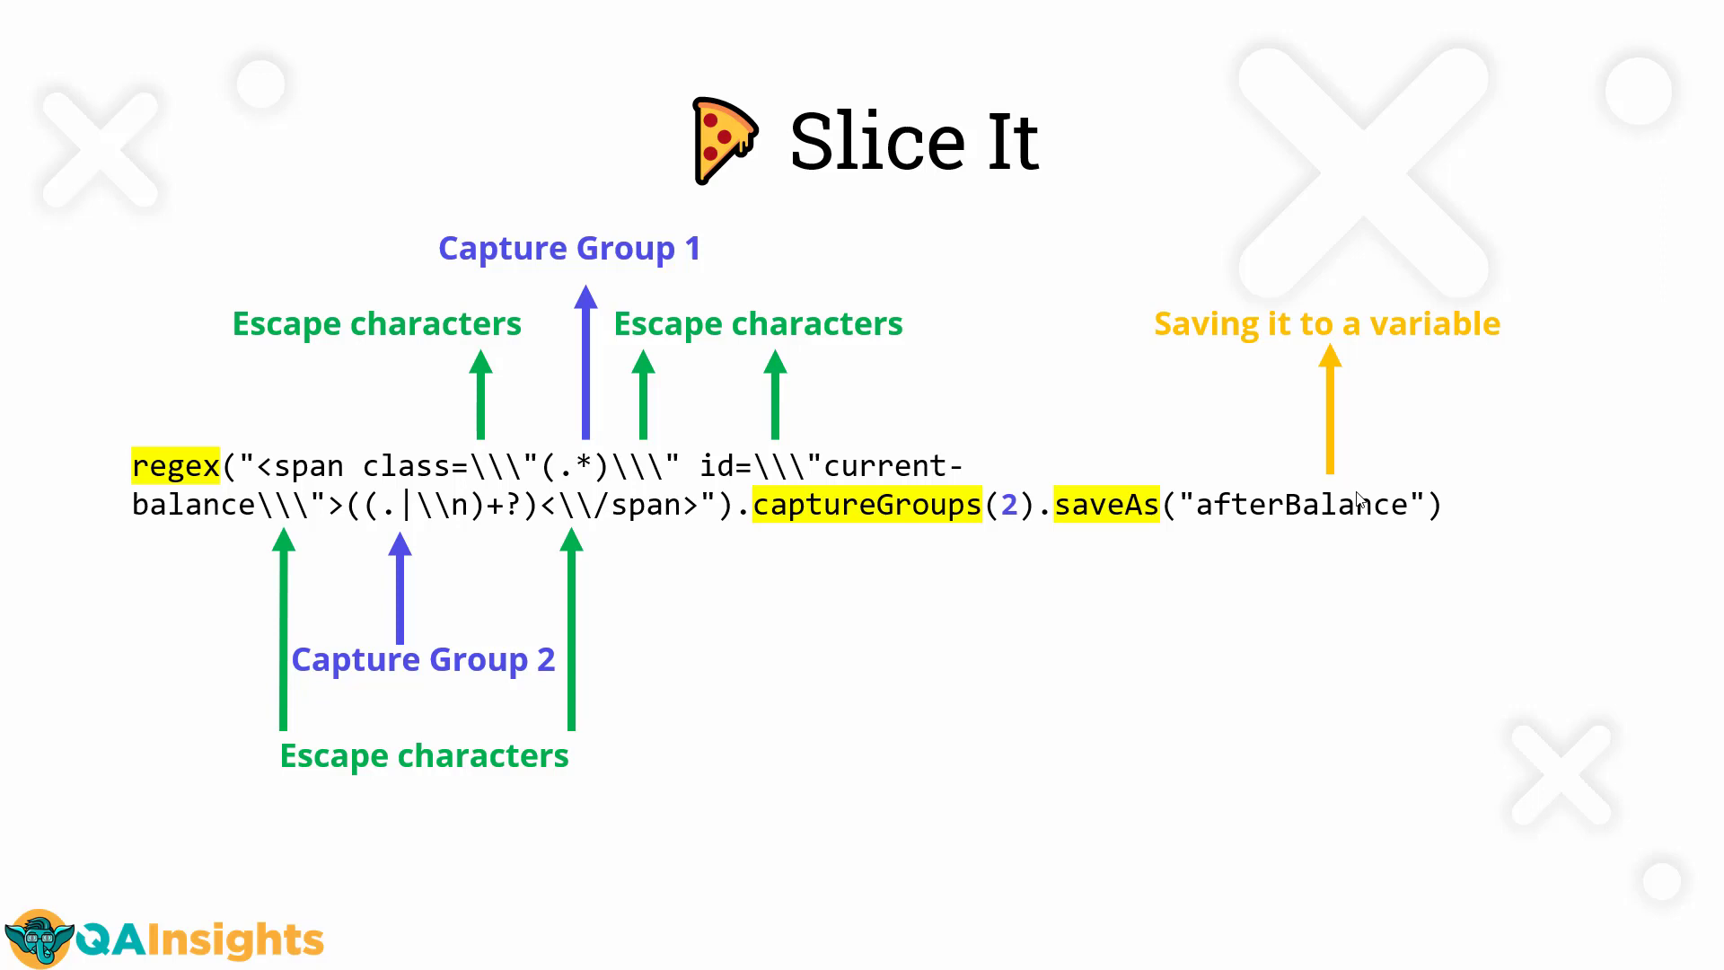
{"action": "mouse_move", "coordinate": [1367, 530]}
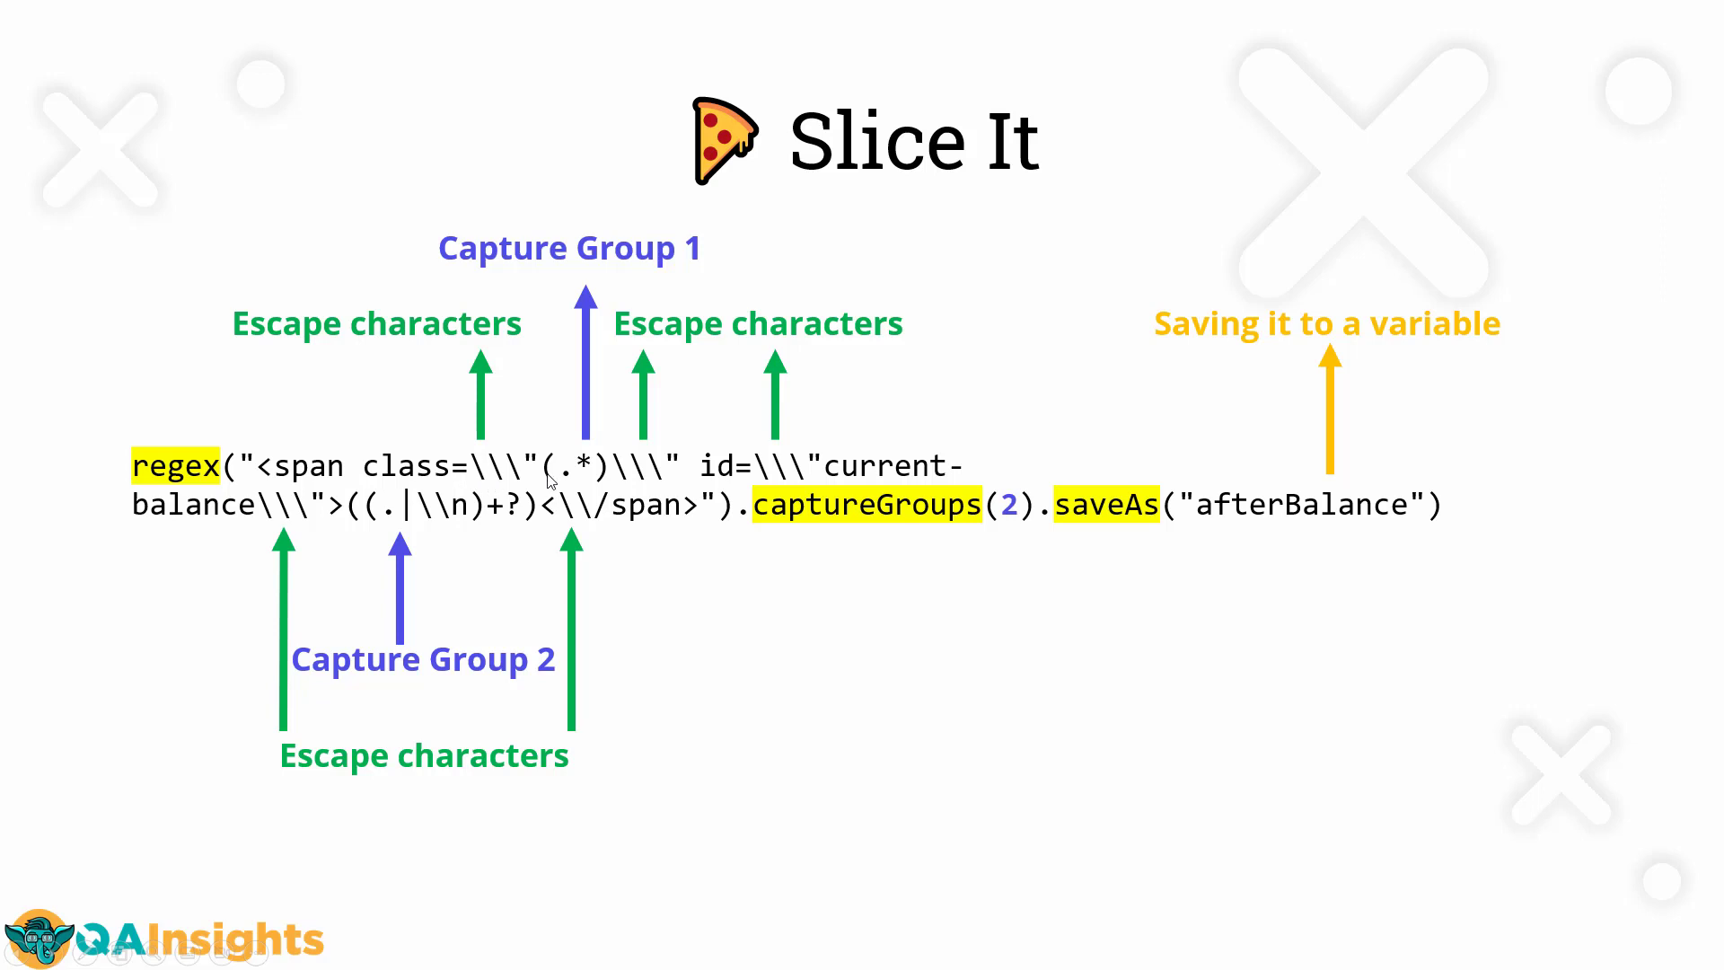
{"action": "mouse_move", "coordinate": [748, 497]}
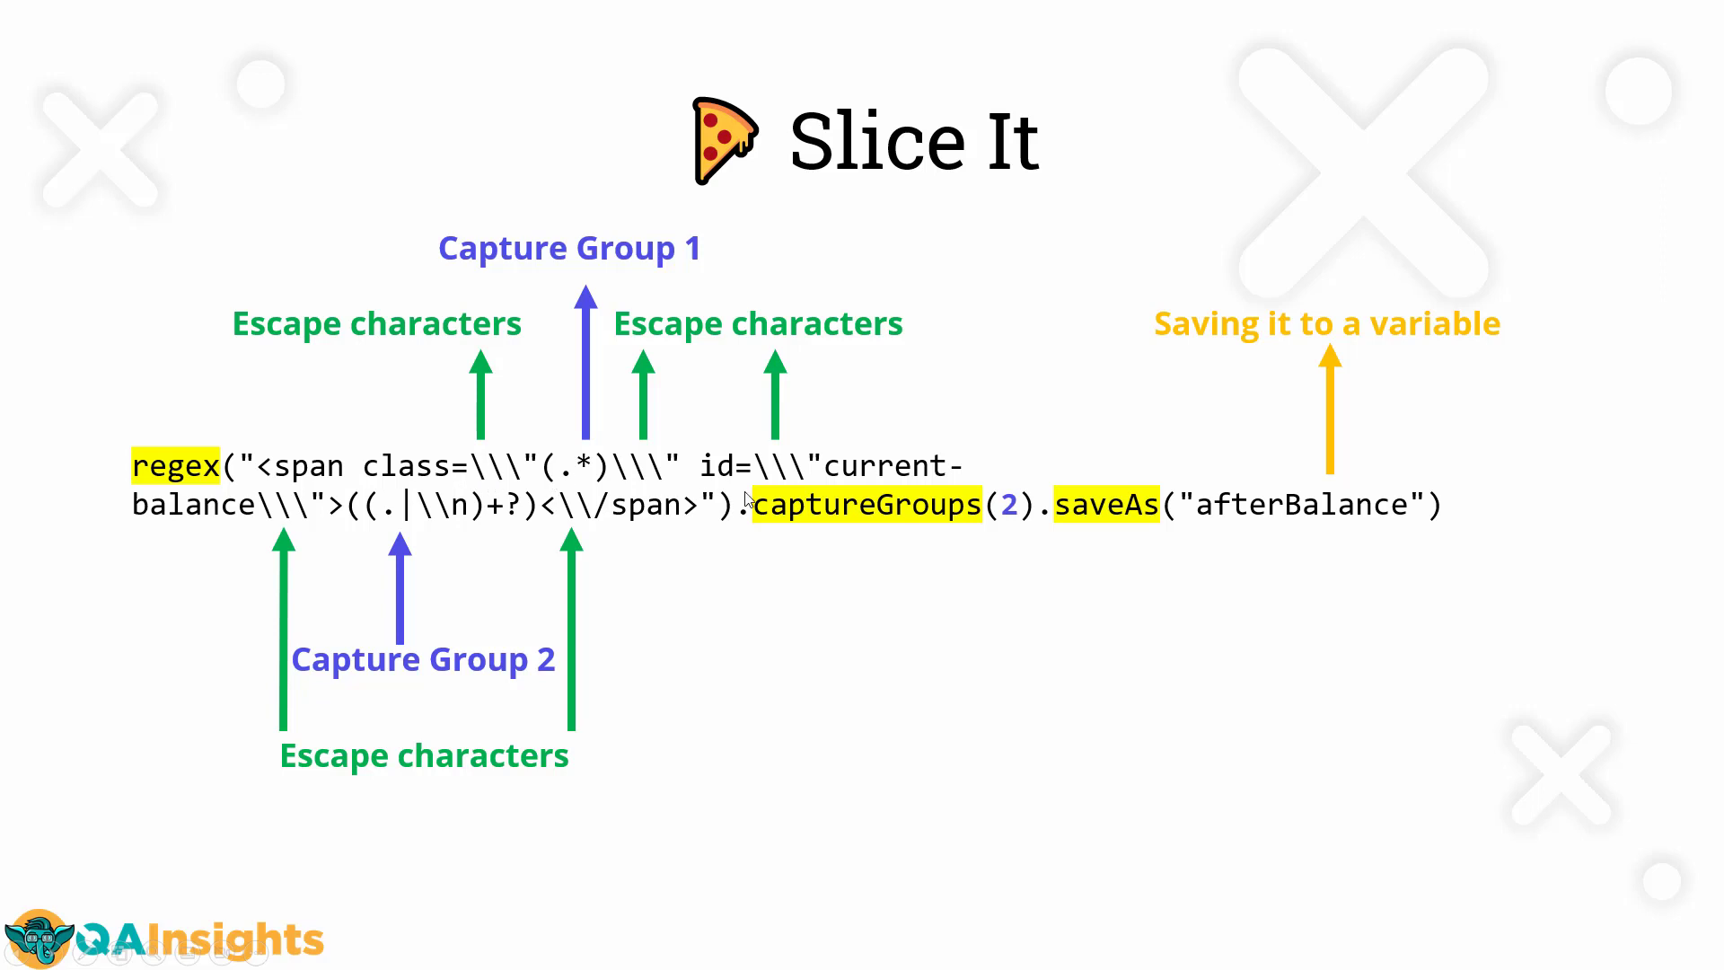
{"action": "mouse_move", "coordinate": [799, 492]}
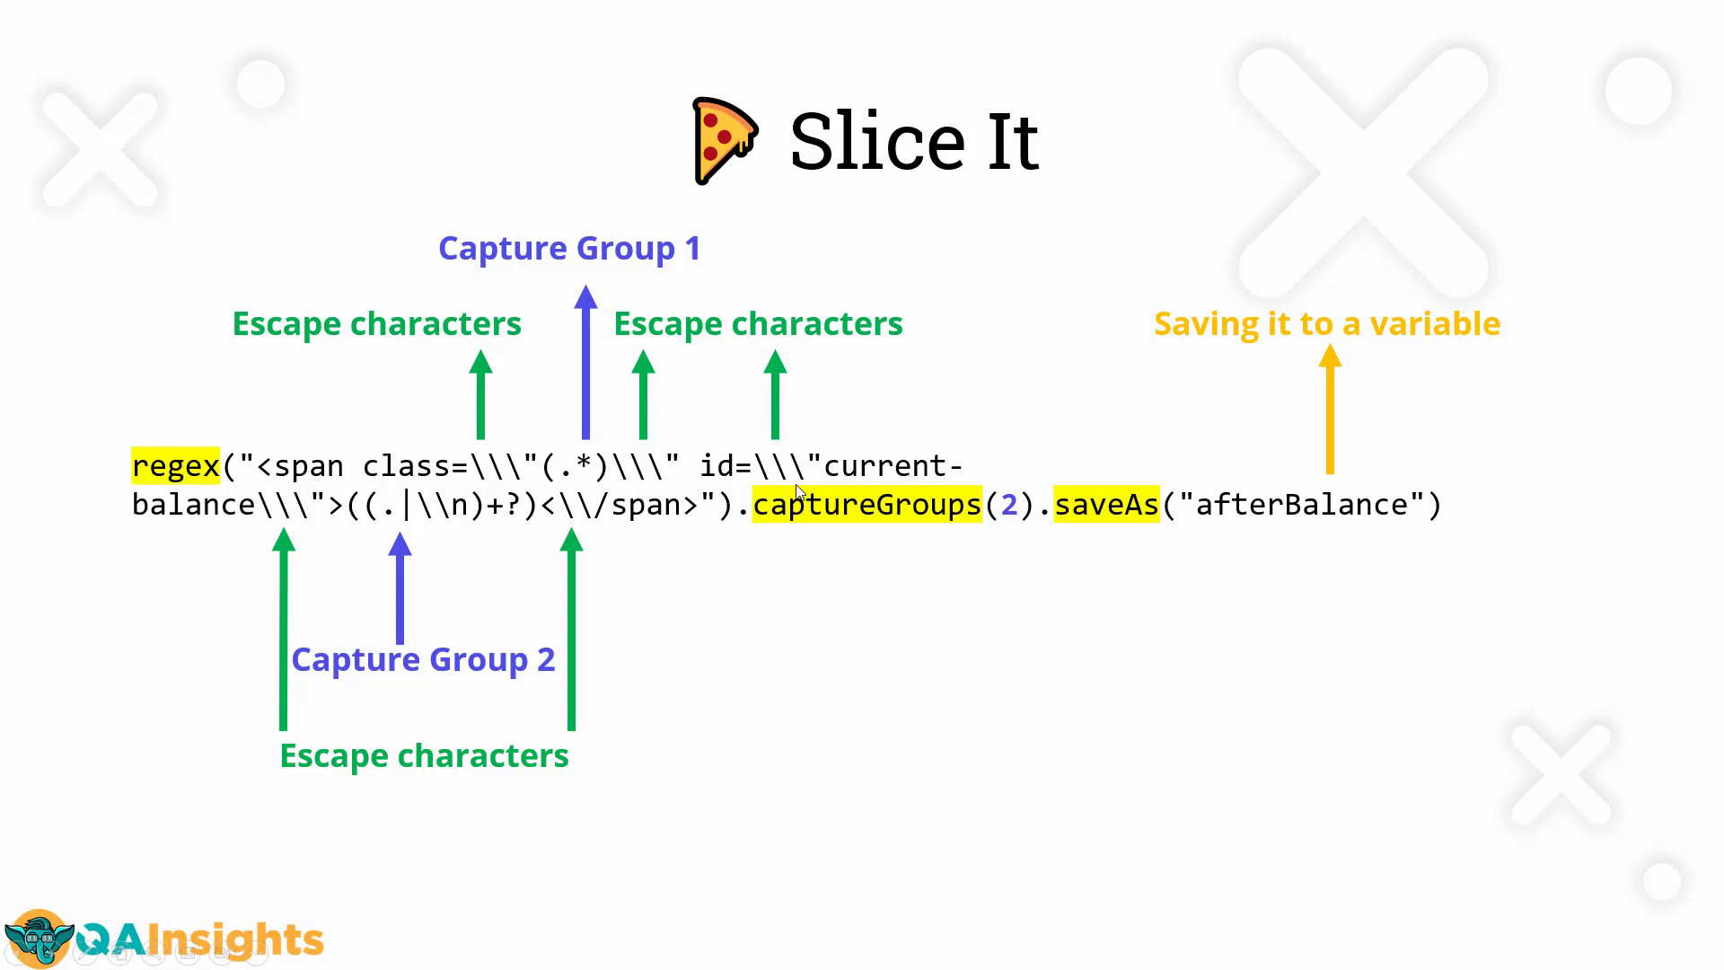
{"action": "mouse_move", "coordinate": [462, 536]}
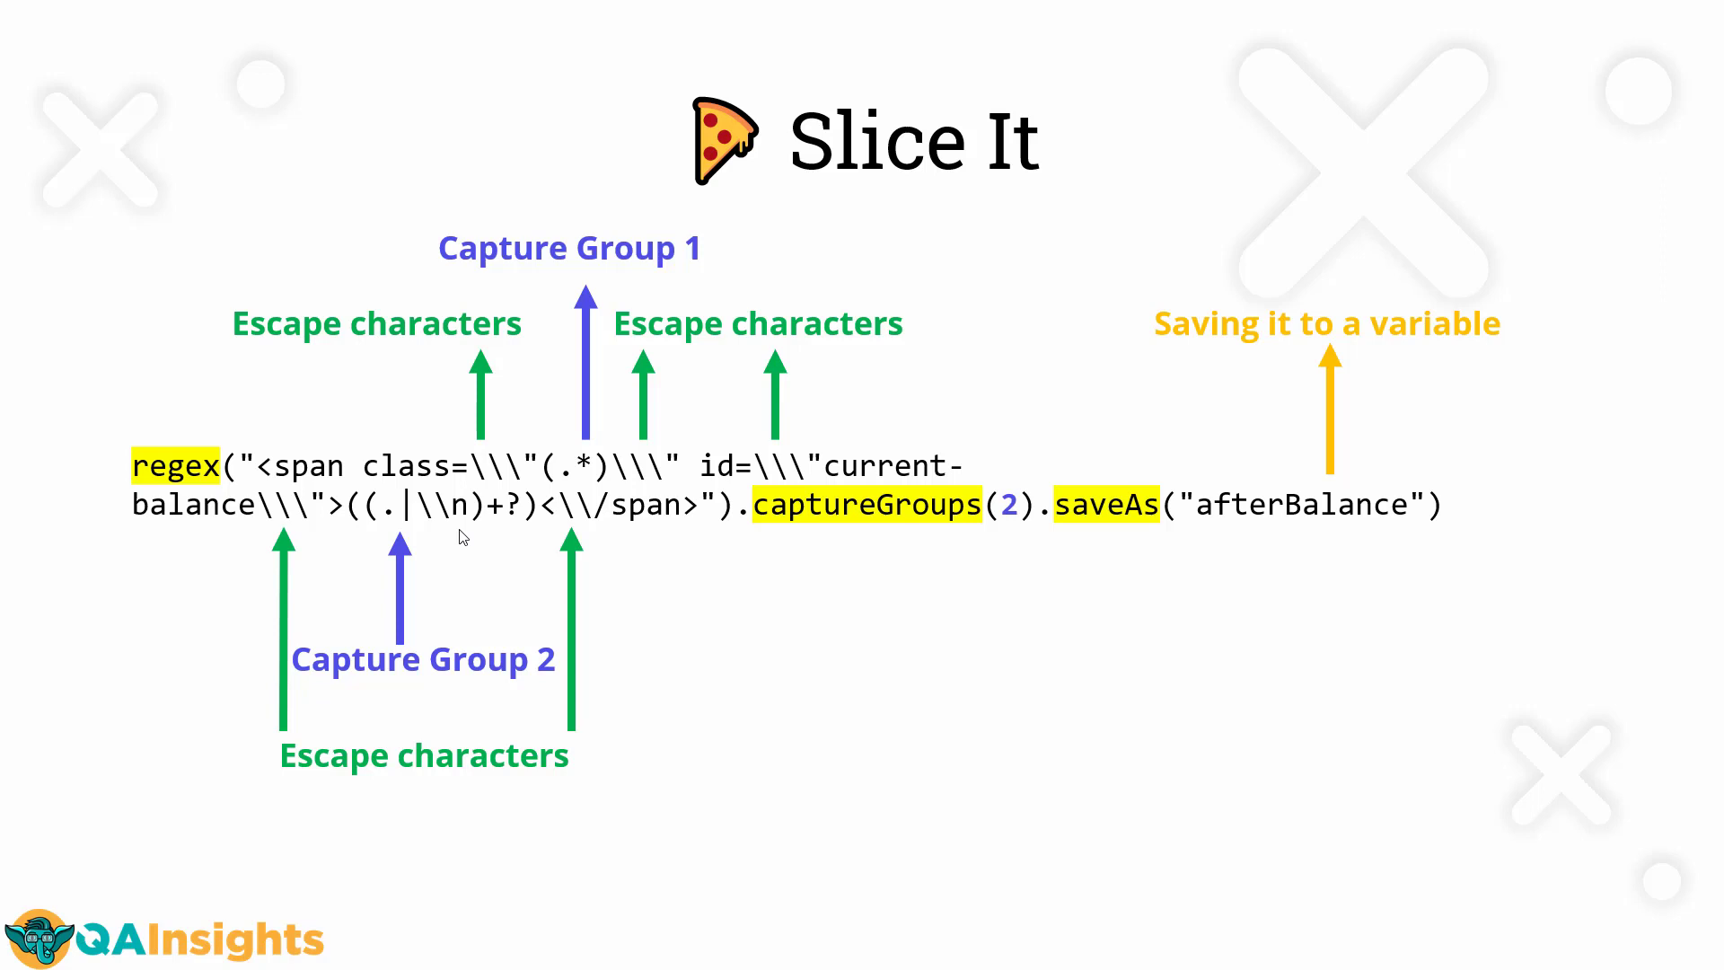
{"action": "mouse_move", "coordinate": [533, 470]}
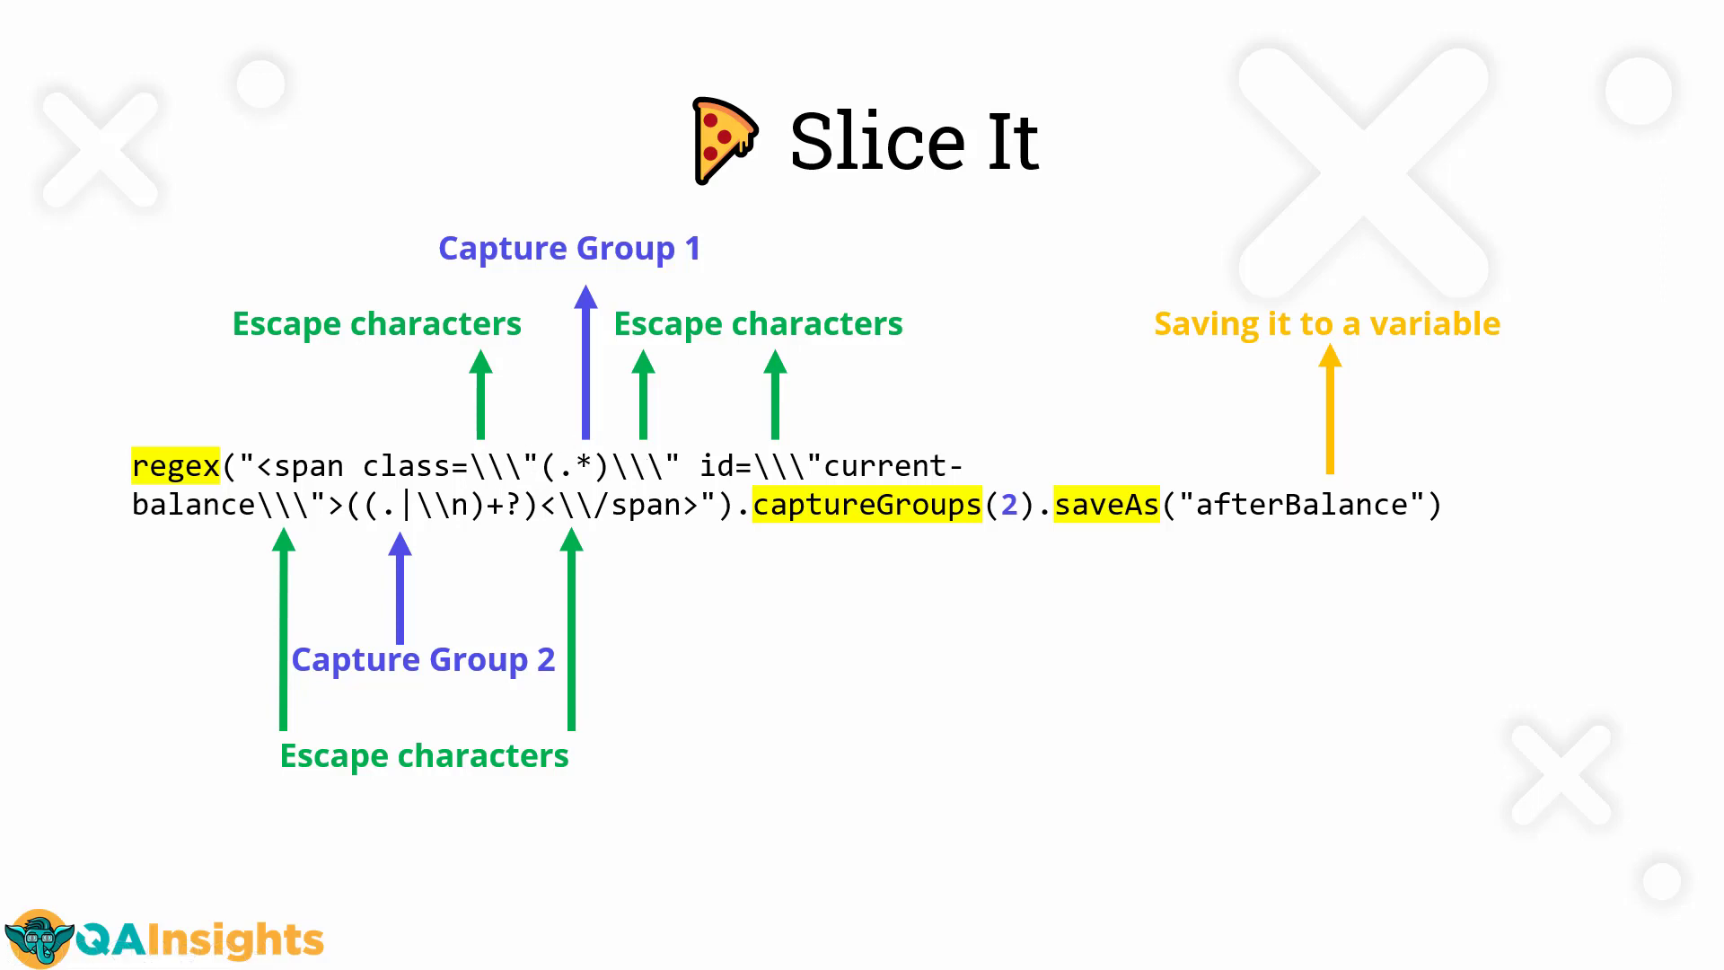
{"action": "mouse_move", "coordinate": [648, 521]}
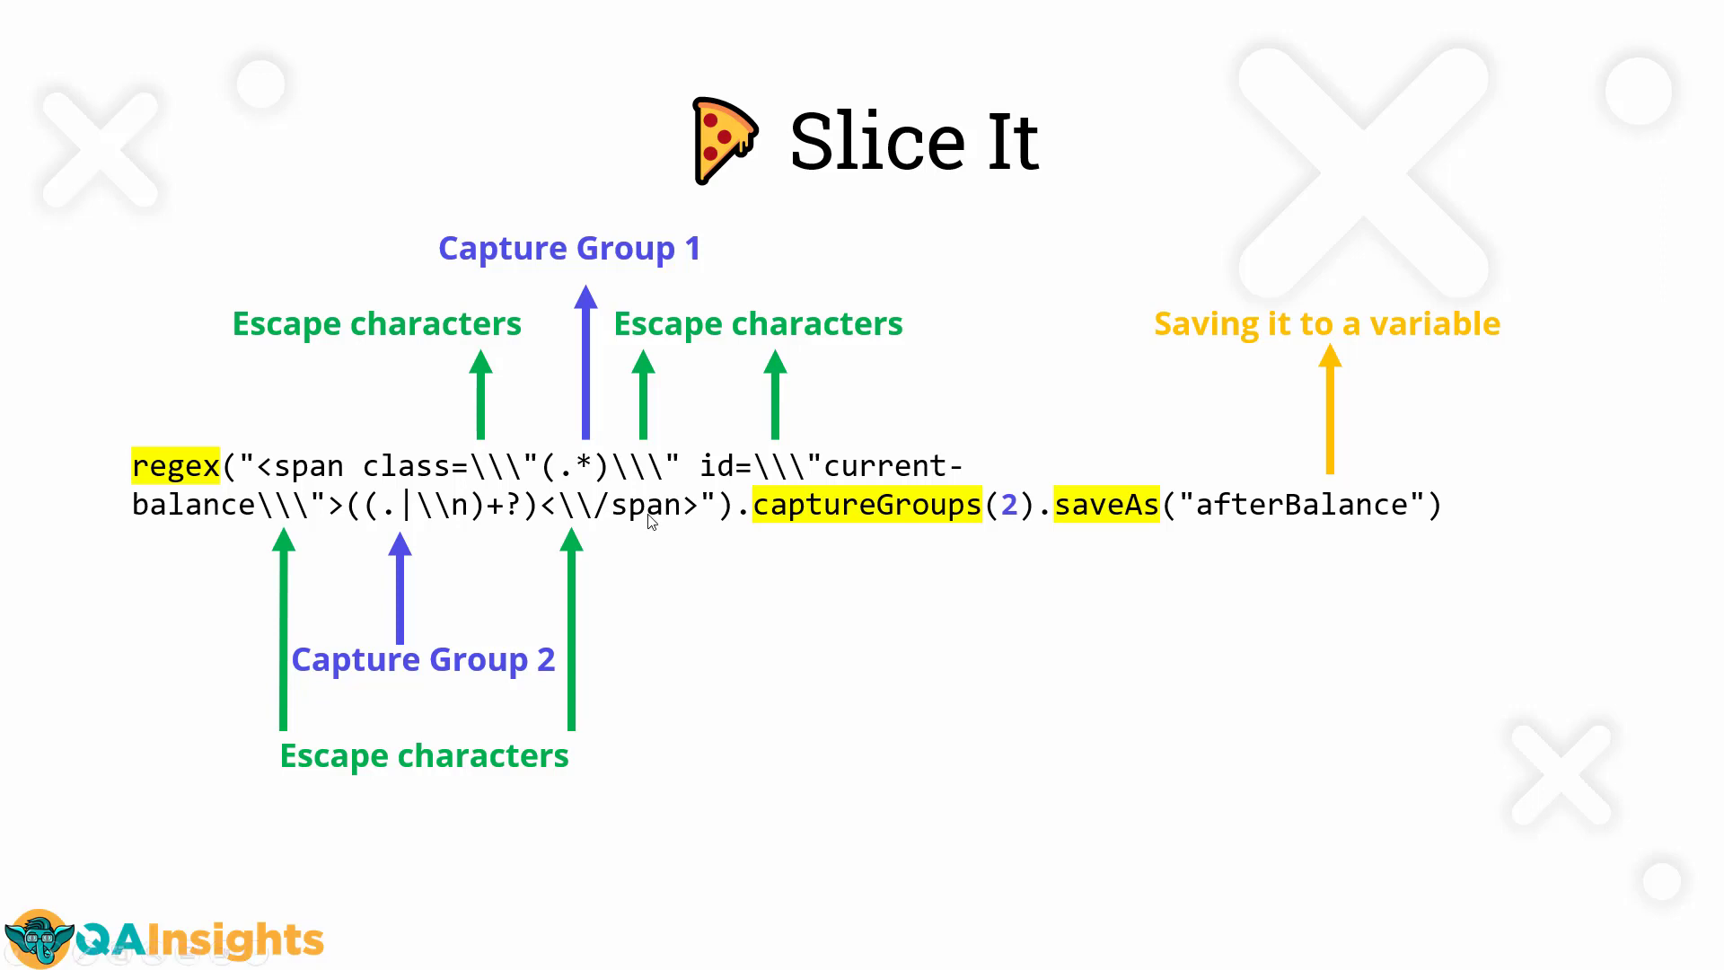
{"action": "mouse_move", "coordinate": [600, 465]}
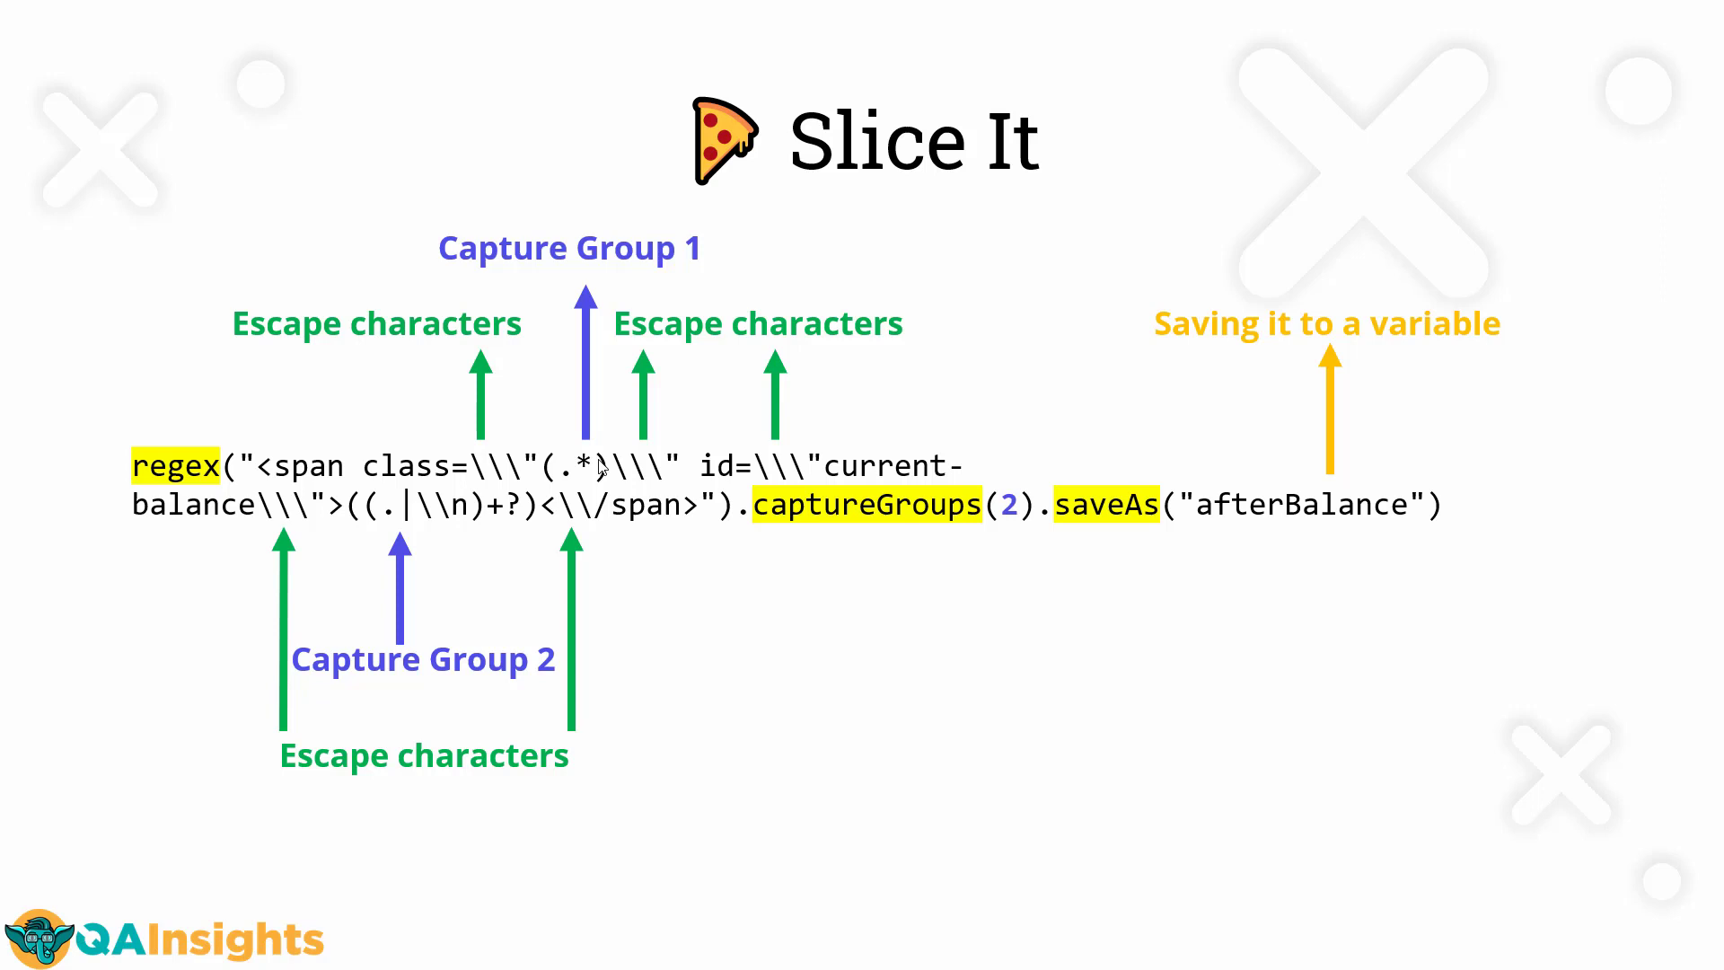
{"action": "mouse_move", "coordinate": [582, 478]}
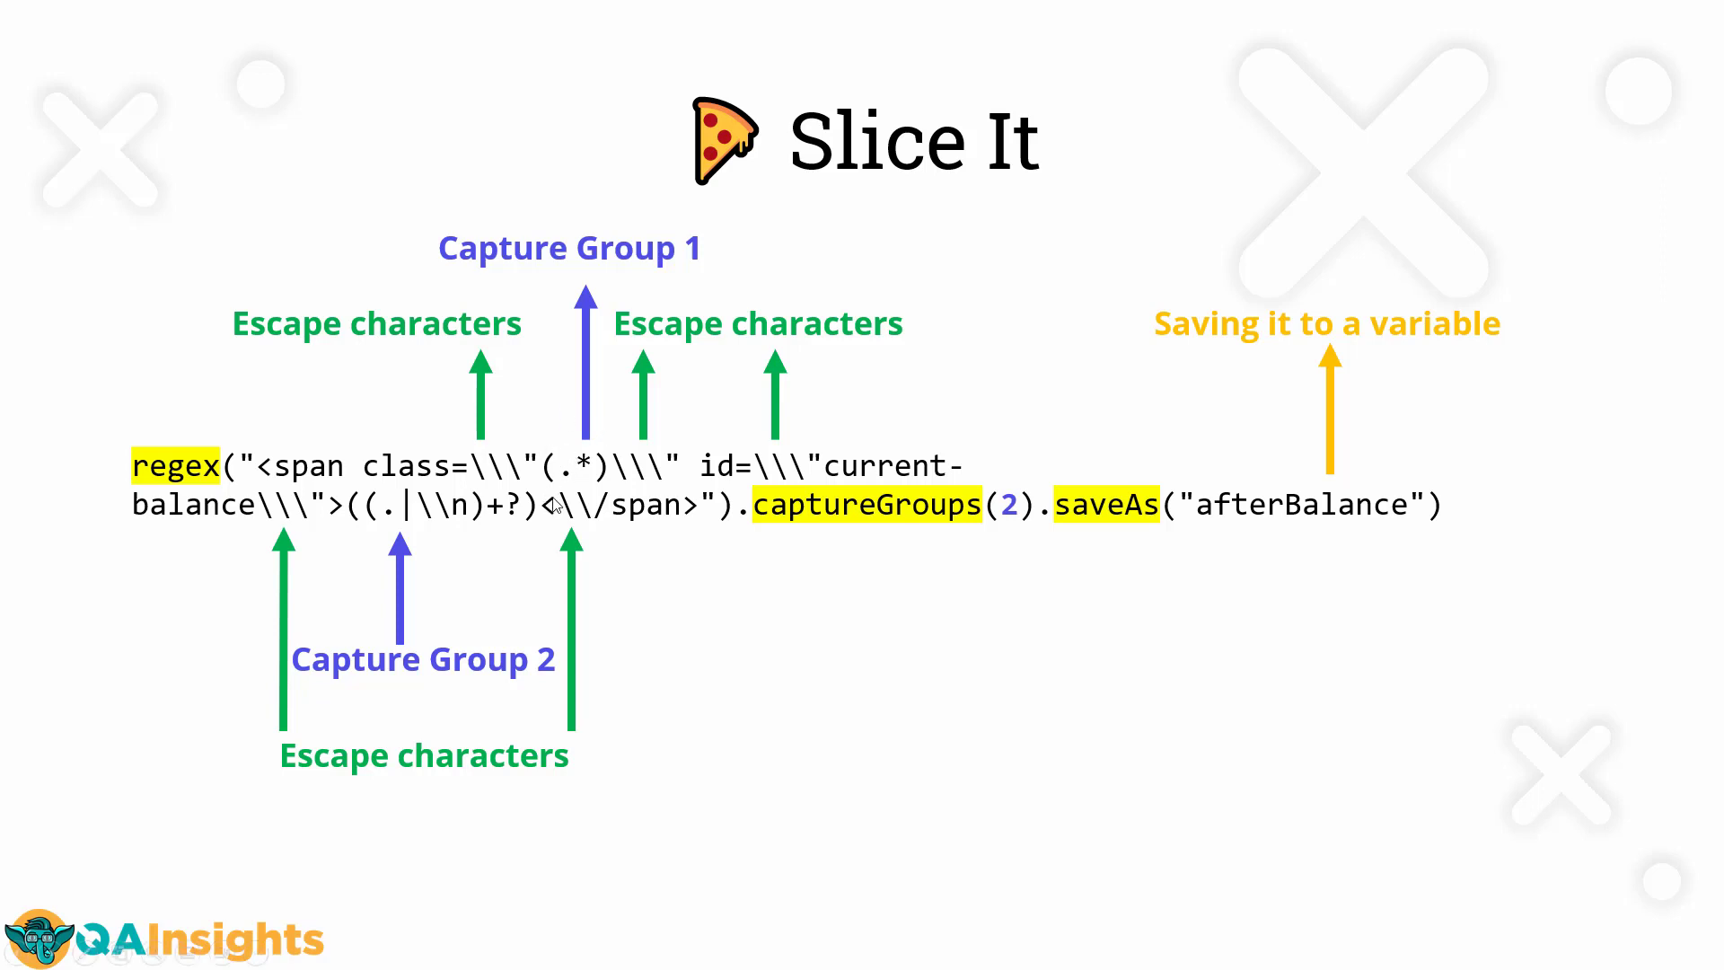
{"action": "mouse_move", "coordinate": [580, 457]}
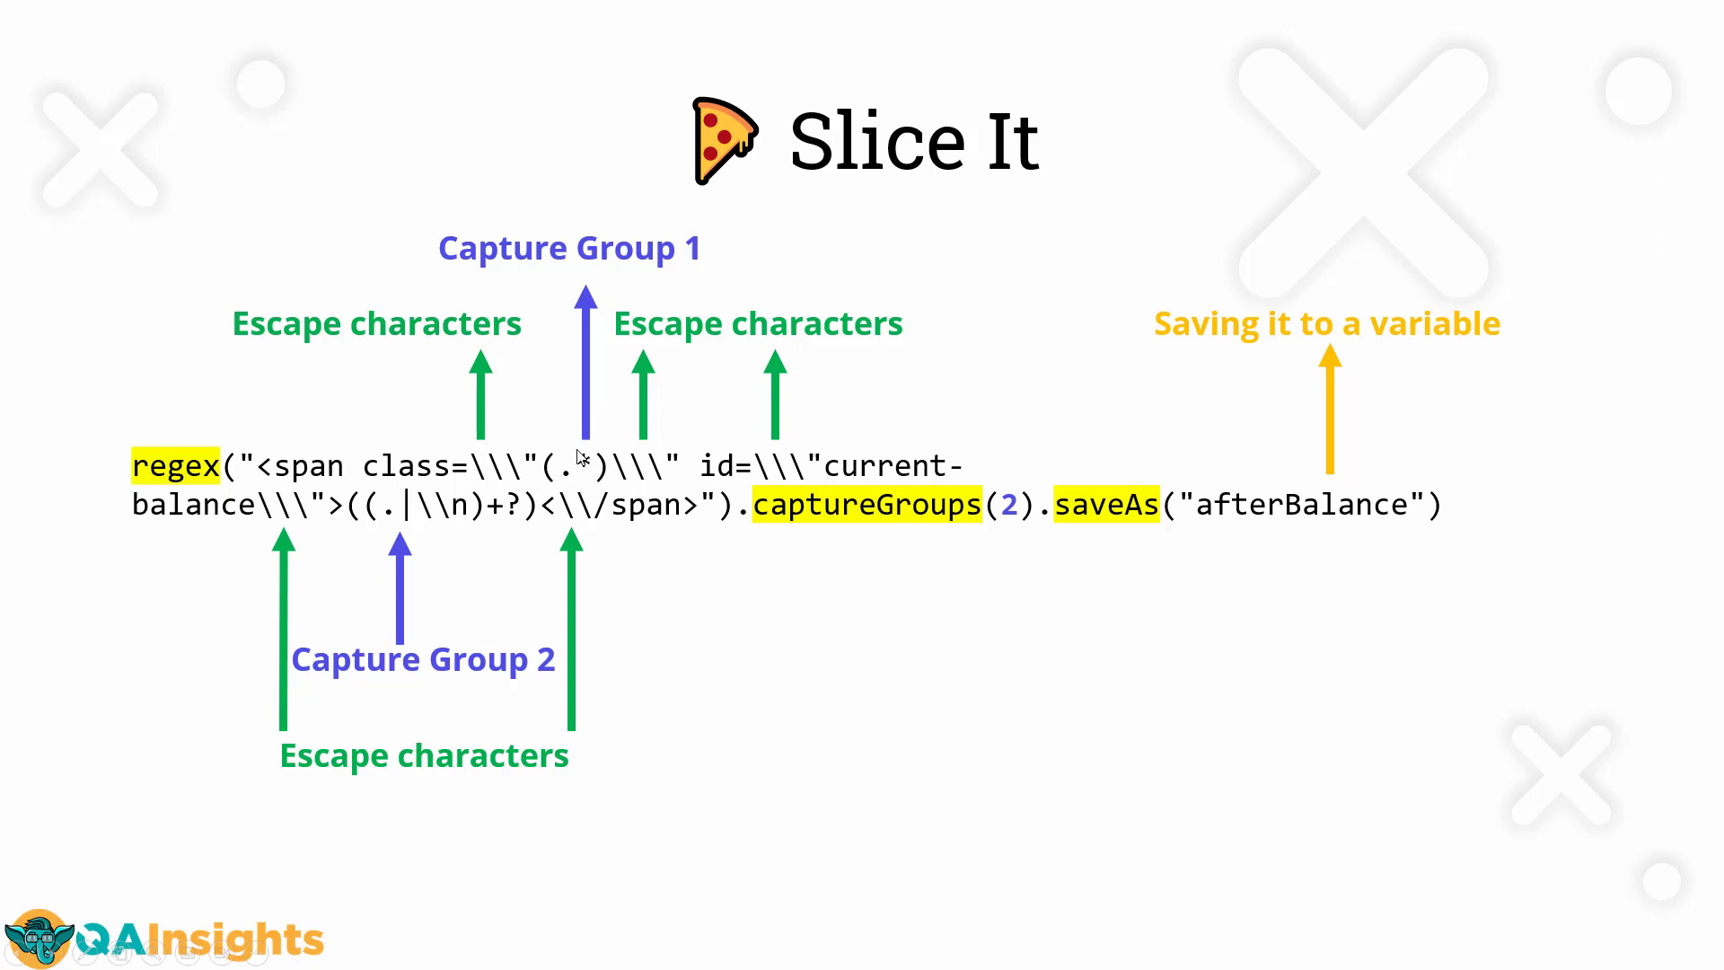
{"action": "mouse_move", "coordinate": [438, 506]}
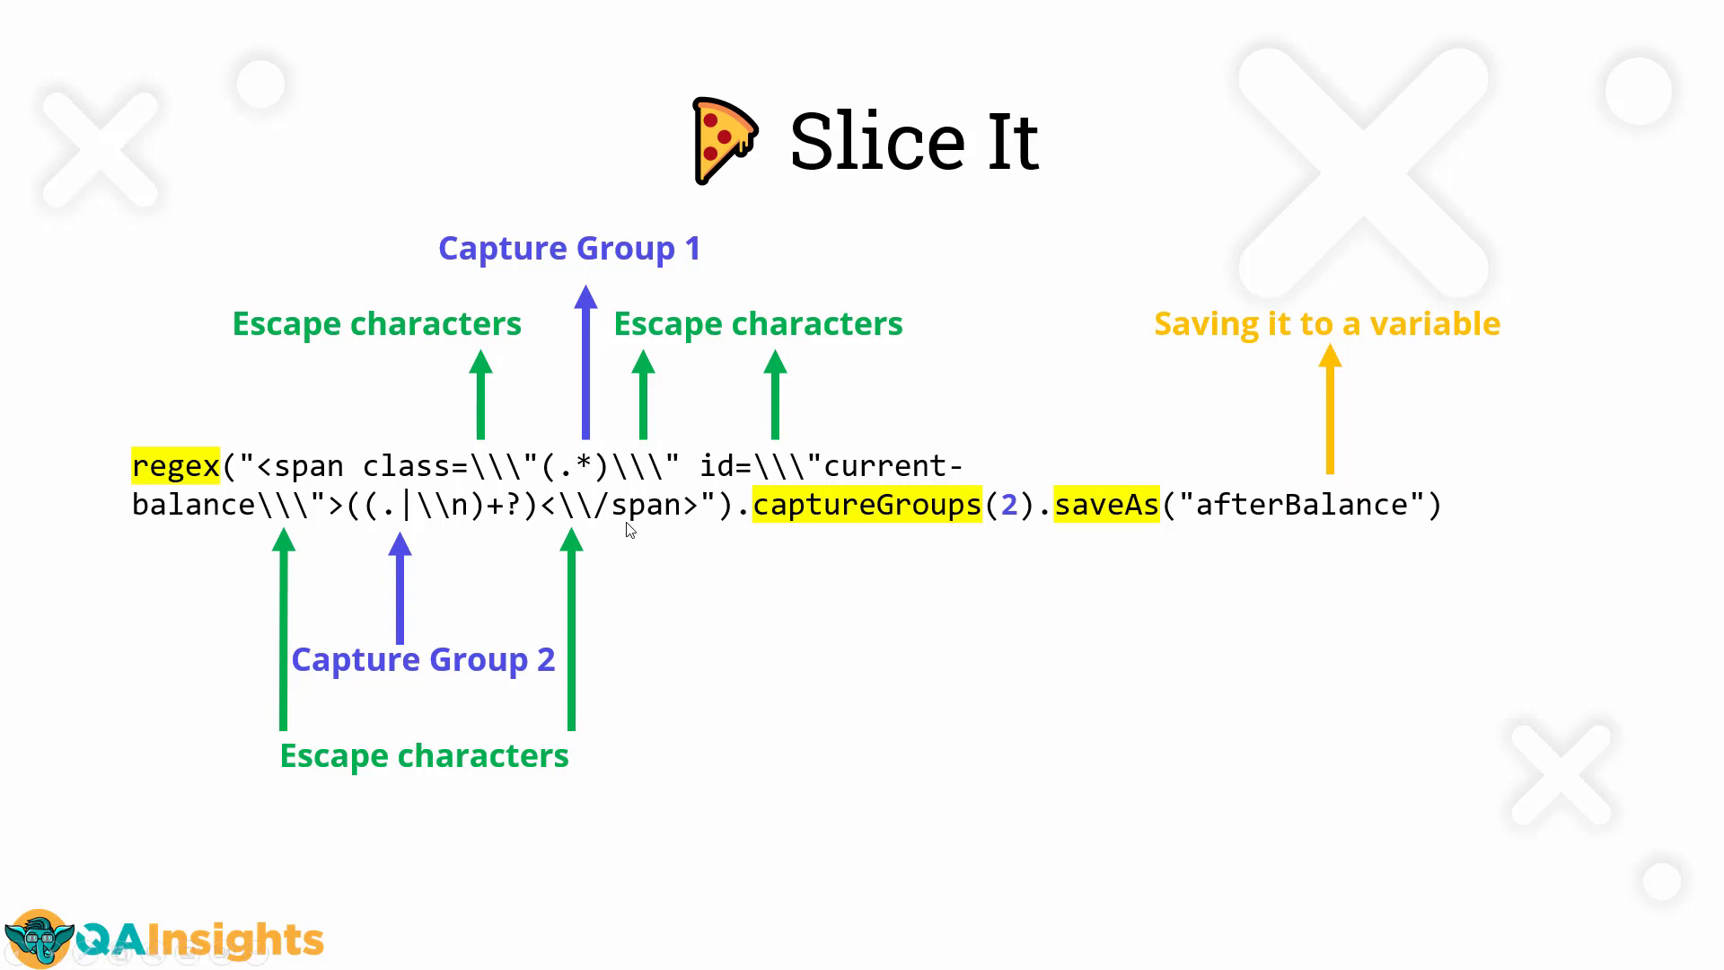
{"action": "mouse_move", "coordinate": [444, 536]}
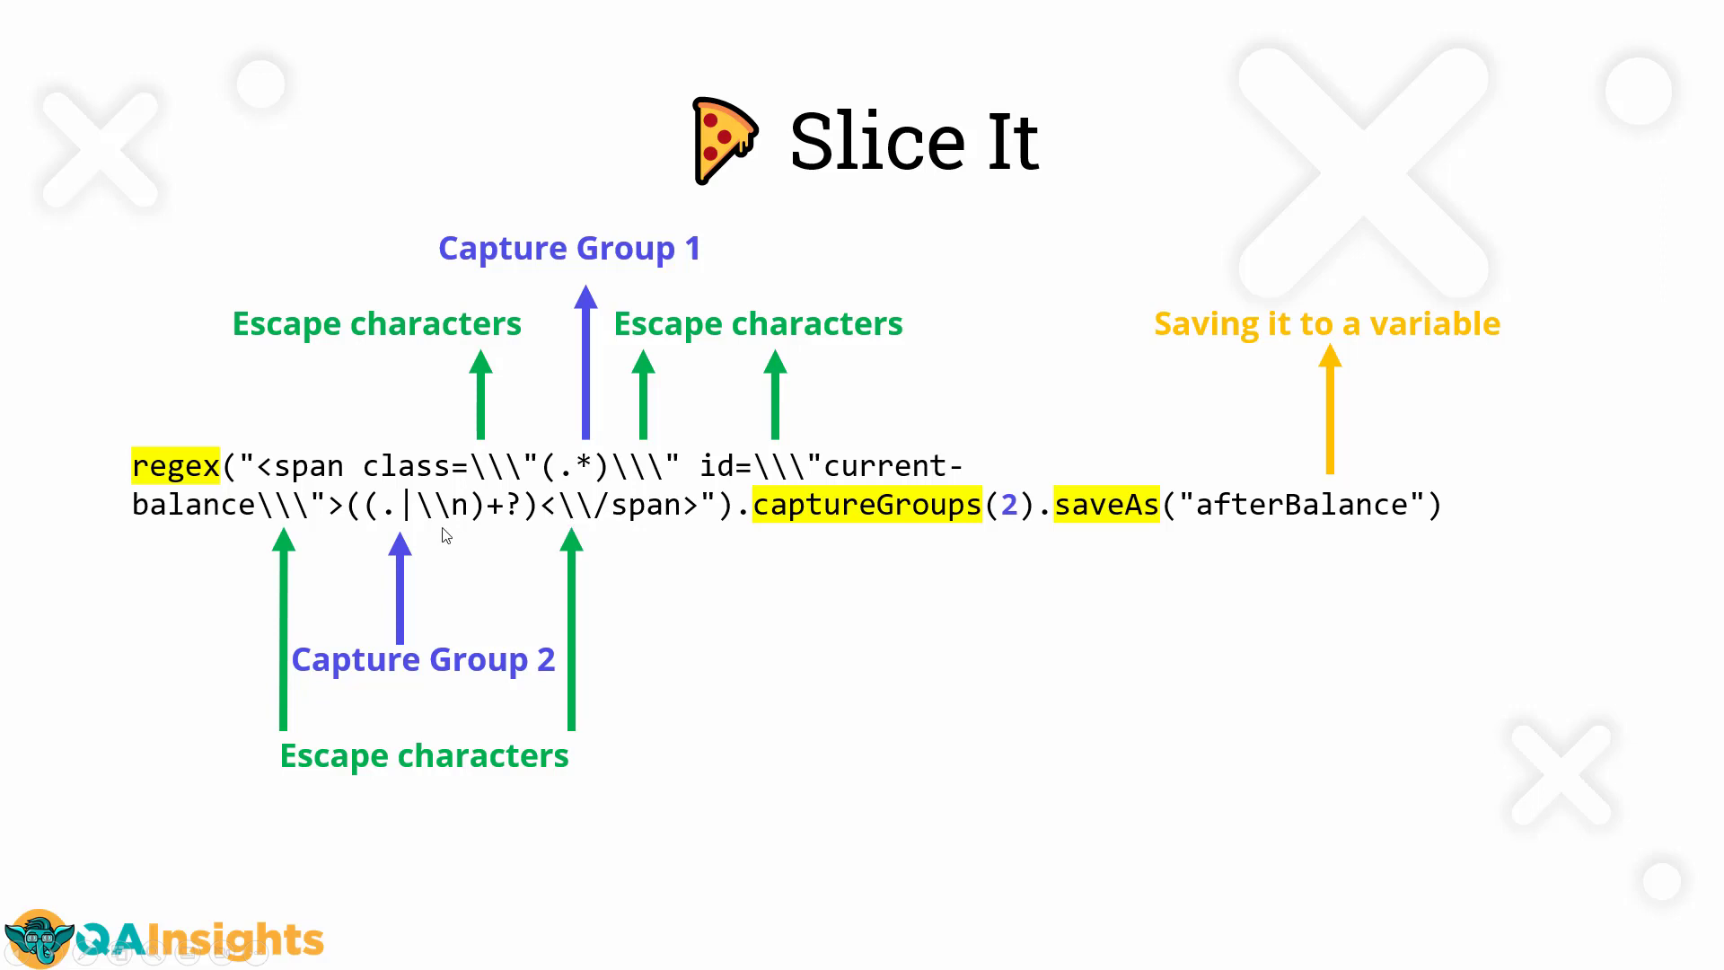
{"action": "mouse_move", "coordinate": [438, 533]}
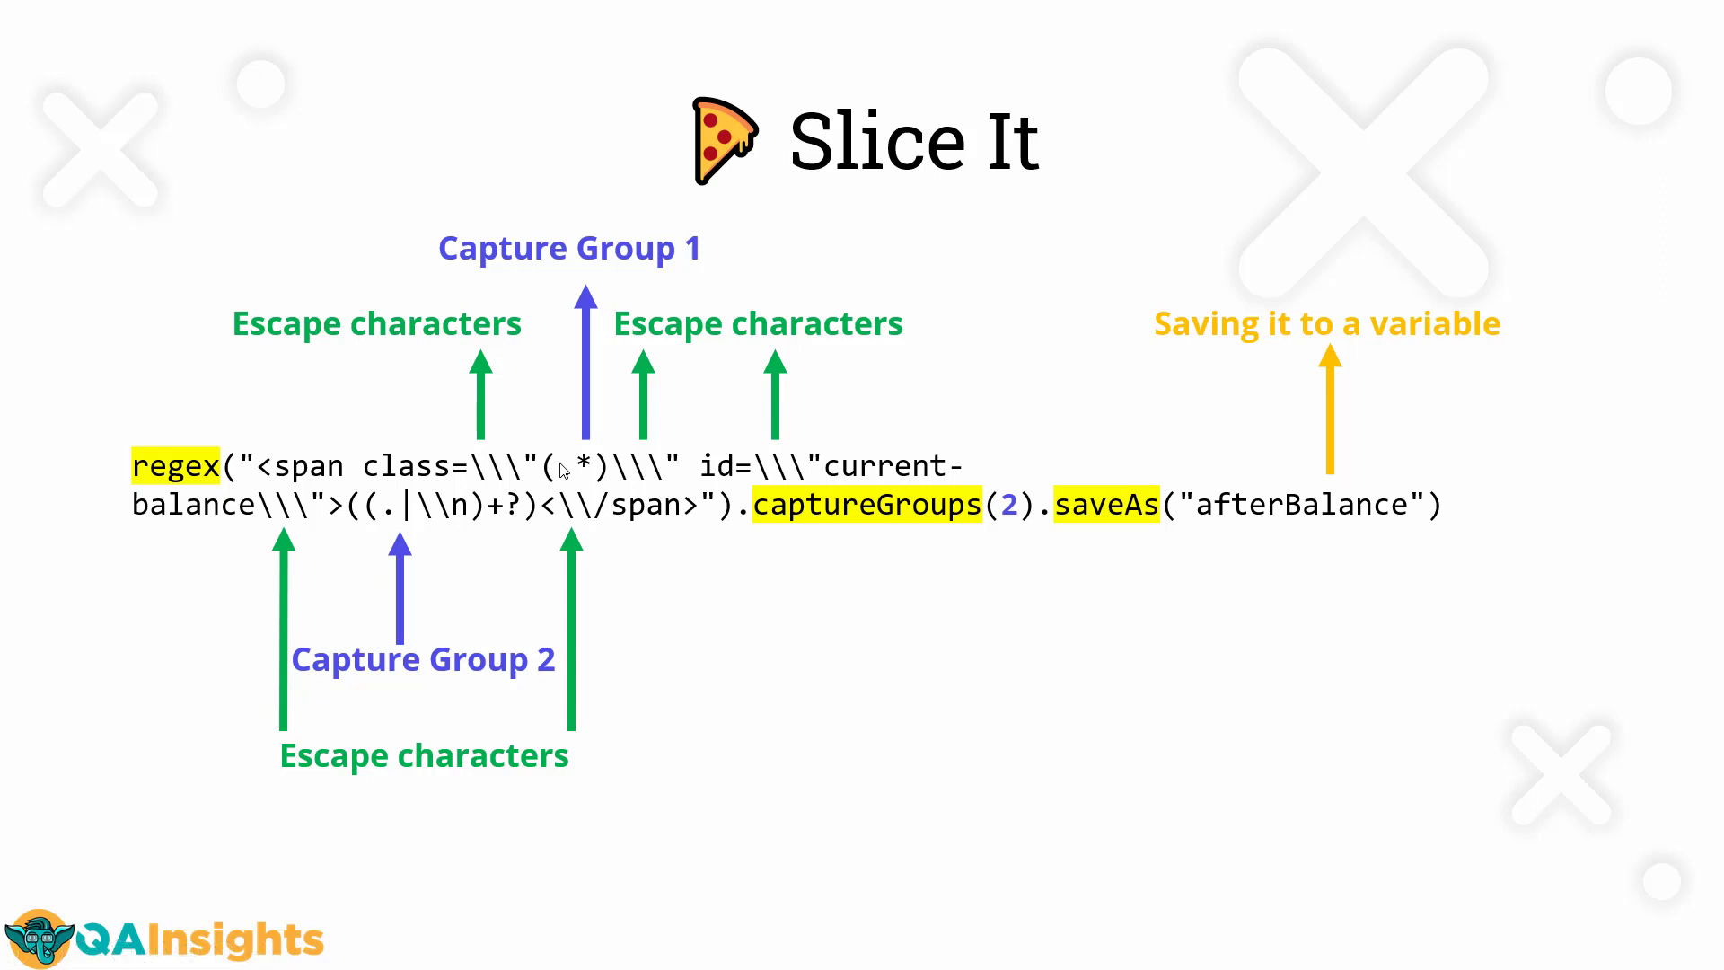
{"action": "mouse_move", "coordinate": [444, 528]}
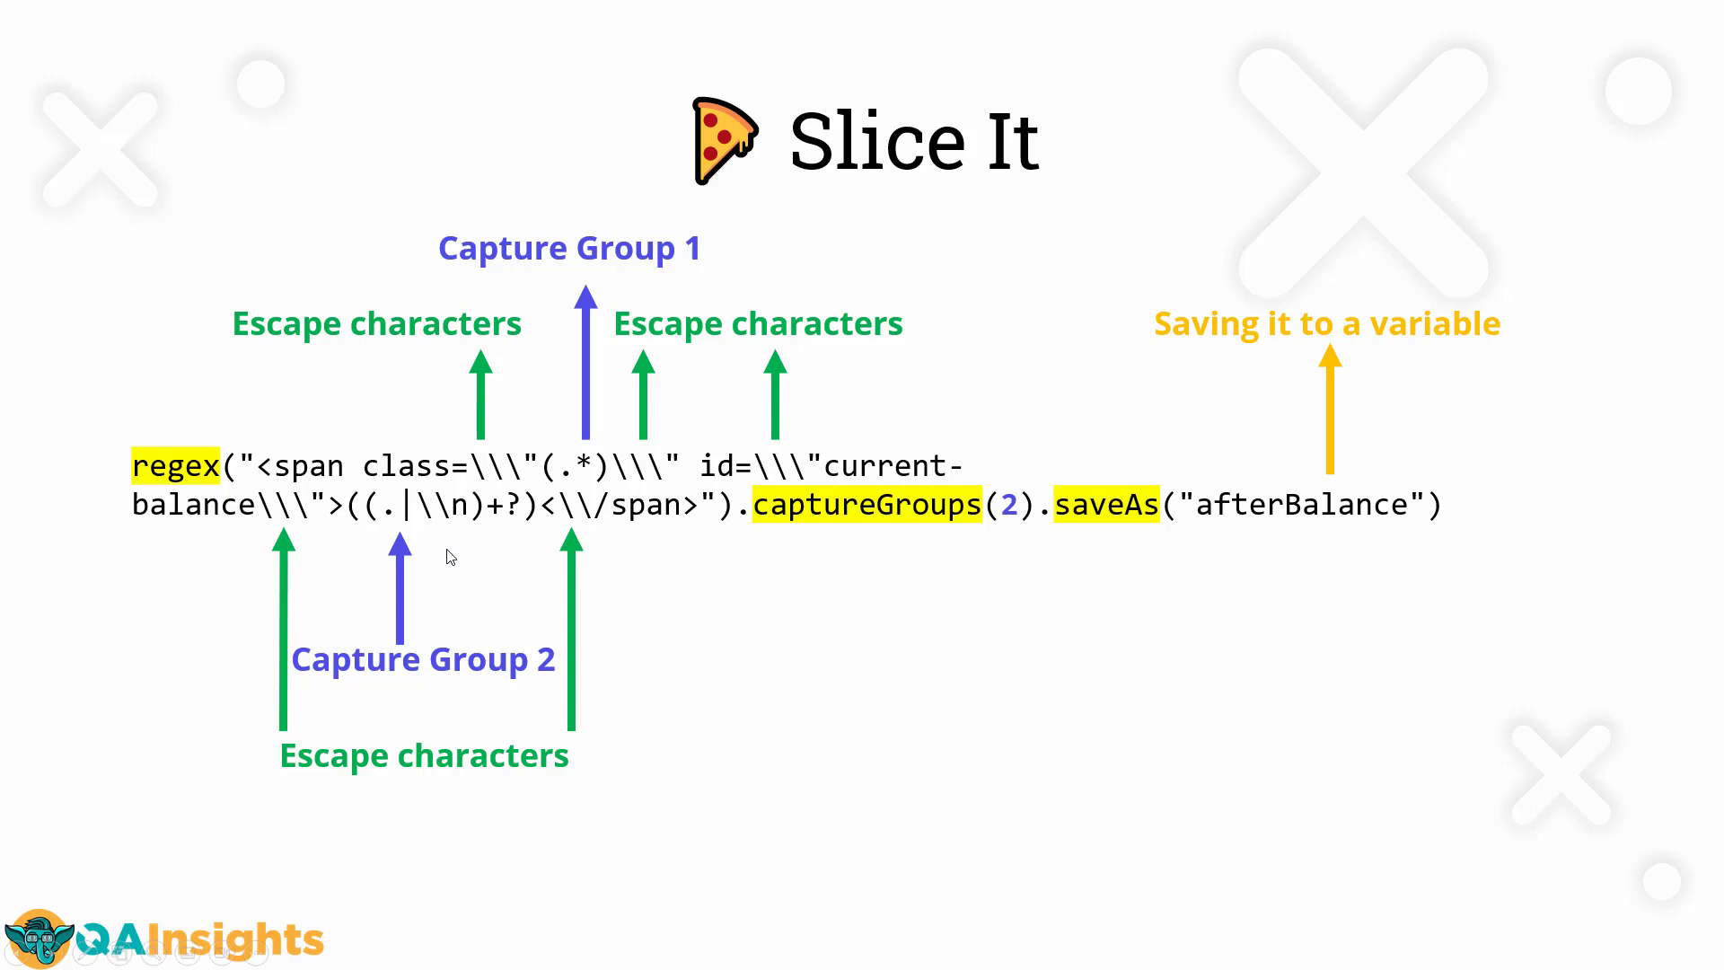
{"action": "mouse_move", "coordinate": [952, 560]}
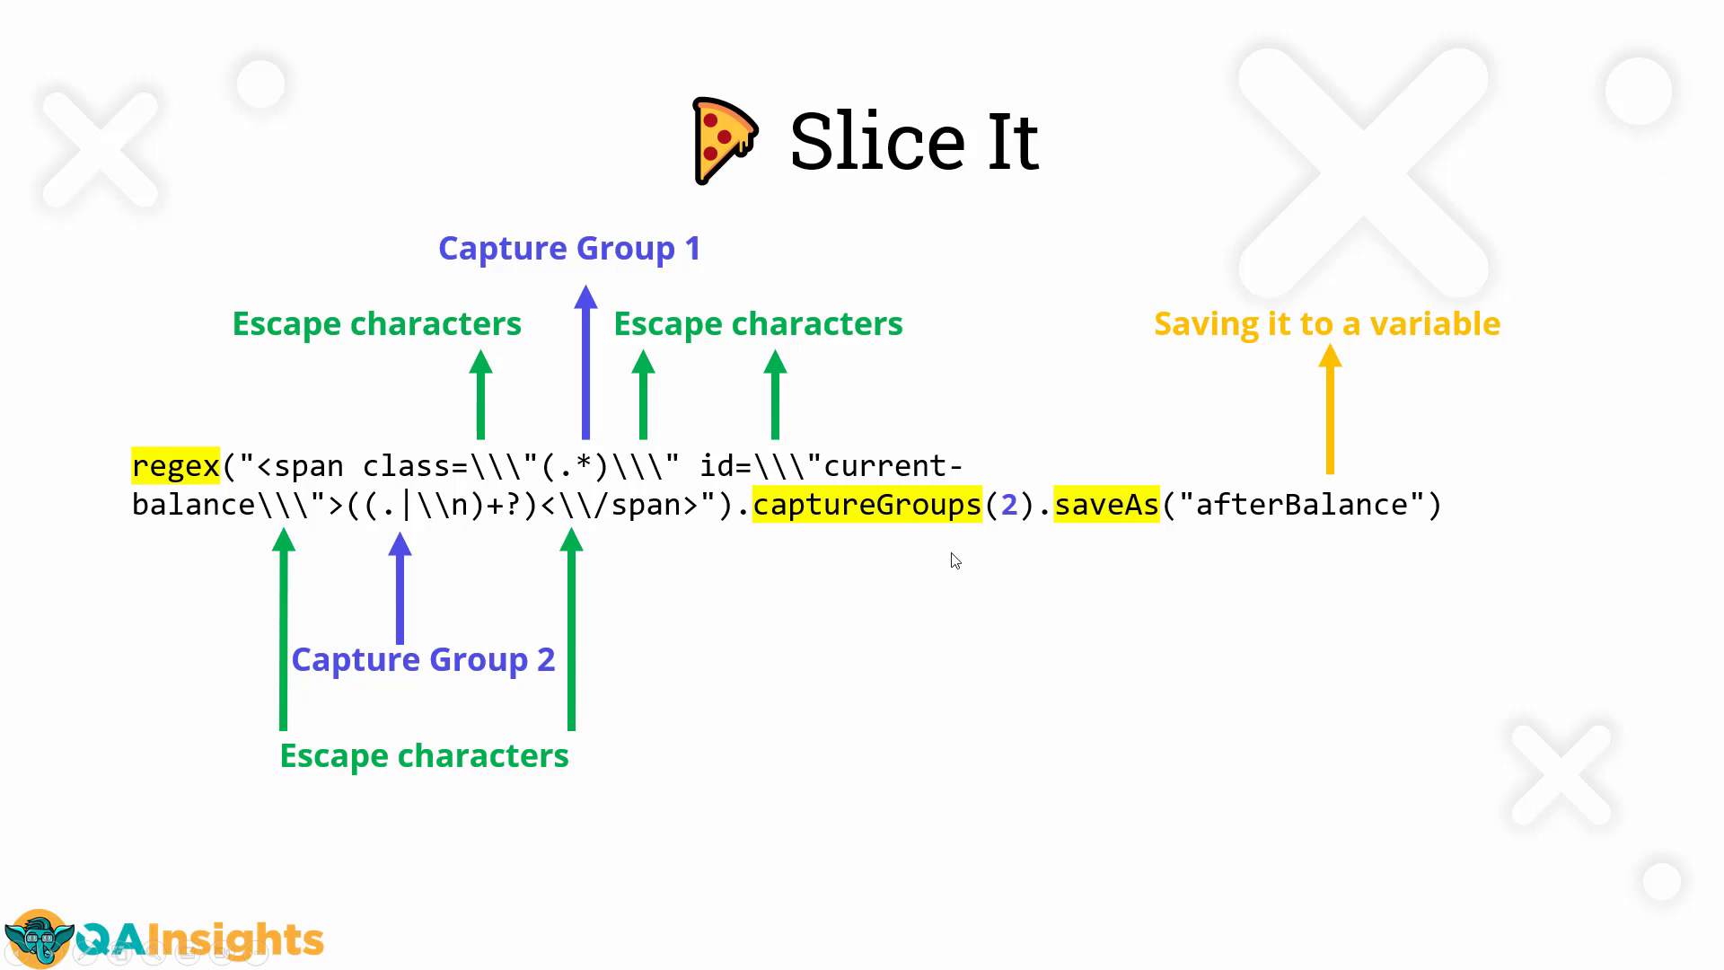
{"action": "mouse_move", "coordinate": [1011, 539]}
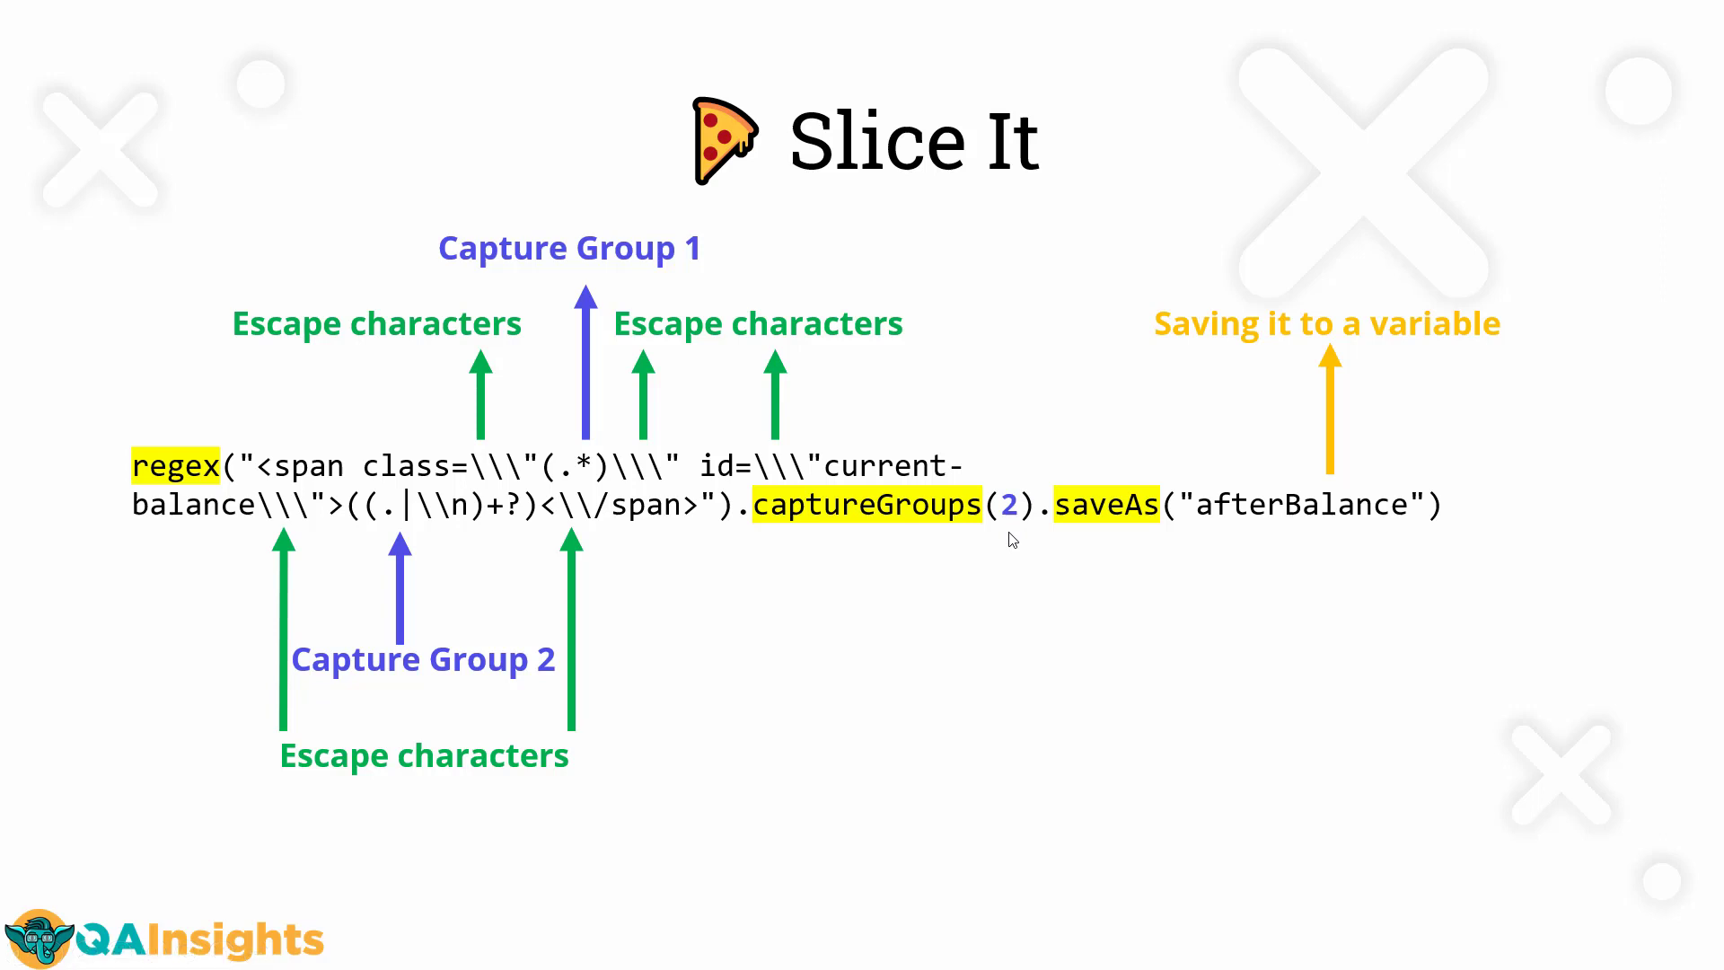
{"action": "mouse_move", "coordinate": [1135, 589]}
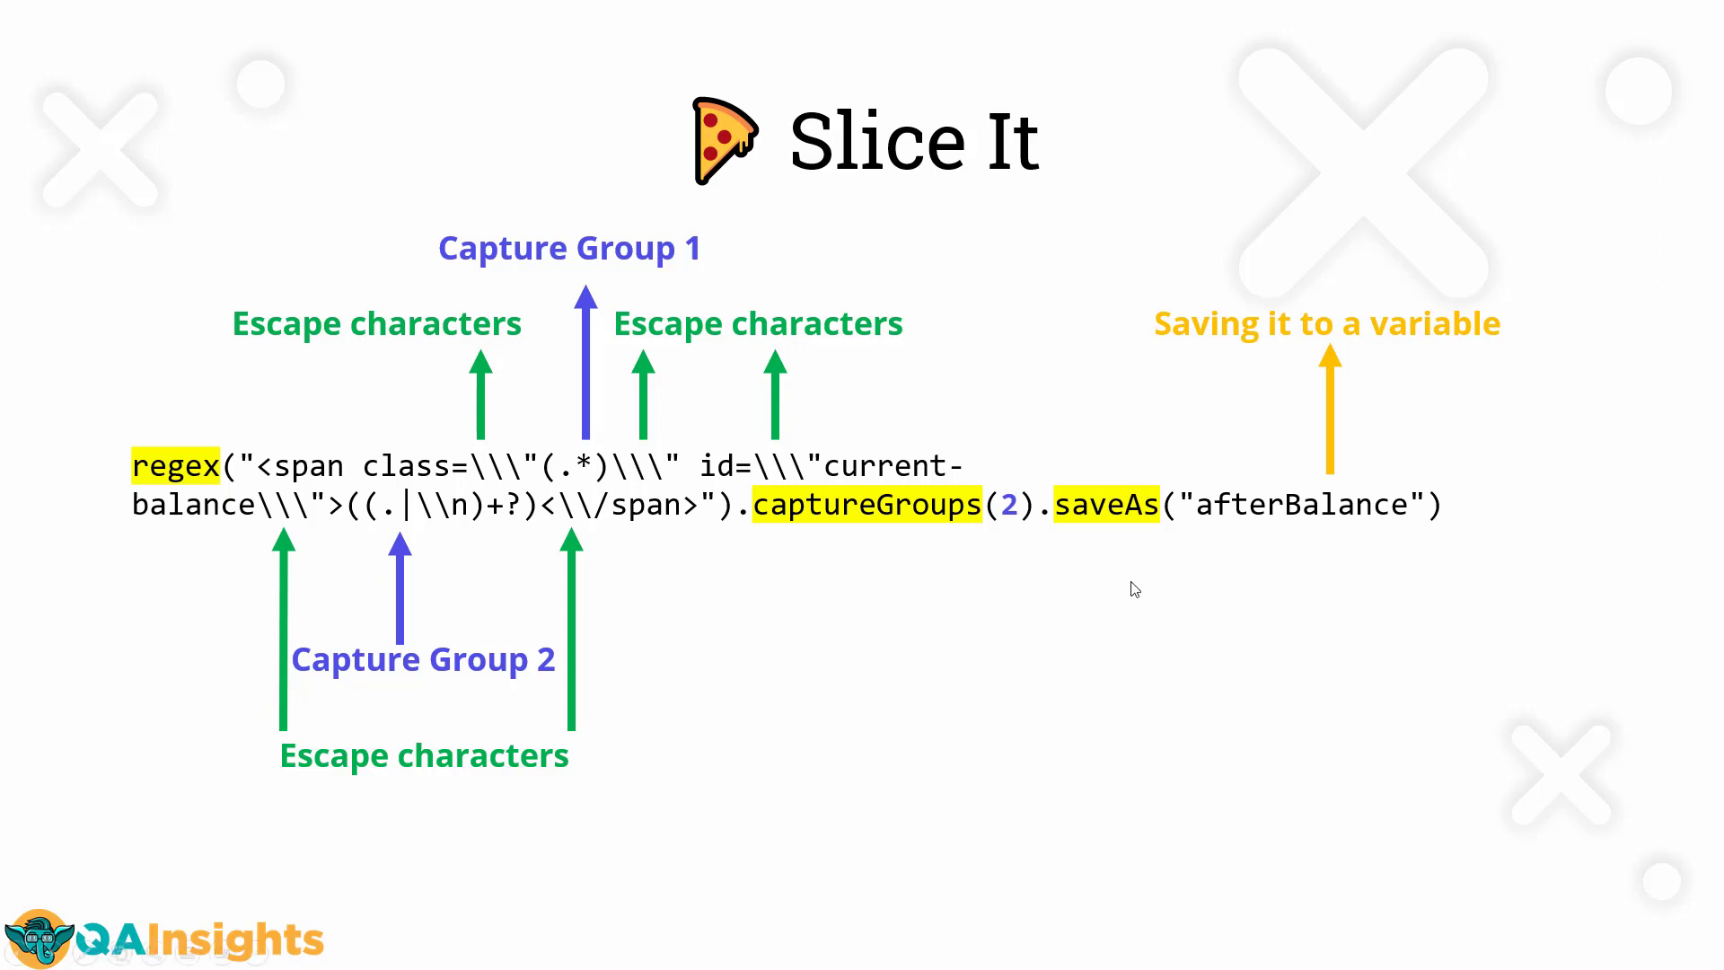
{"action": "mouse_move", "coordinate": [1155, 569]}
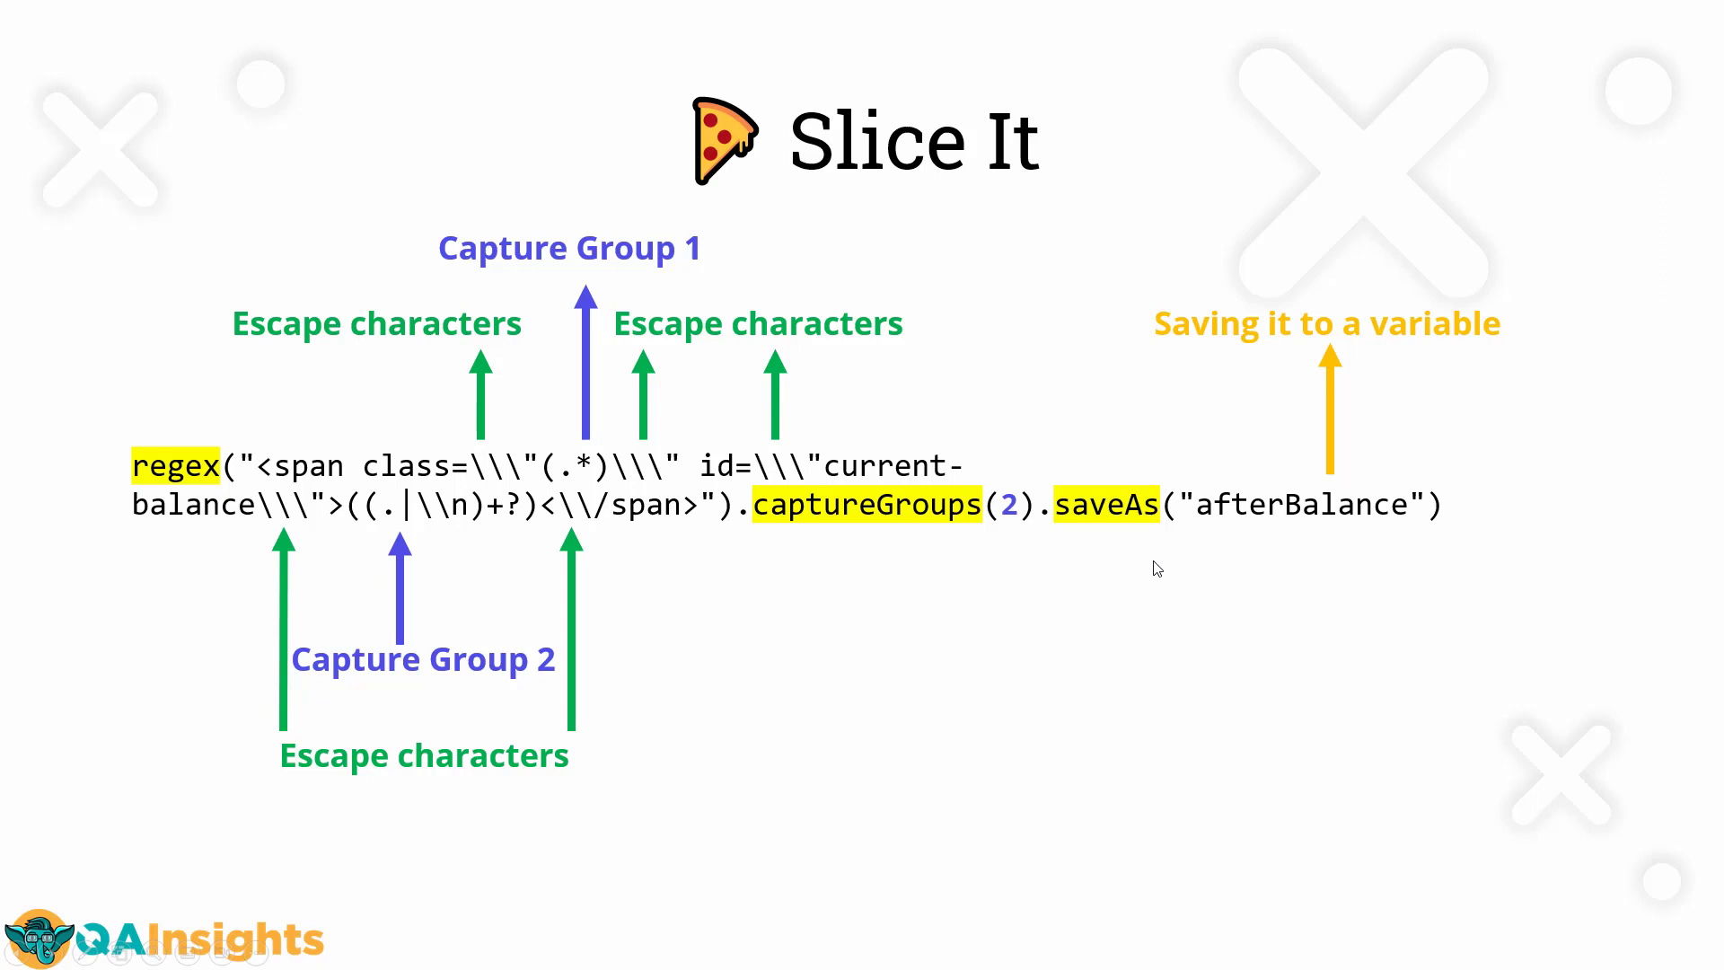
{"action": "mouse_move", "coordinate": [1121, 591]}
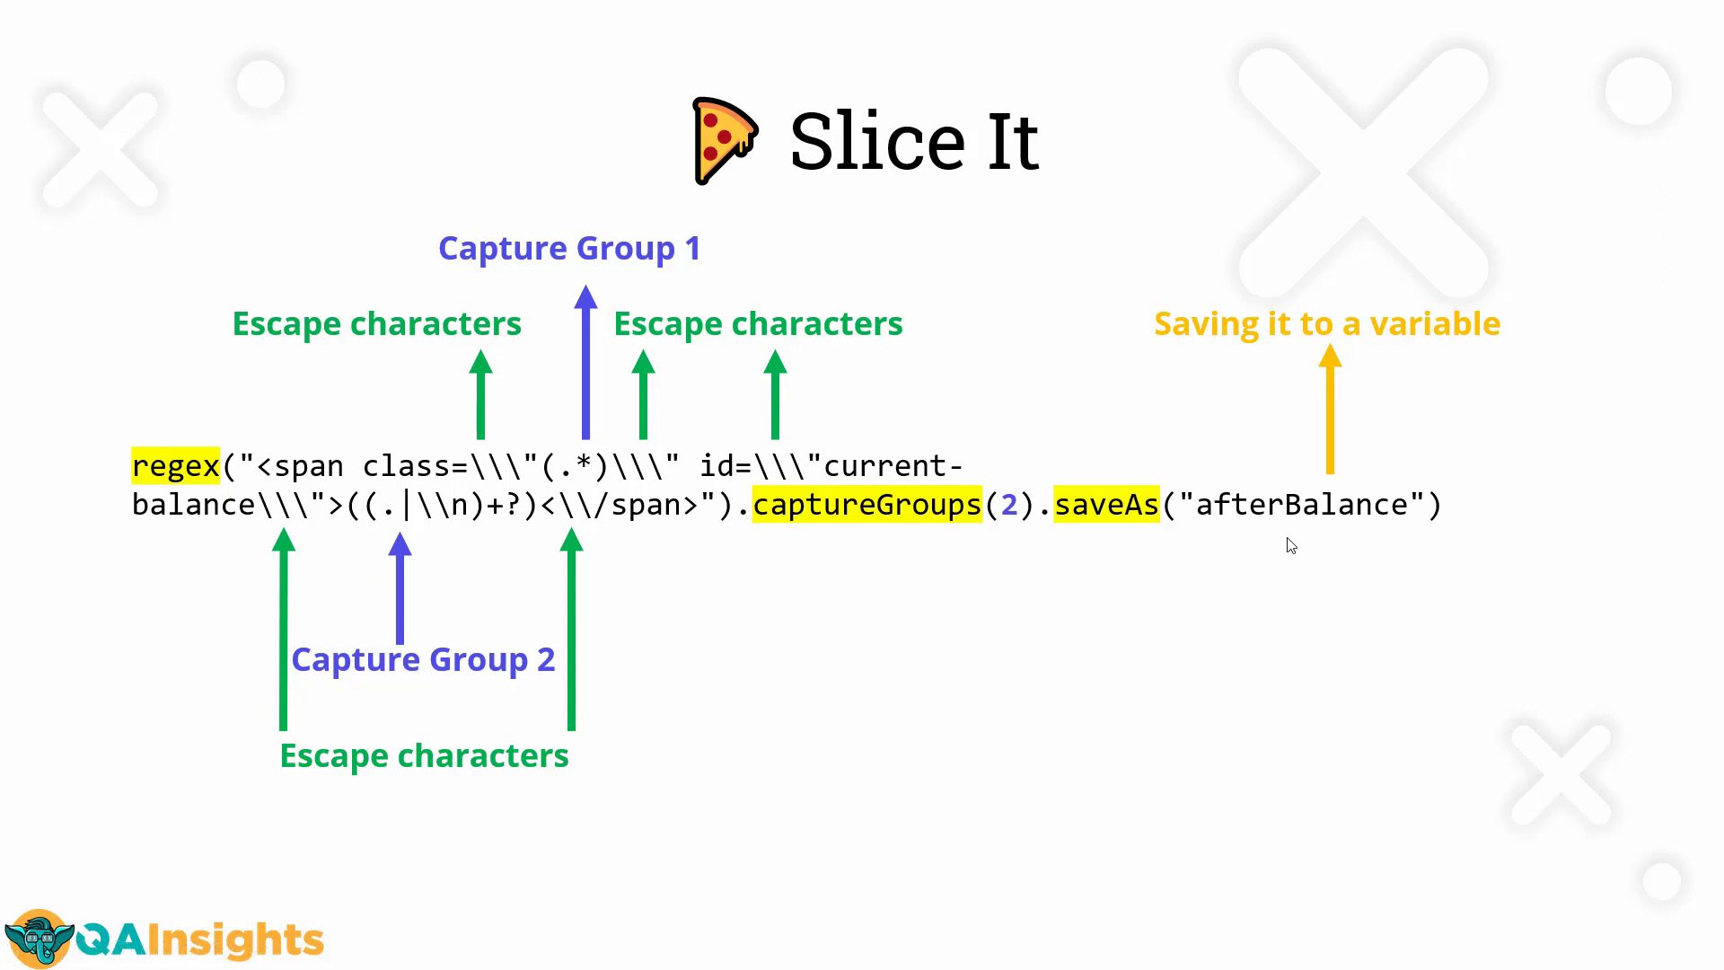
{"action": "mouse_move", "coordinate": [1291, 564]}
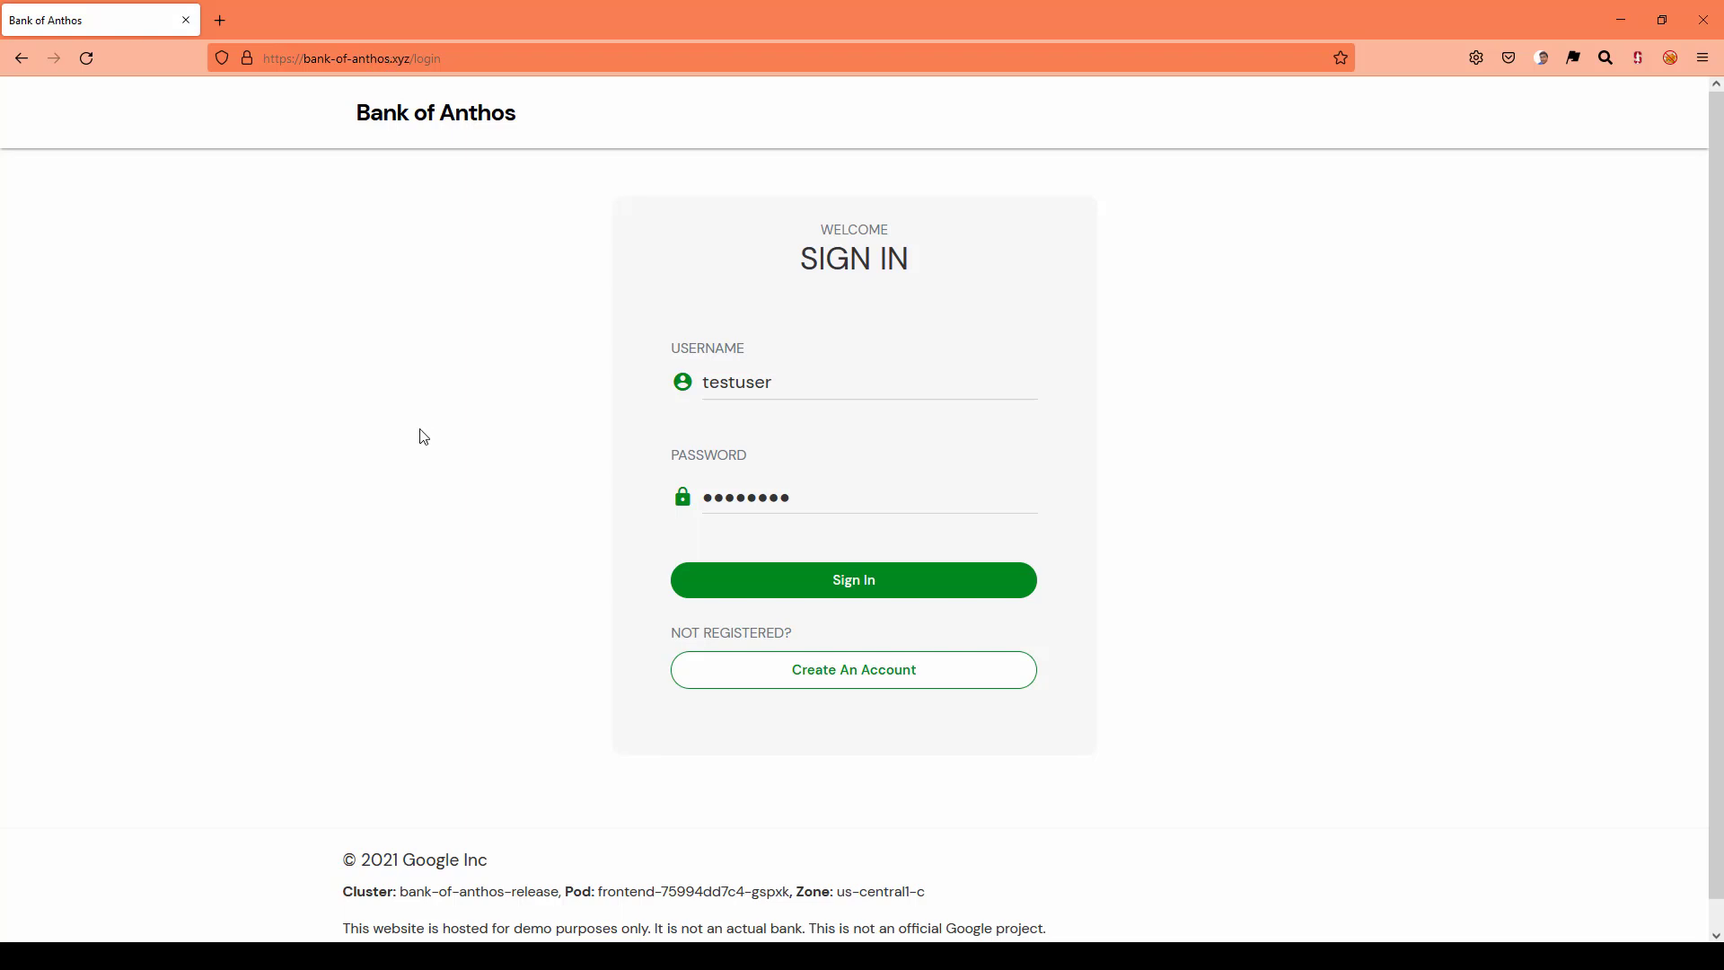
{"action": "mouse_move", "coordinate": [1241, 385]}
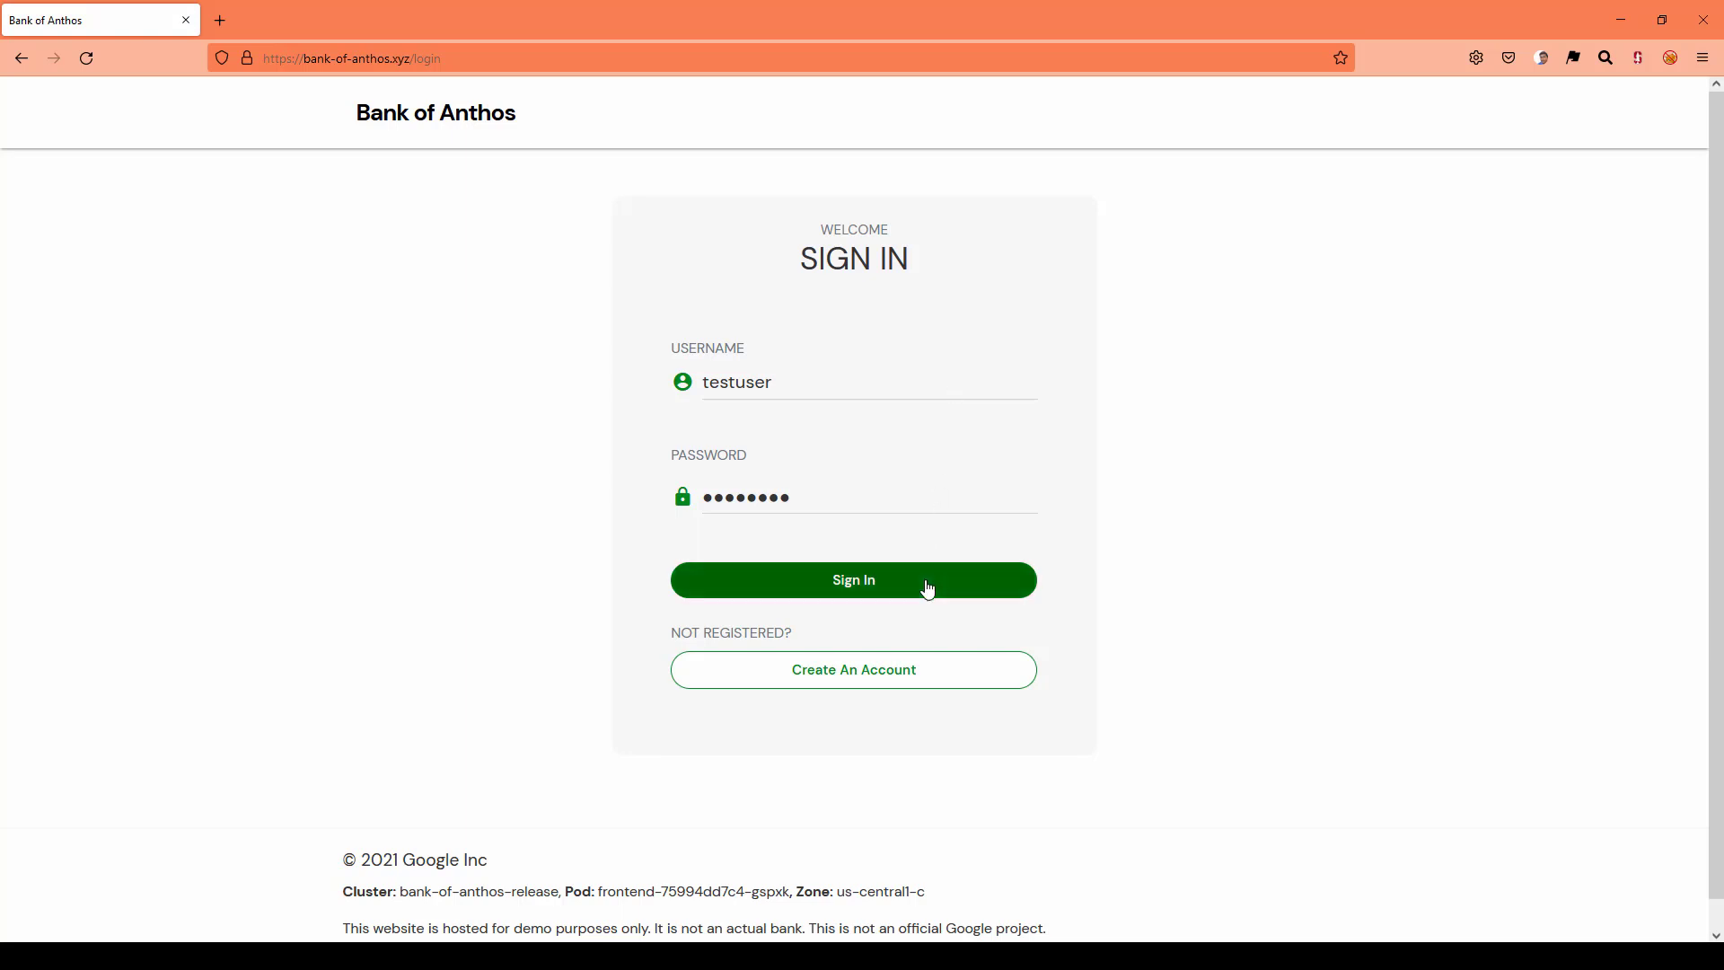
{"action": "left_click", "coordinate": [851, 580]}
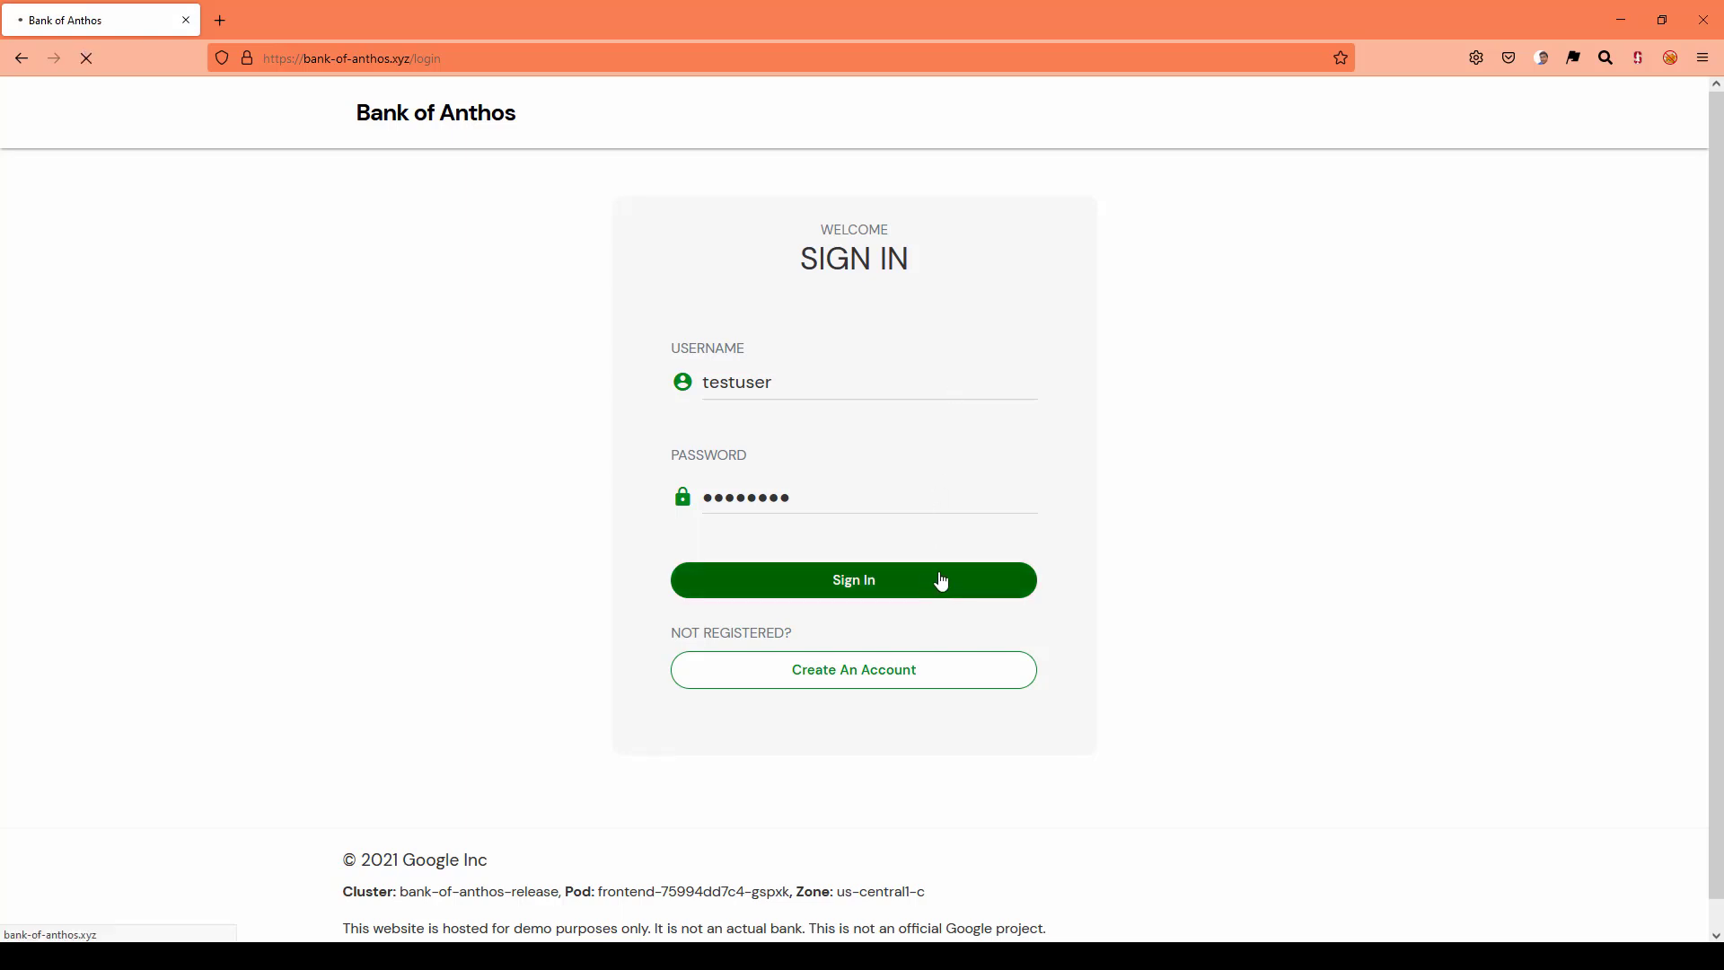
{"action": "left_click", "coordinate": [851, 580]}
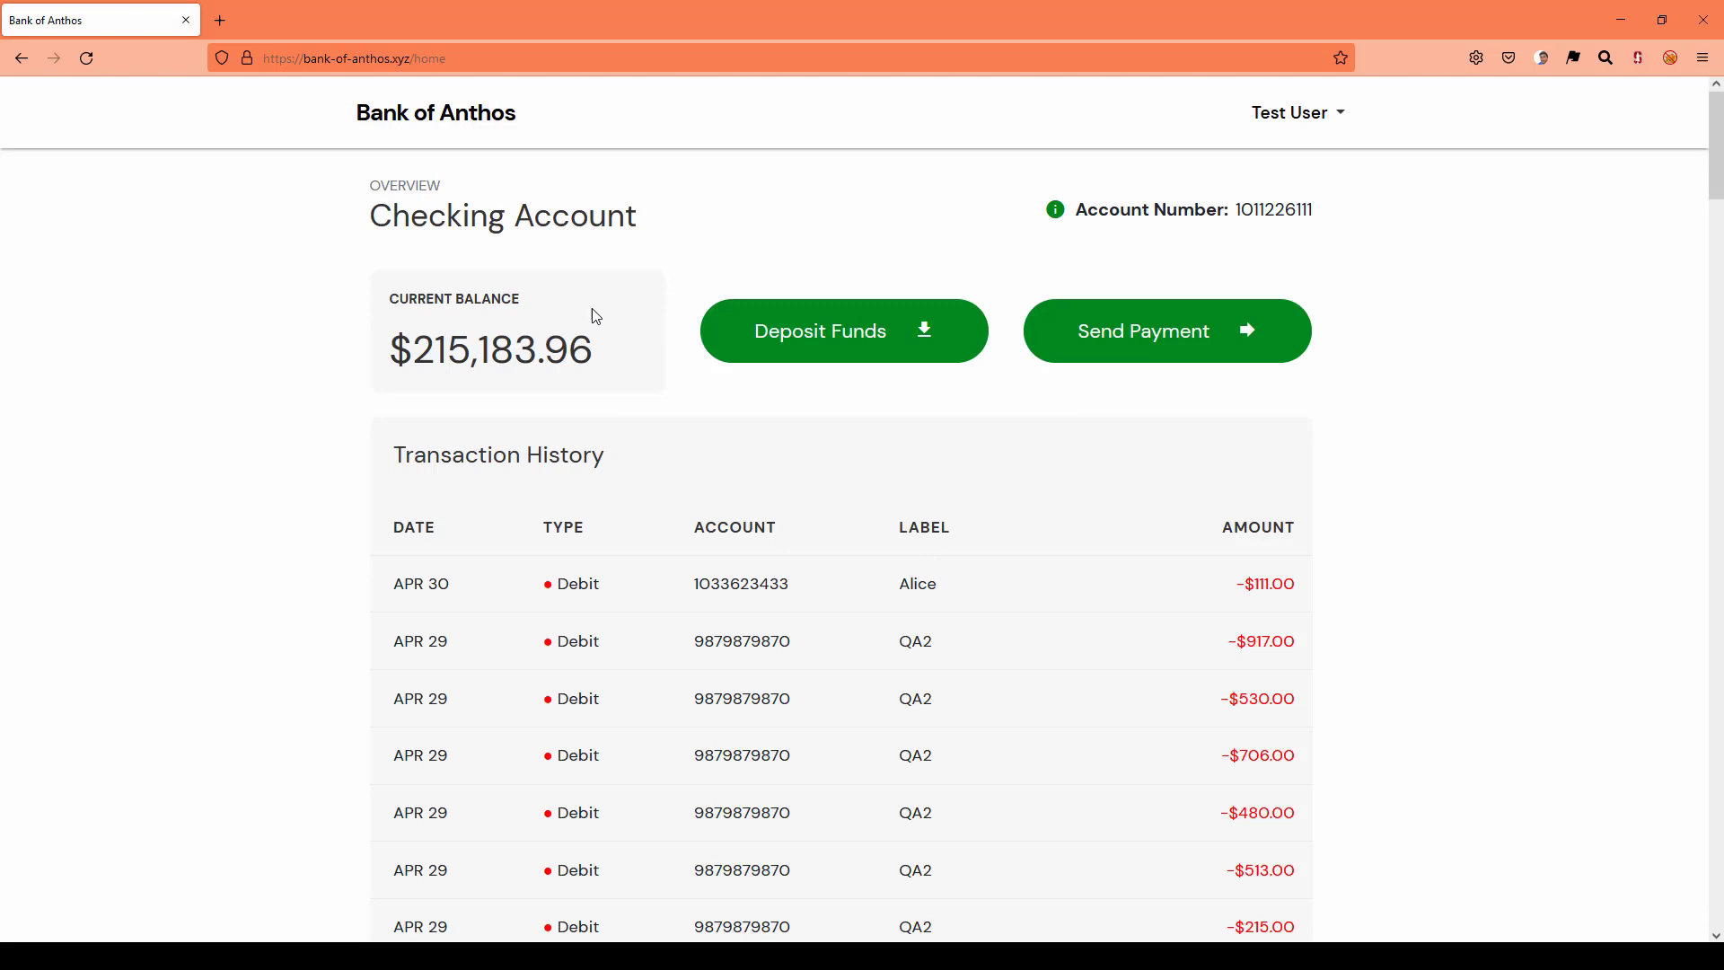
{"action": "mouse_move", "coordinate": [817, 424]}
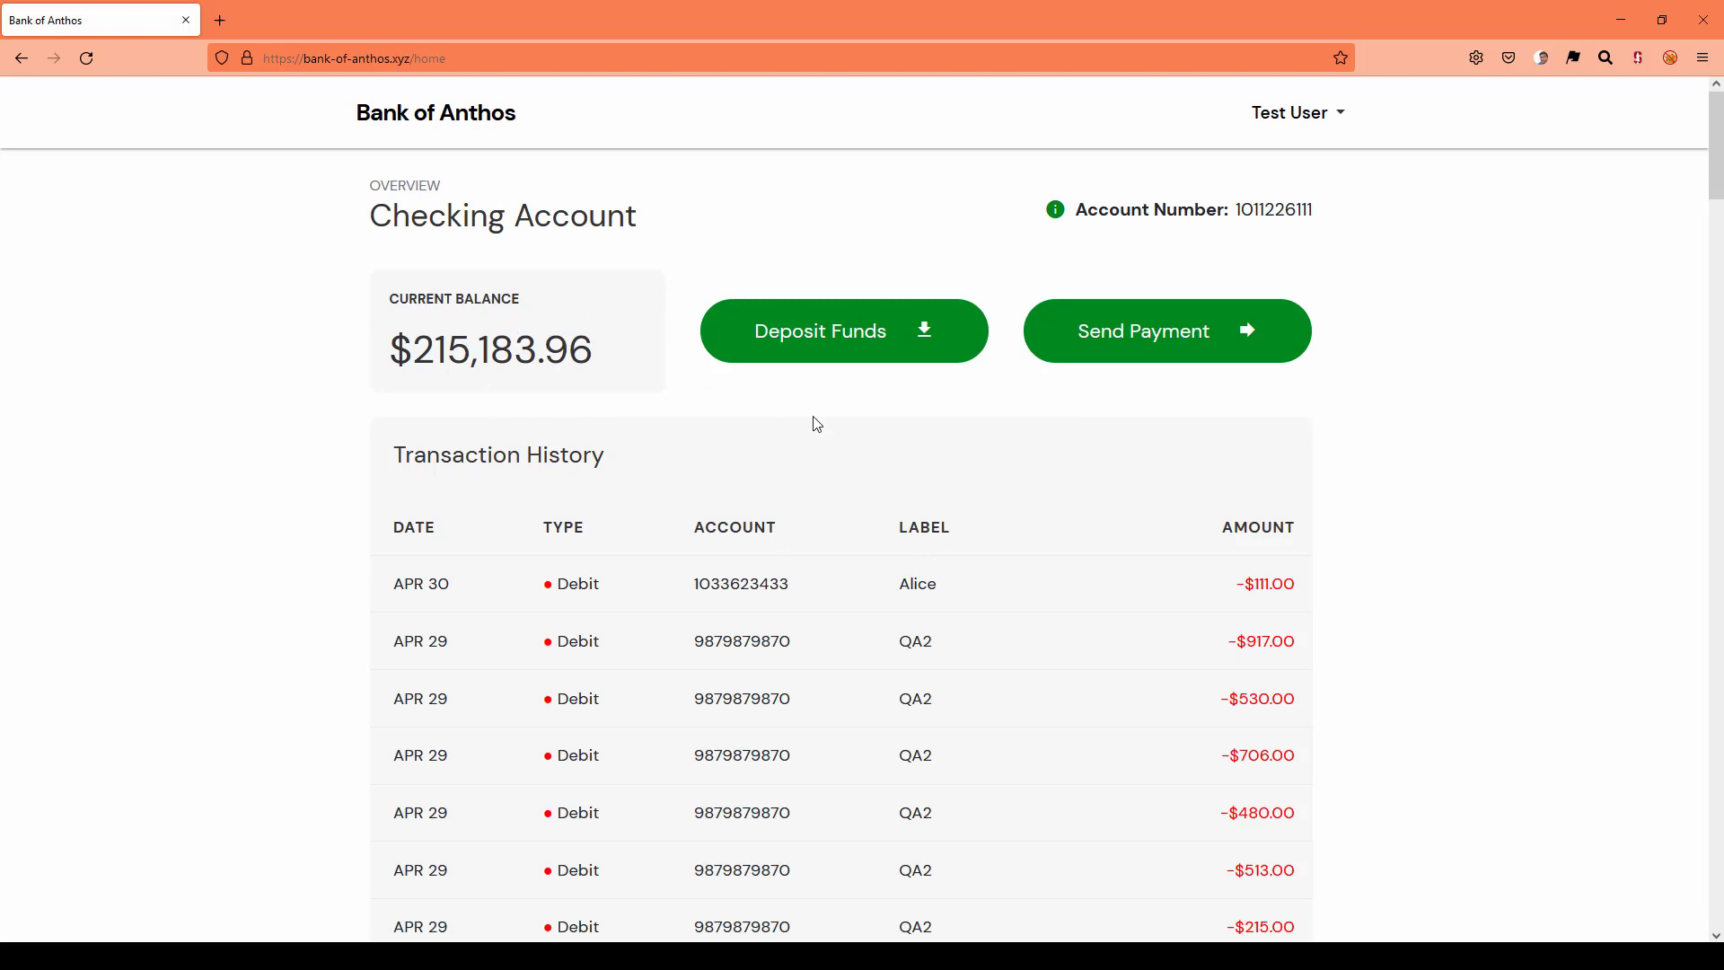
{"action": "mouse_move", "coordinate": [1106, 398]}
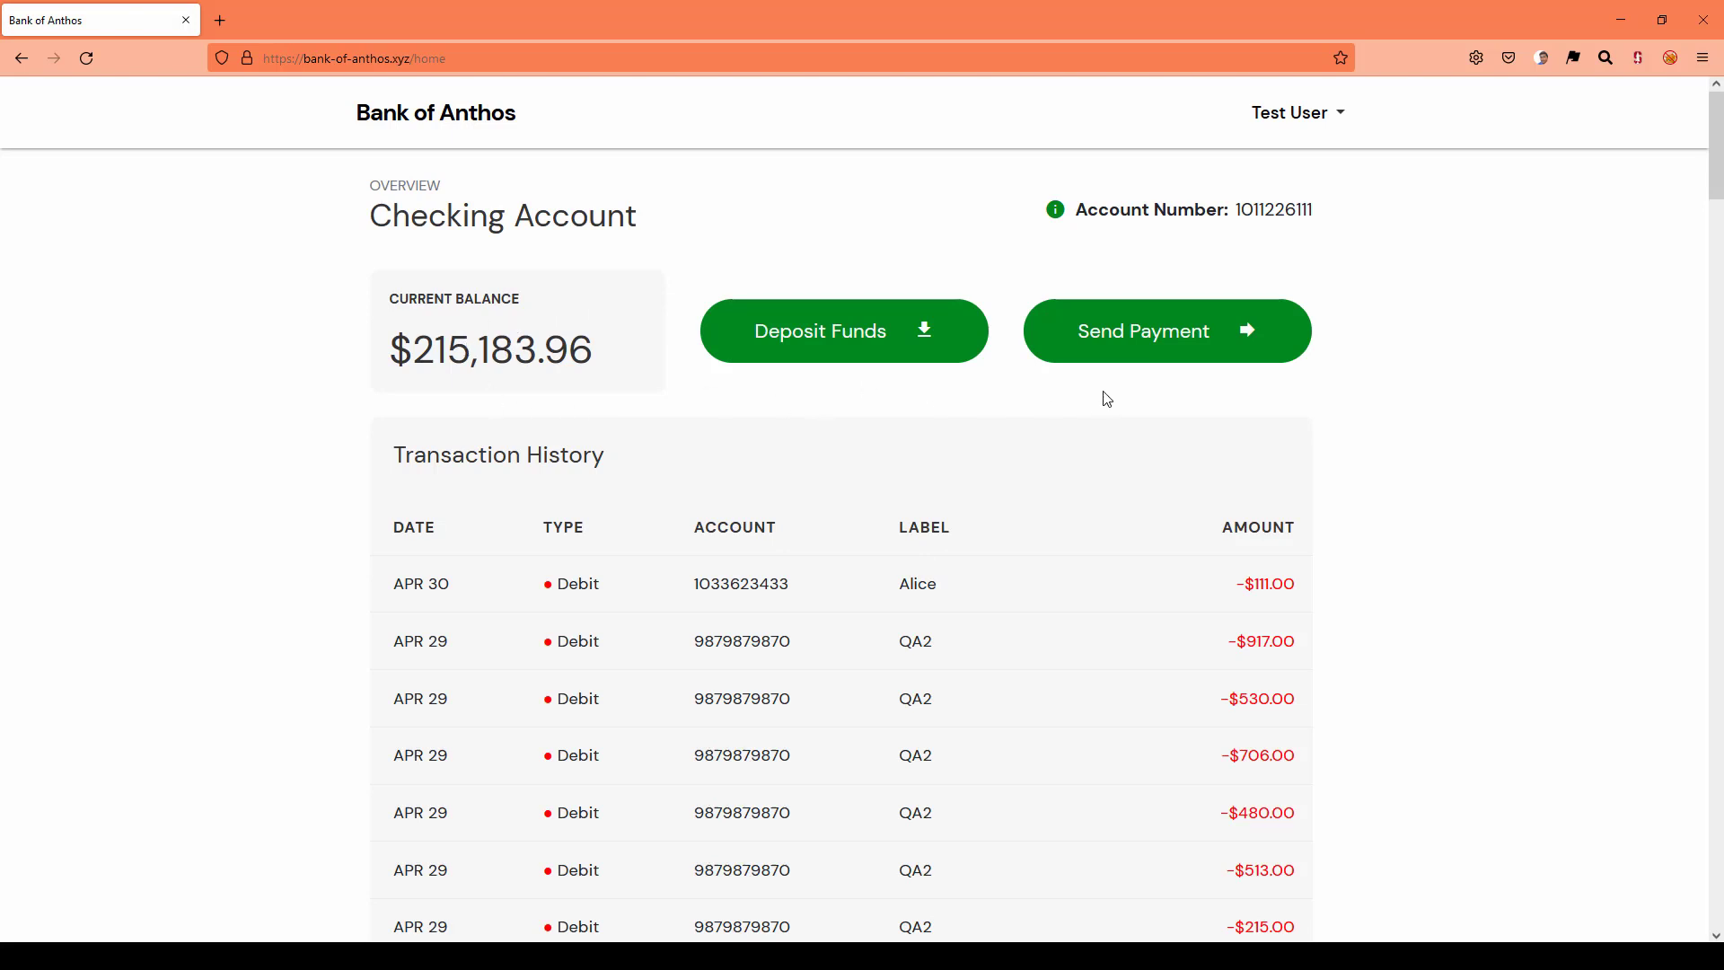
{"action": "mouse_move", "coordinate": [902, 401]}
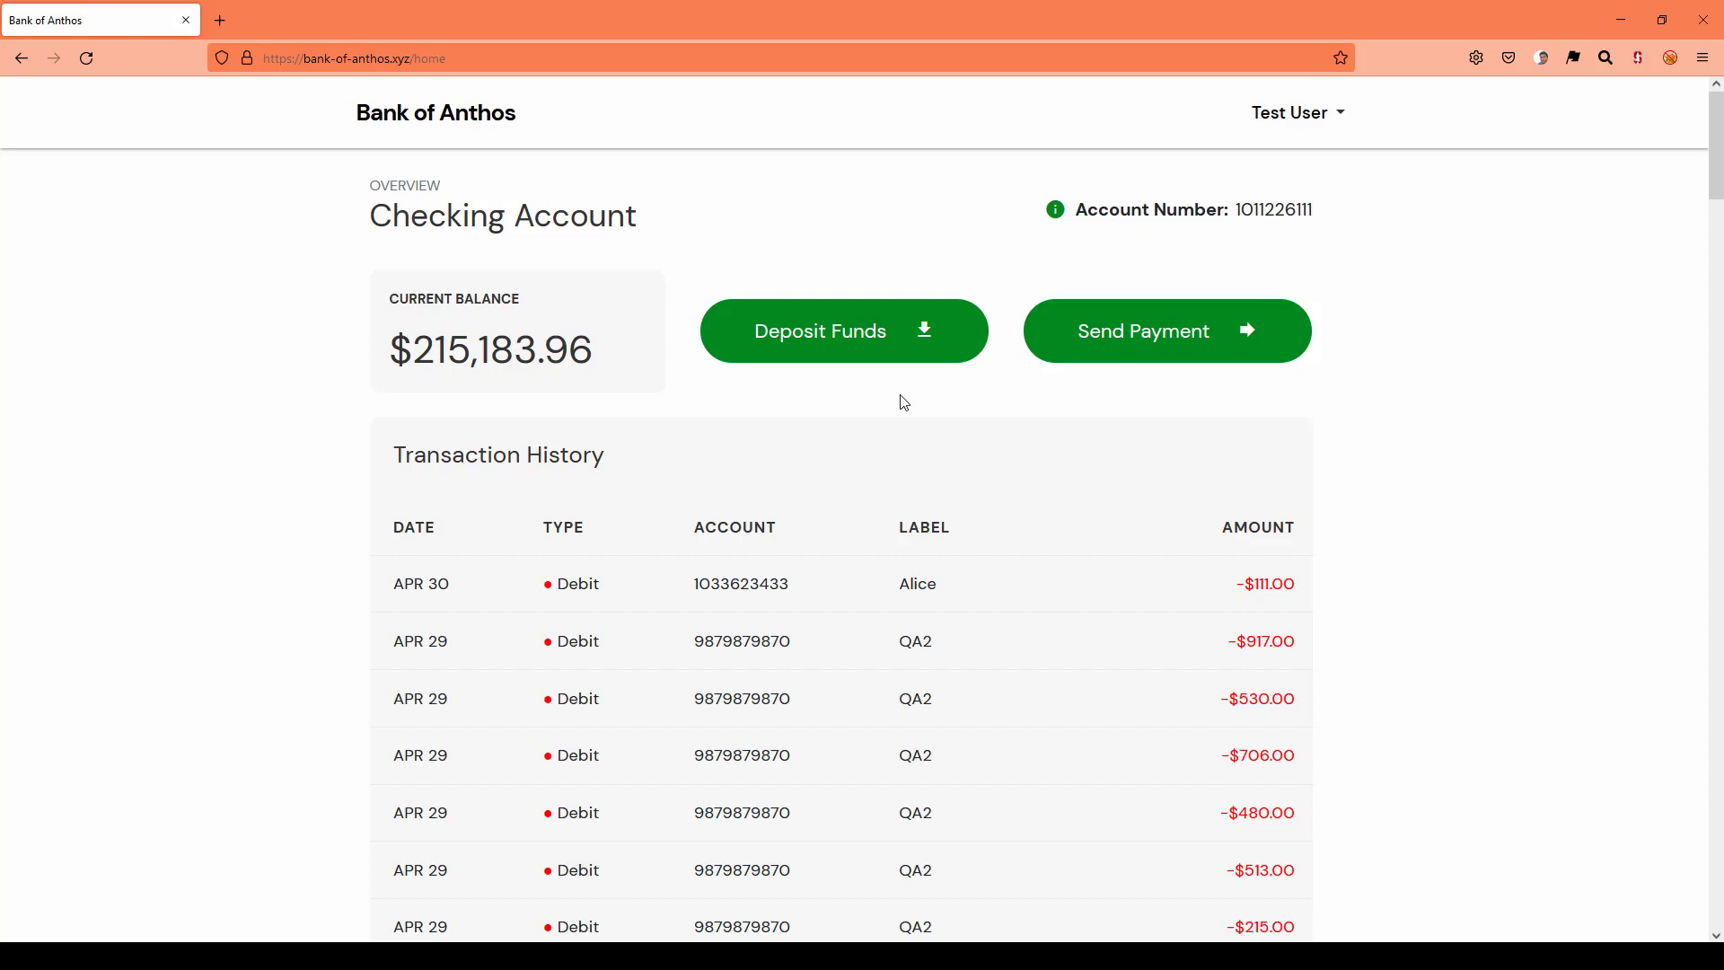
{"action": "mouse_move", "coordinate": [1056, 399]}
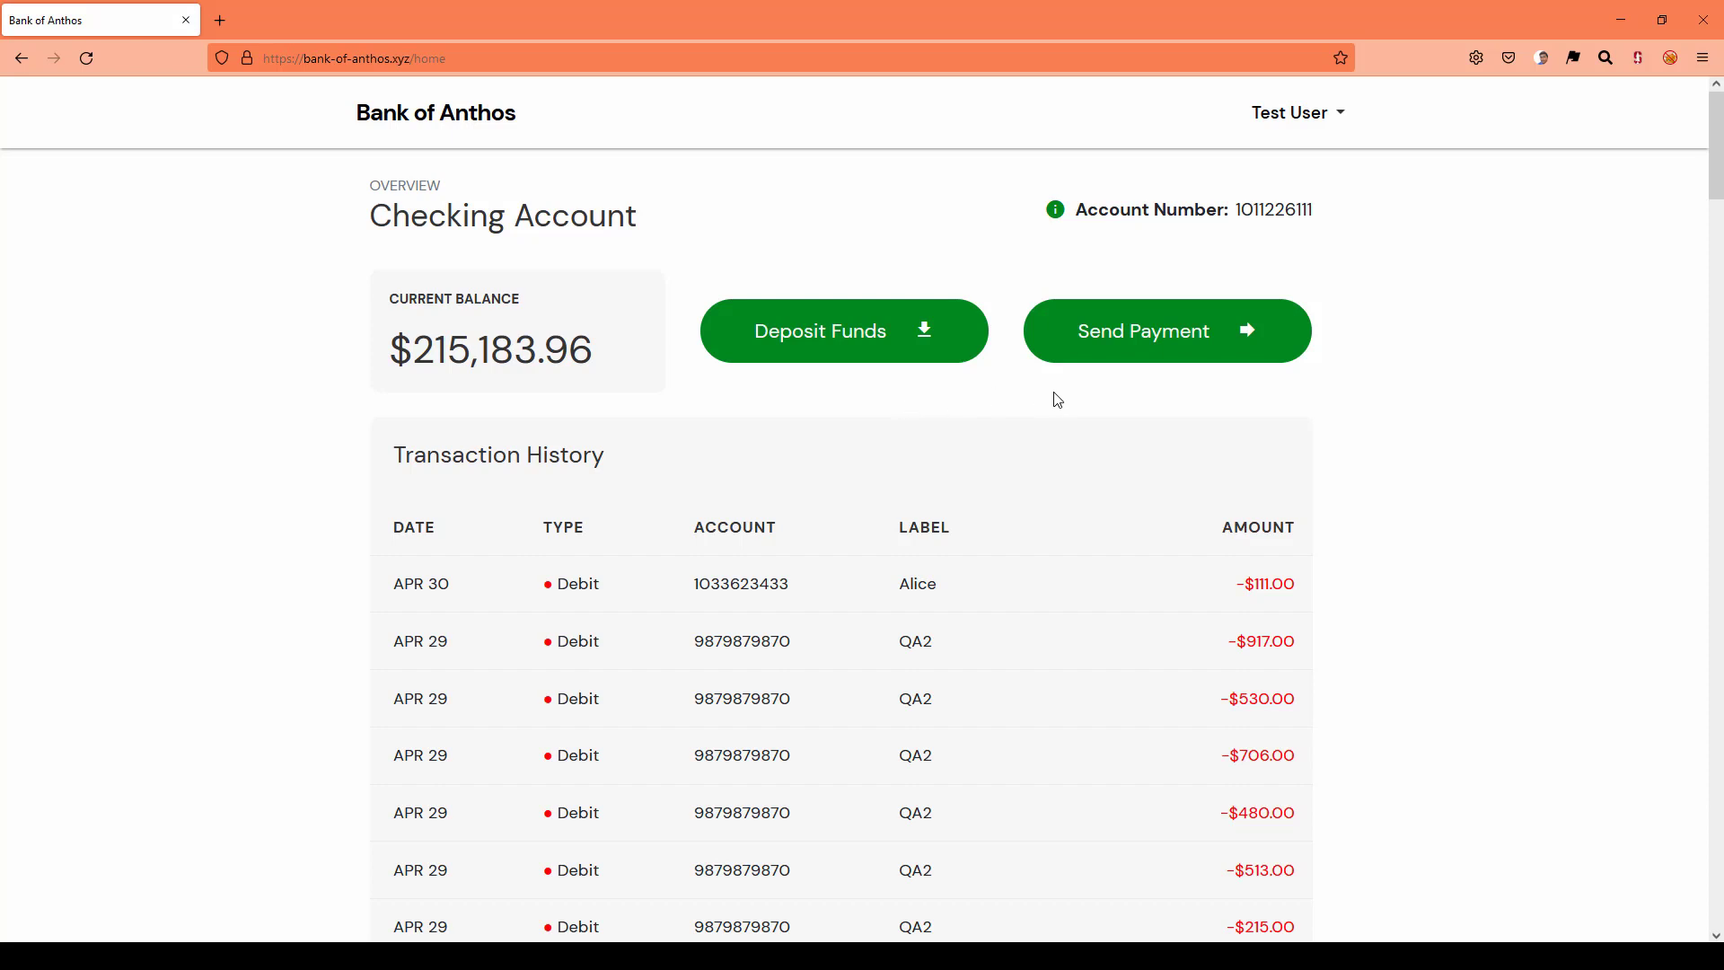
{"action": "scroll", "scroll_direction": "down", "scroll_amount": 3}
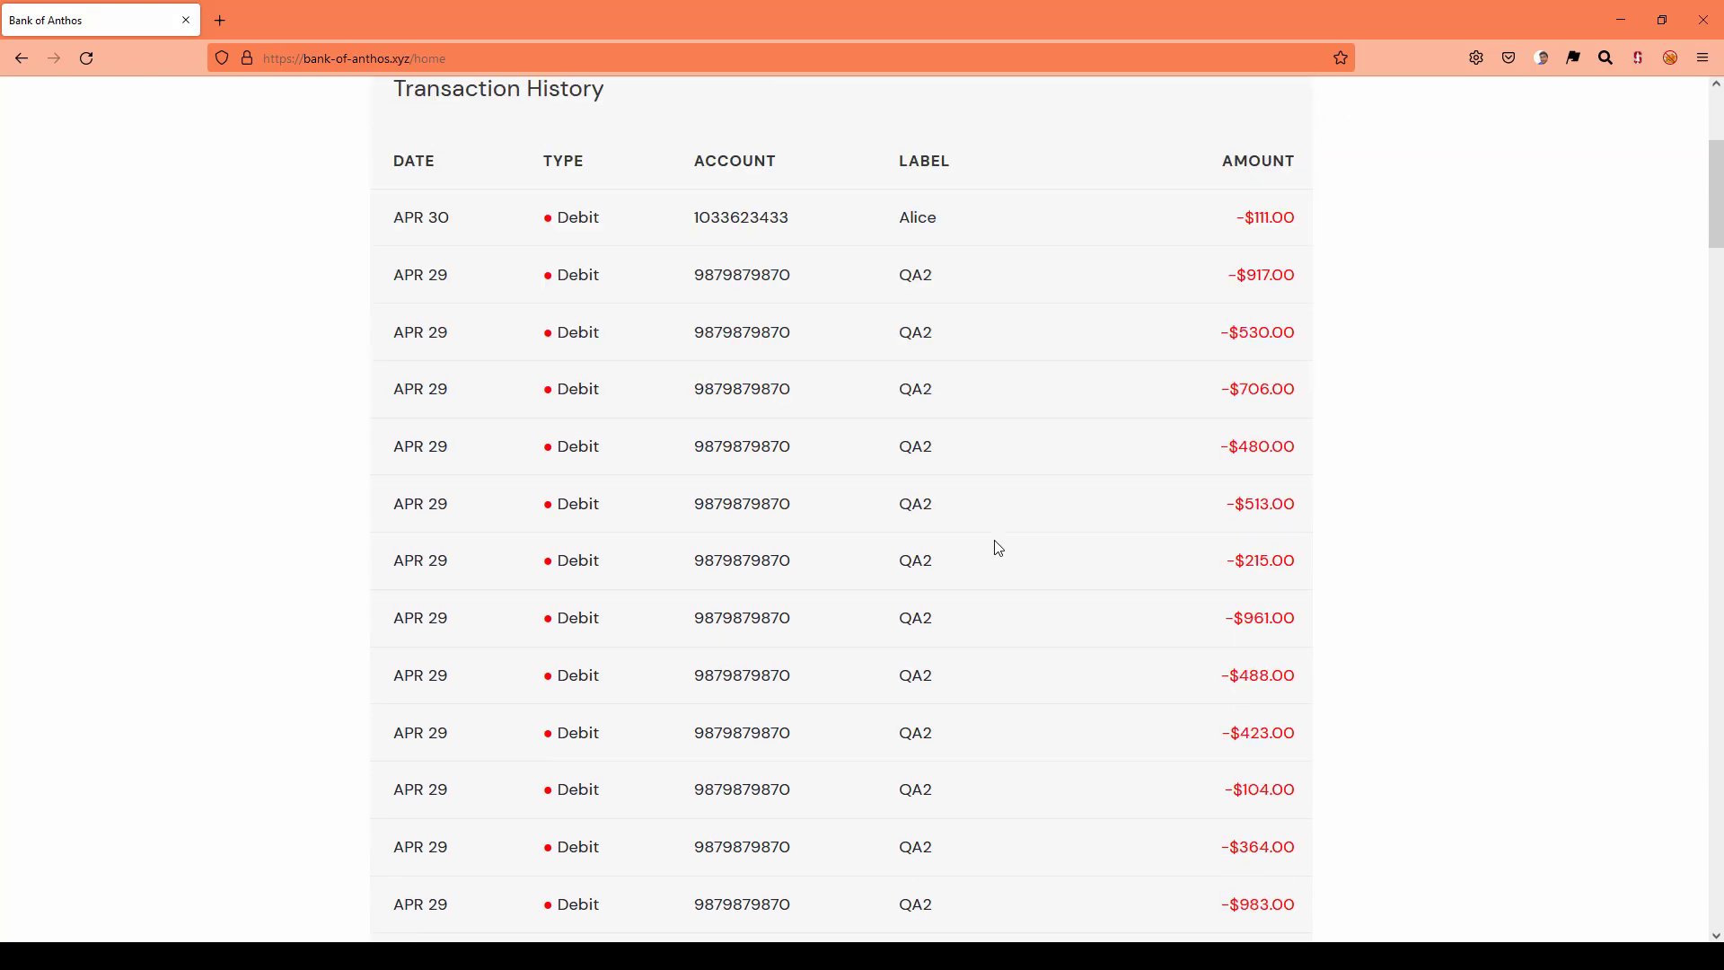
{"action": "scroll", "scroll_direction": "up", "scroll_amount": 3}
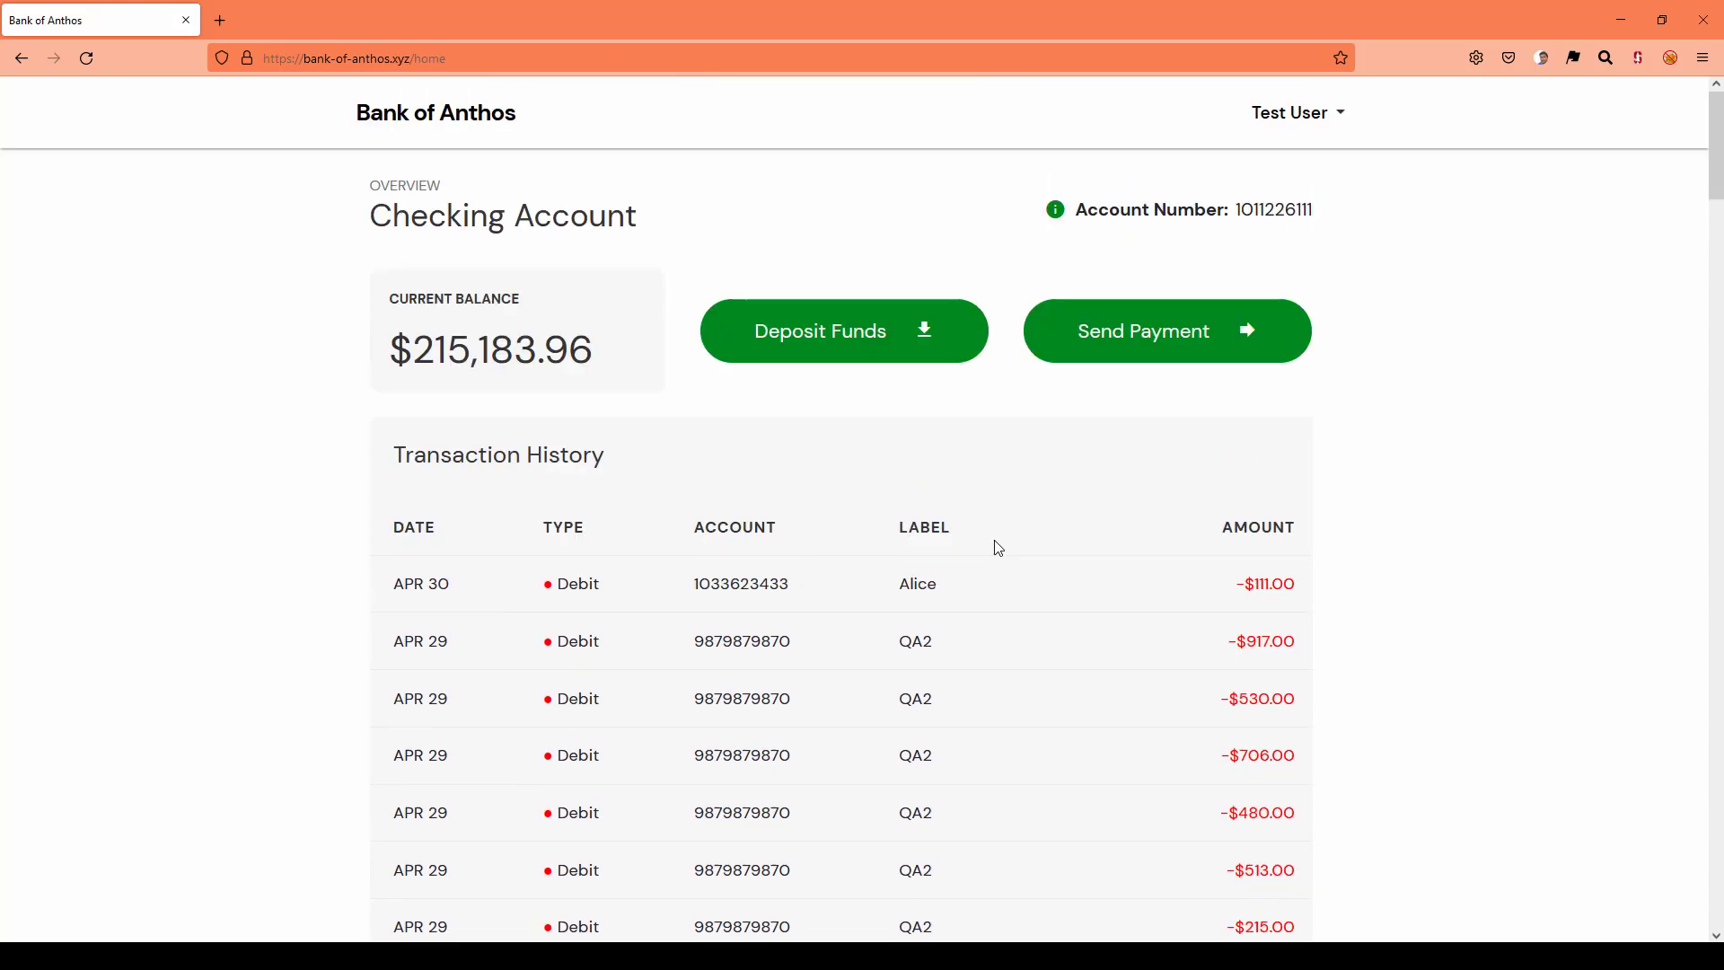
{"action": "mouse_move", "coordinate": [1291, 250]}
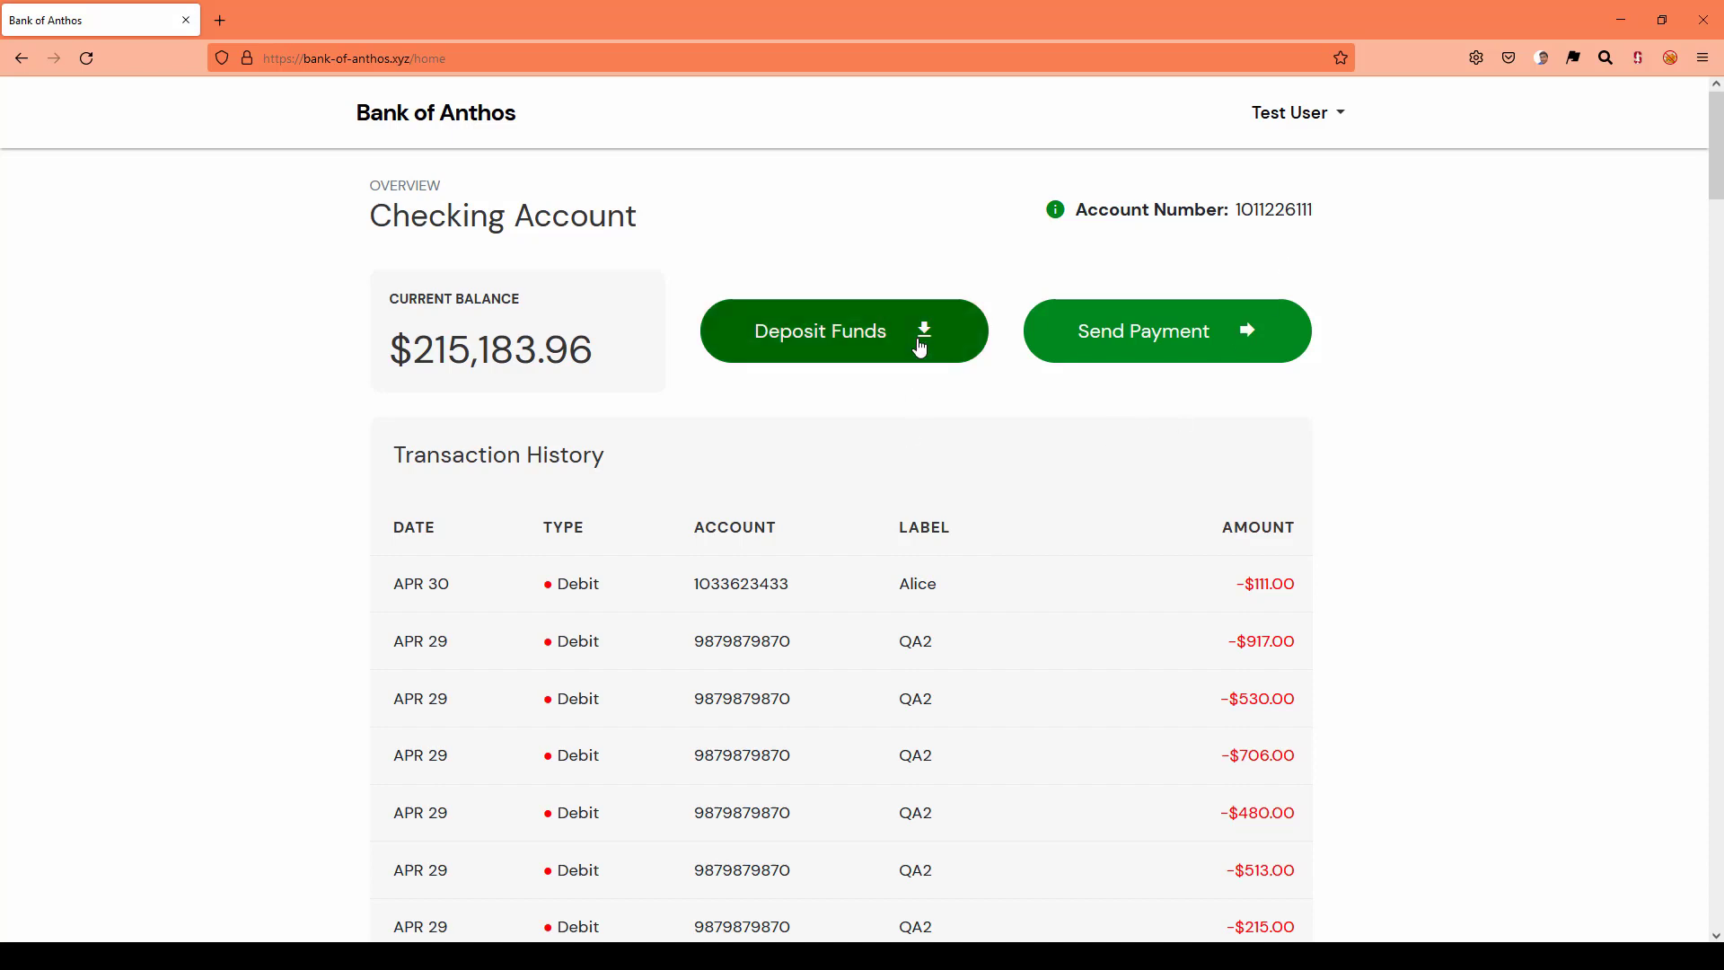
- Deposit $100 from External Bank into the checking account and dismiss the confirmation
{"action": "left_click", "coordinate": [842, 330]}
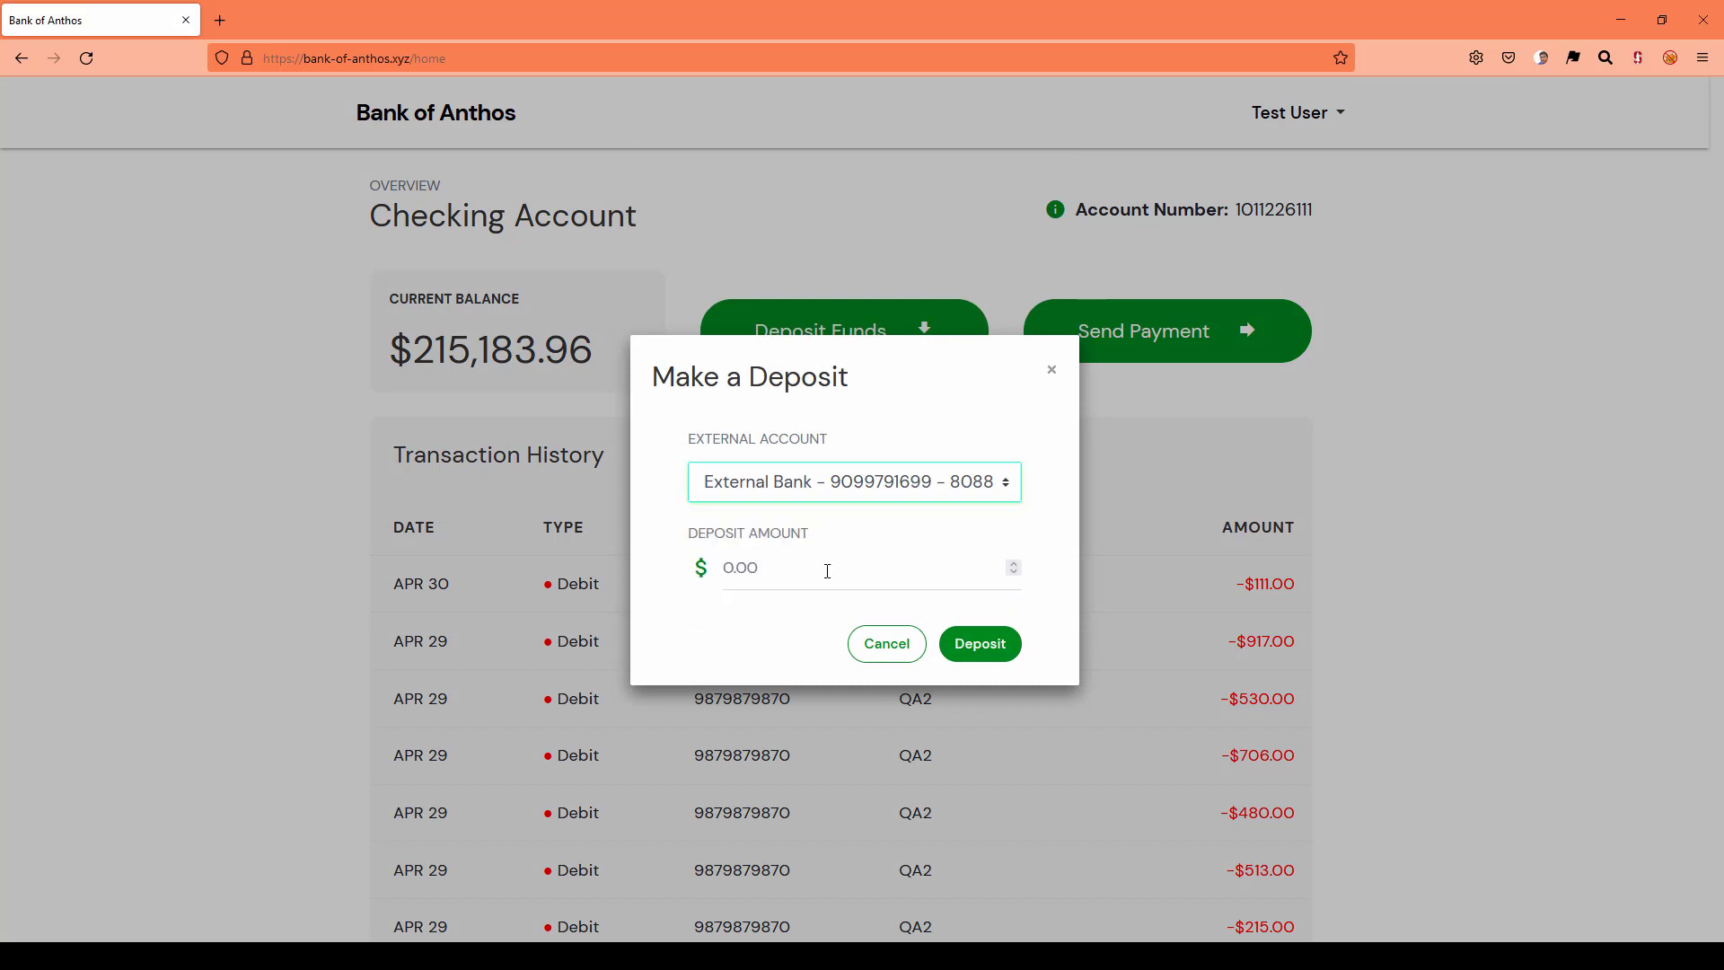
{"action": "type", "text": "100"}
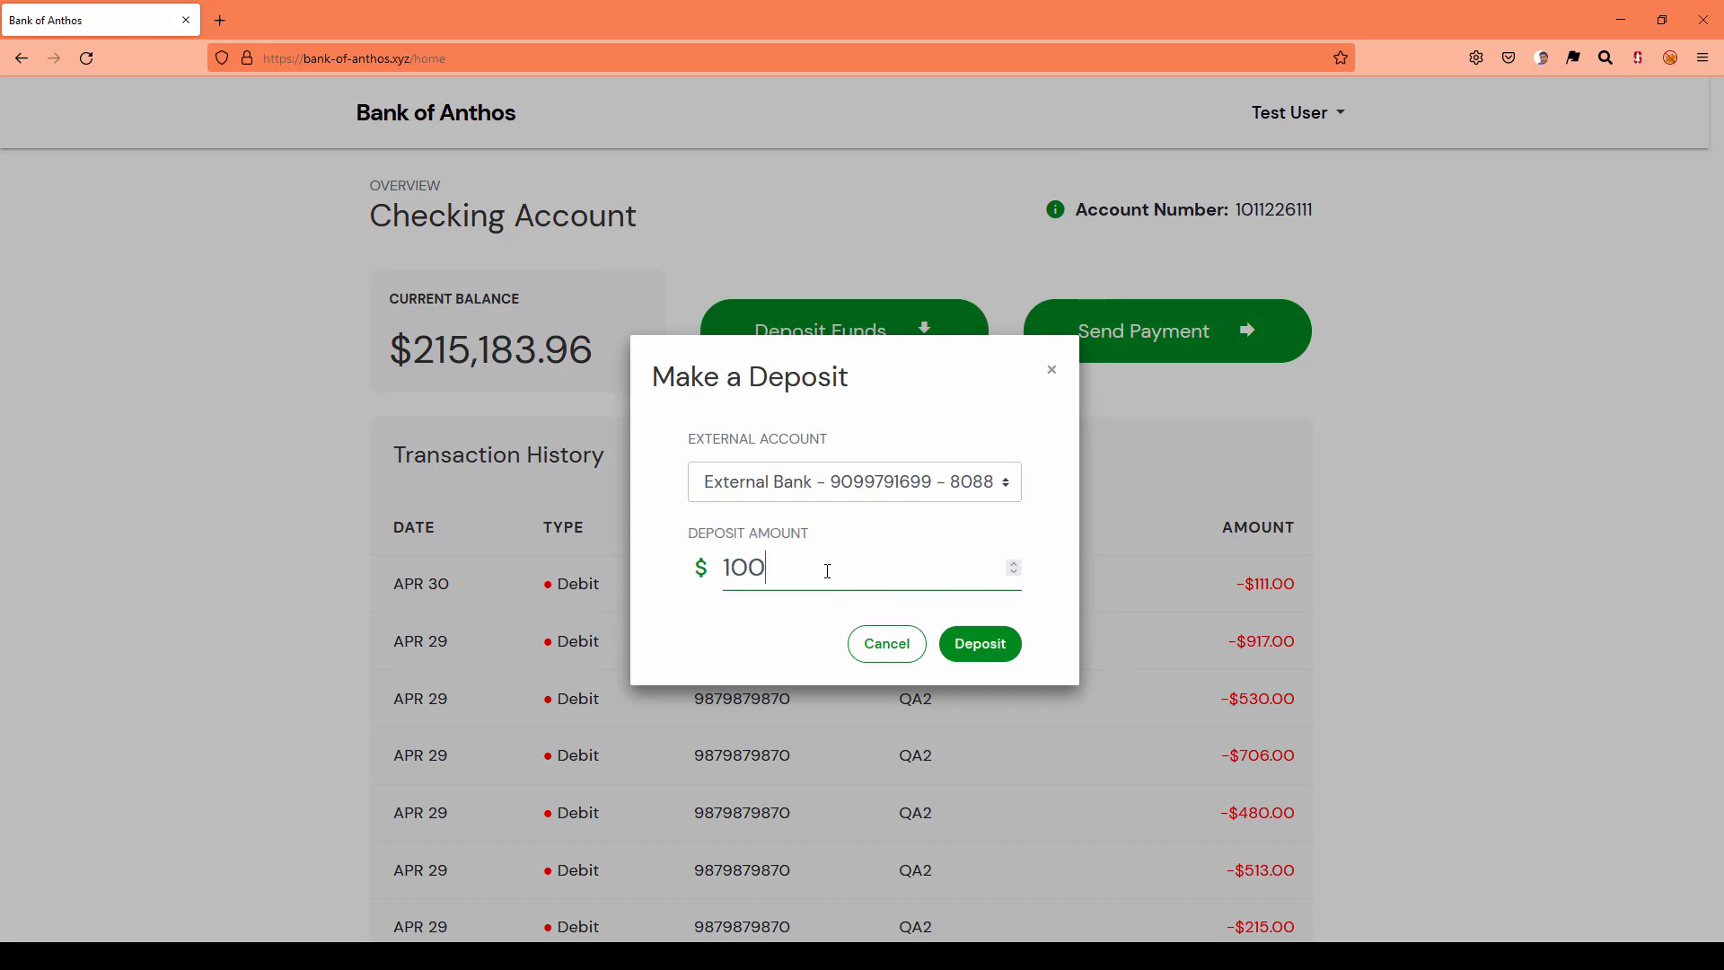
{"action": "left_click", "coordinate": [977, 643]}
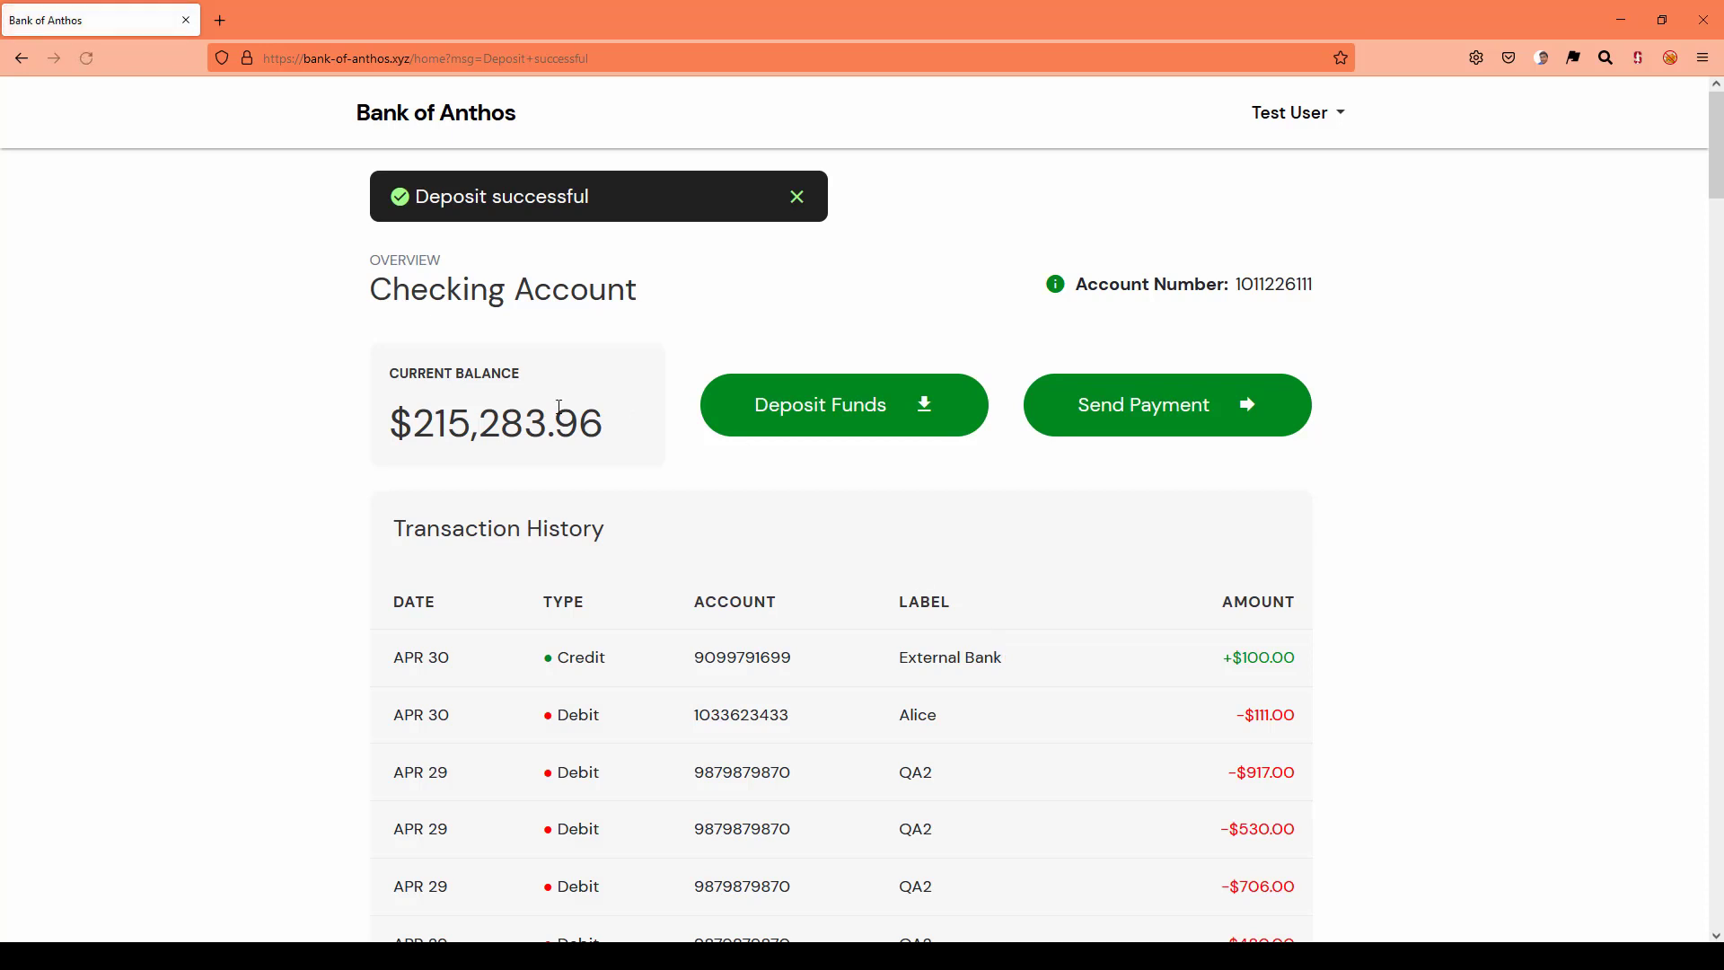
{"action": "mouse_move", "coordinate": [496, 174]}
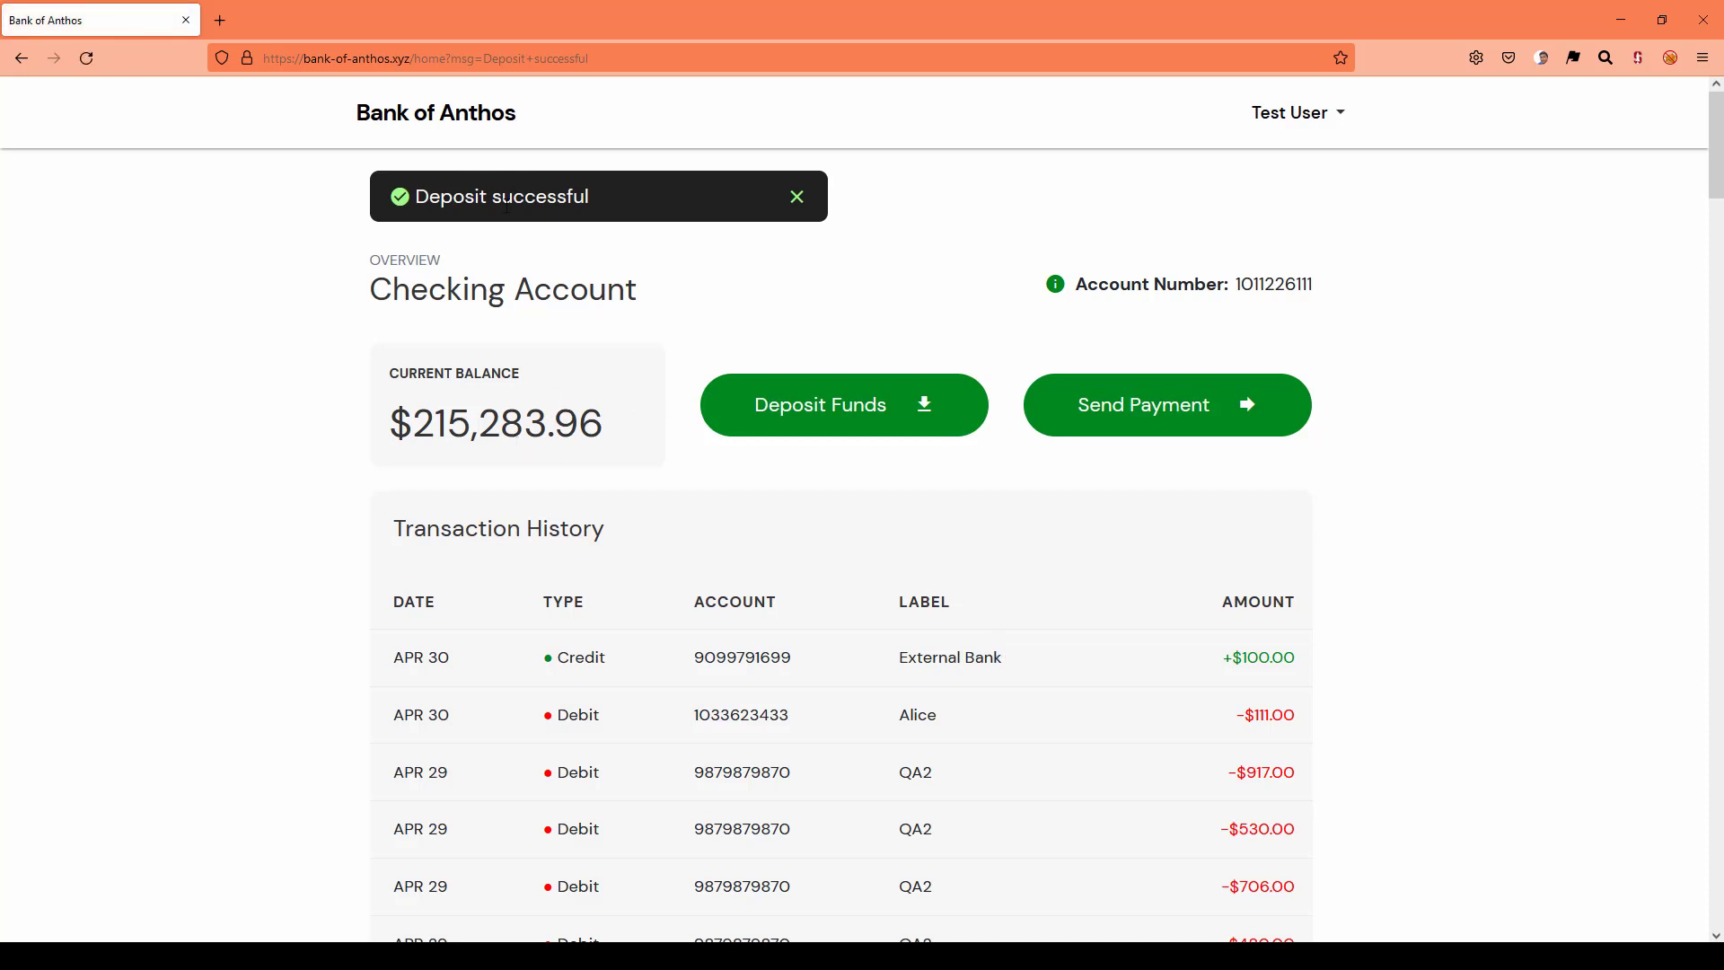
{"action": "left_click", "coordinate": [796, 196]}
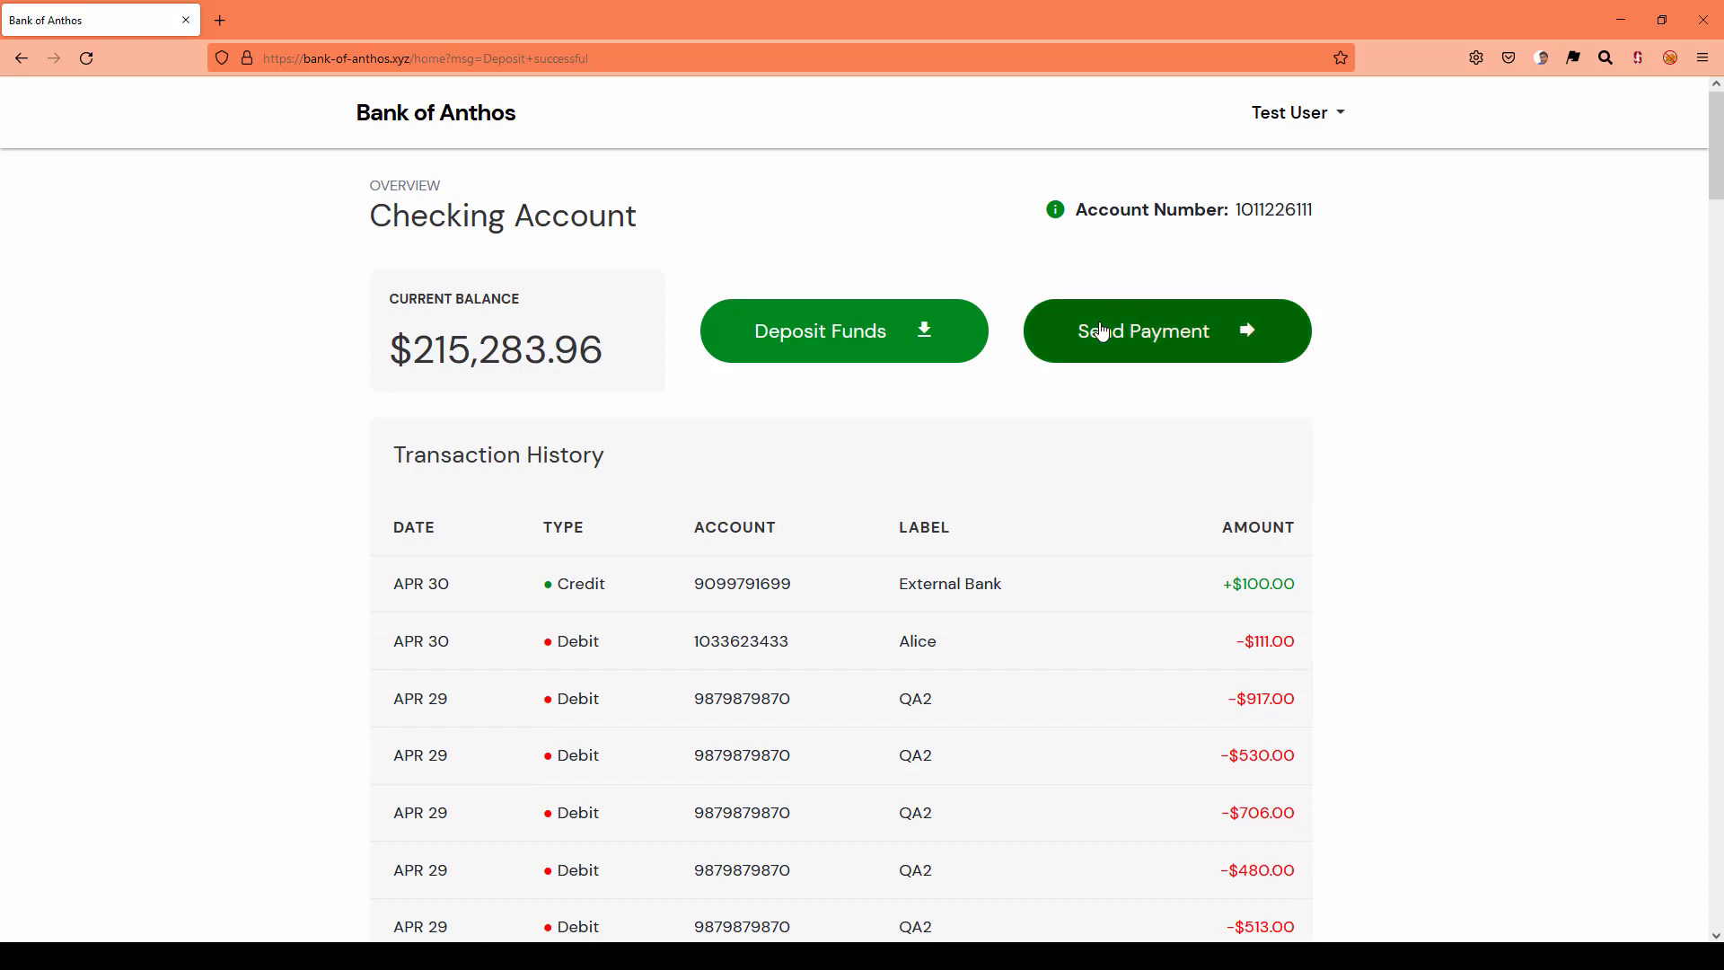
- Send a $1,000 payment to QA2, leaving the balance at $214,283.96
{"action": "left_click", "coordinate": [1144, 330]}
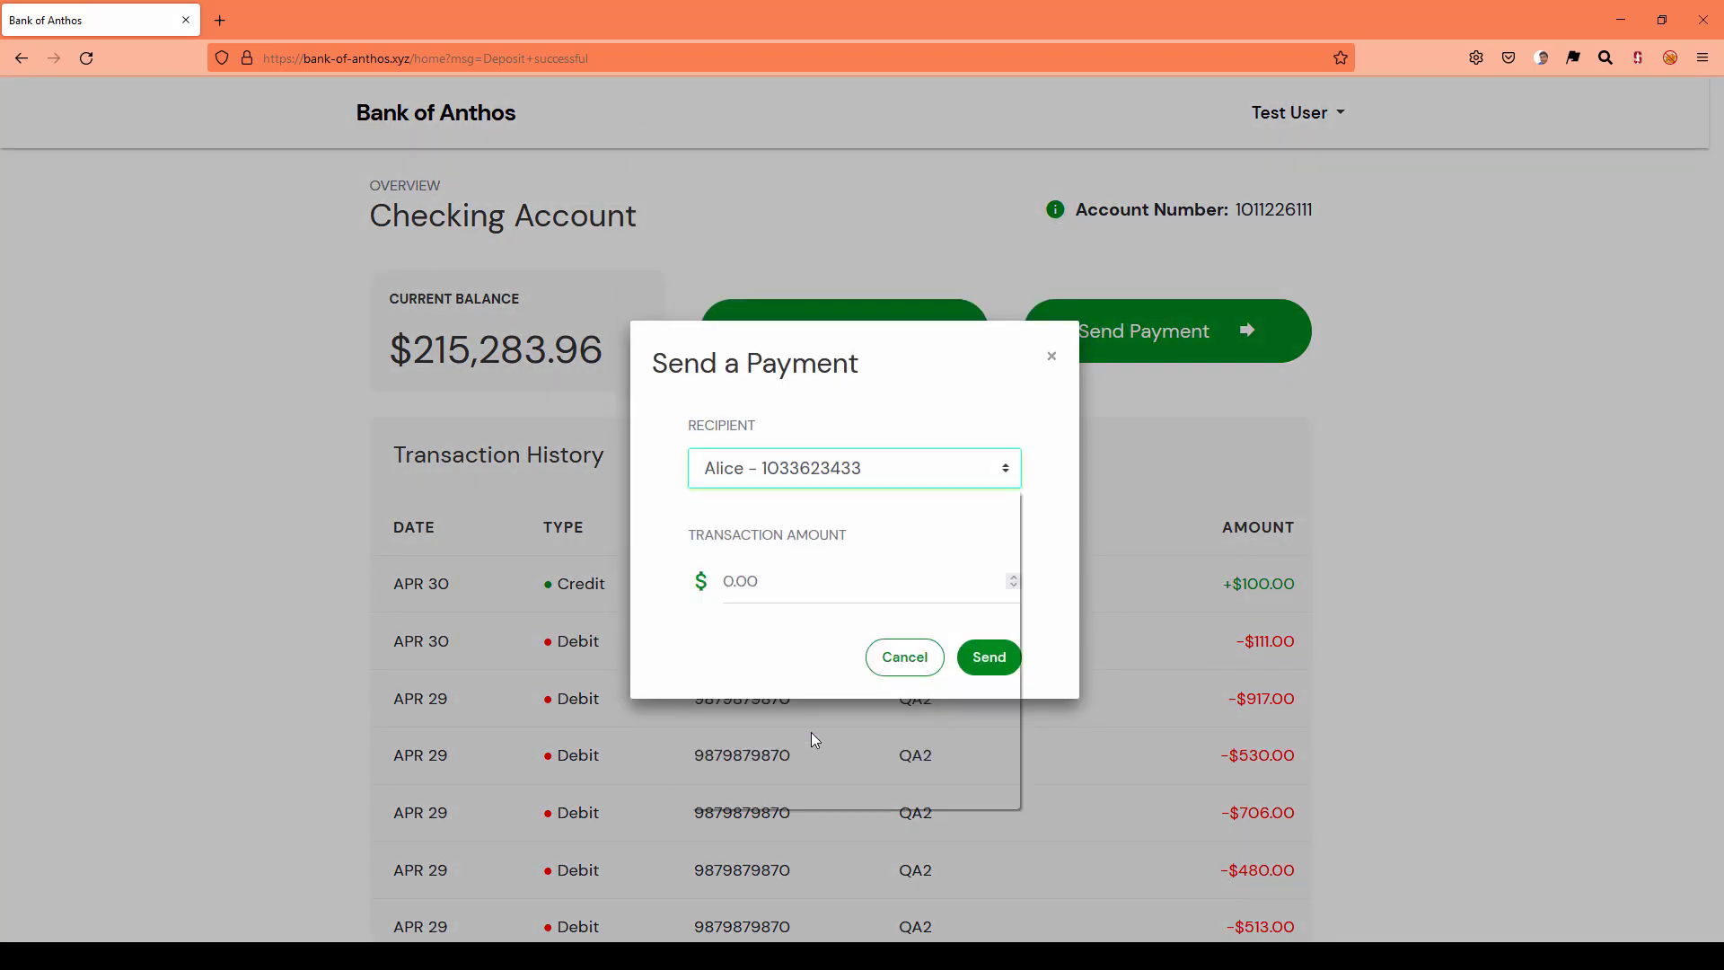
{"action": "type", "text": "1"}
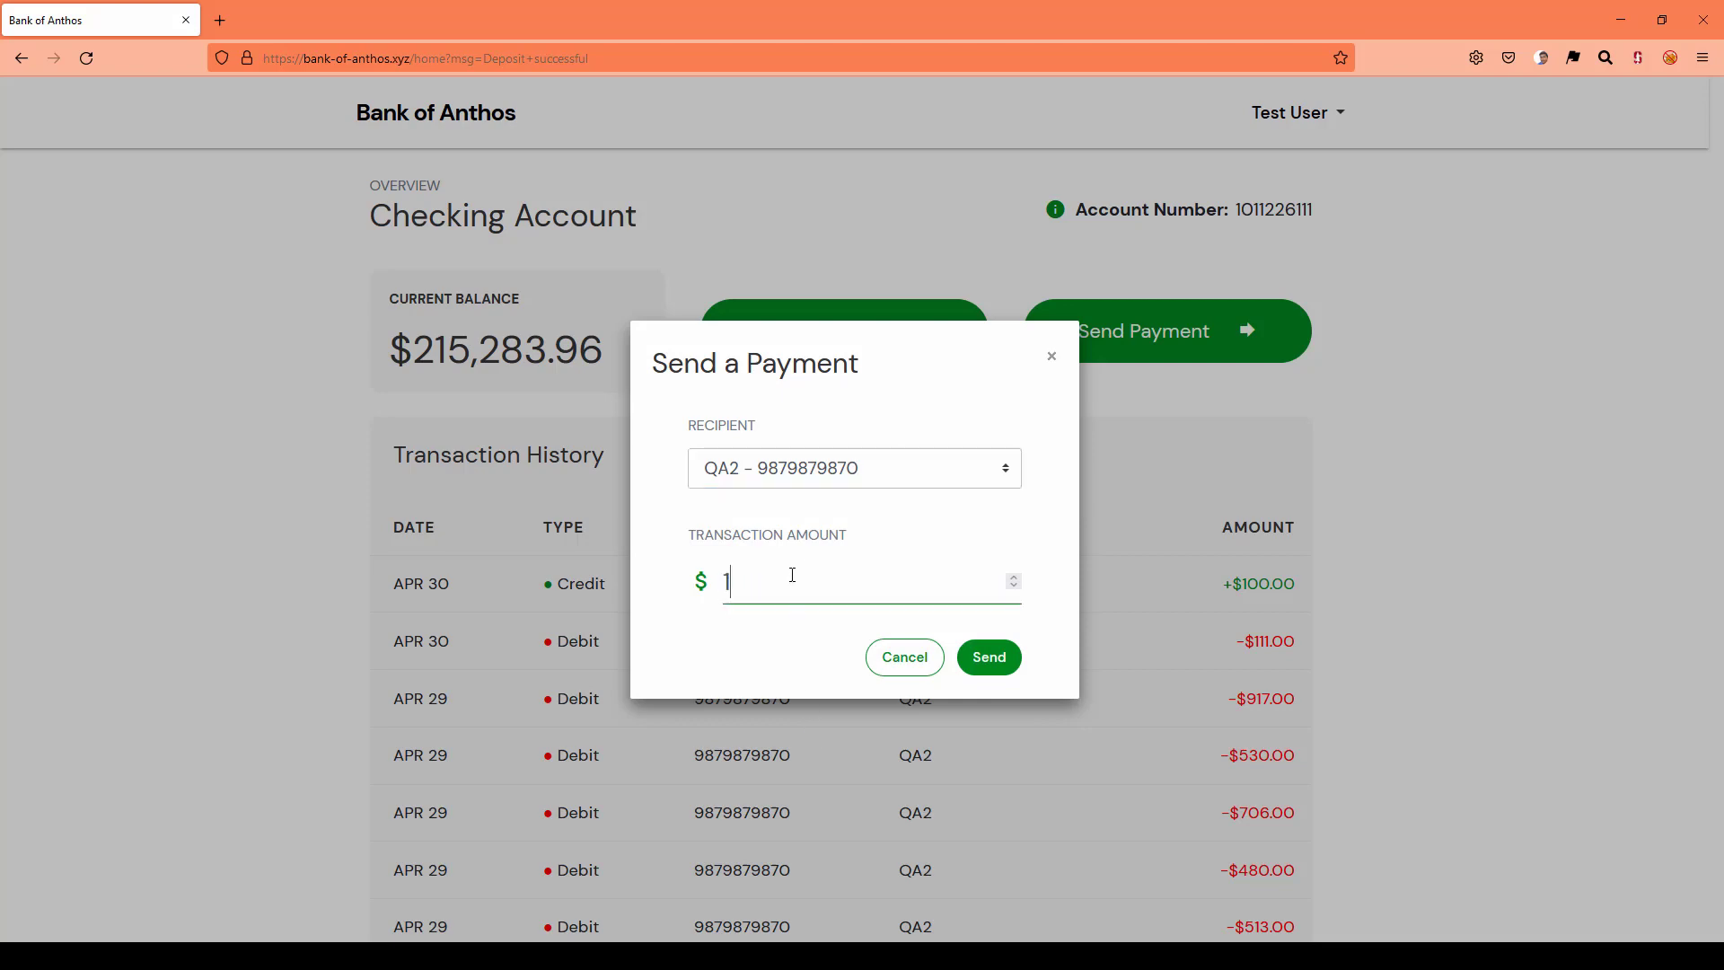
{"action": "left_click", "coordinate": [988, 658]}
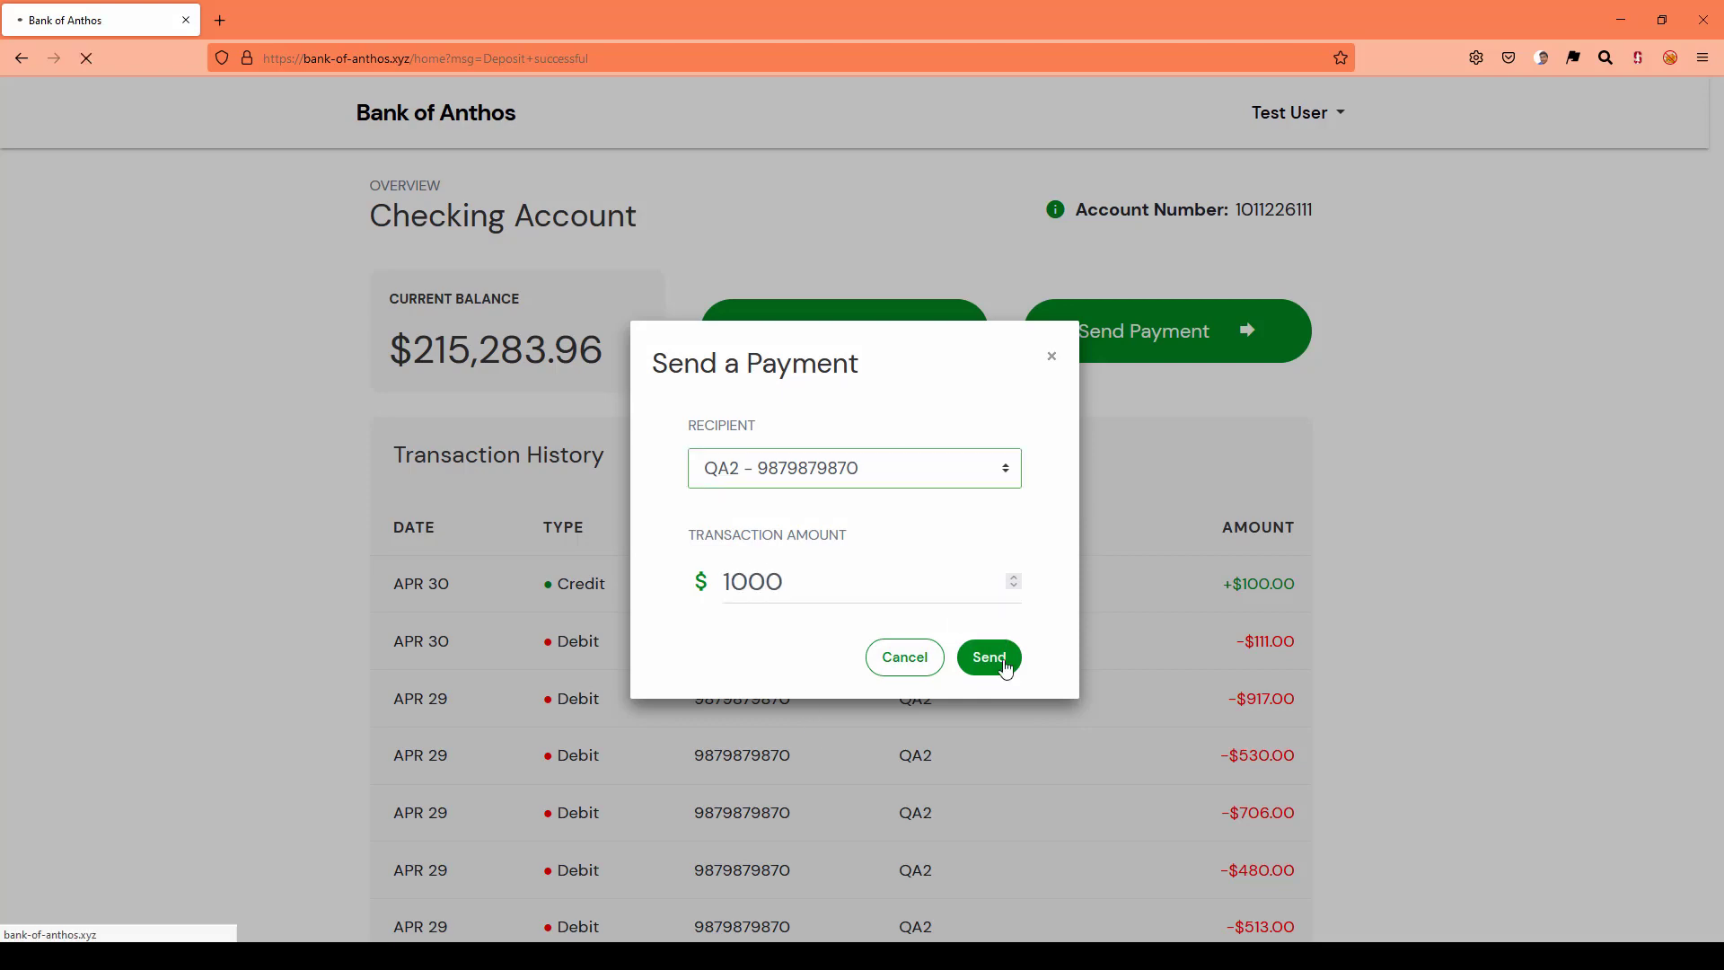
{"action": "left_click", "coordinate": [987, 658]}
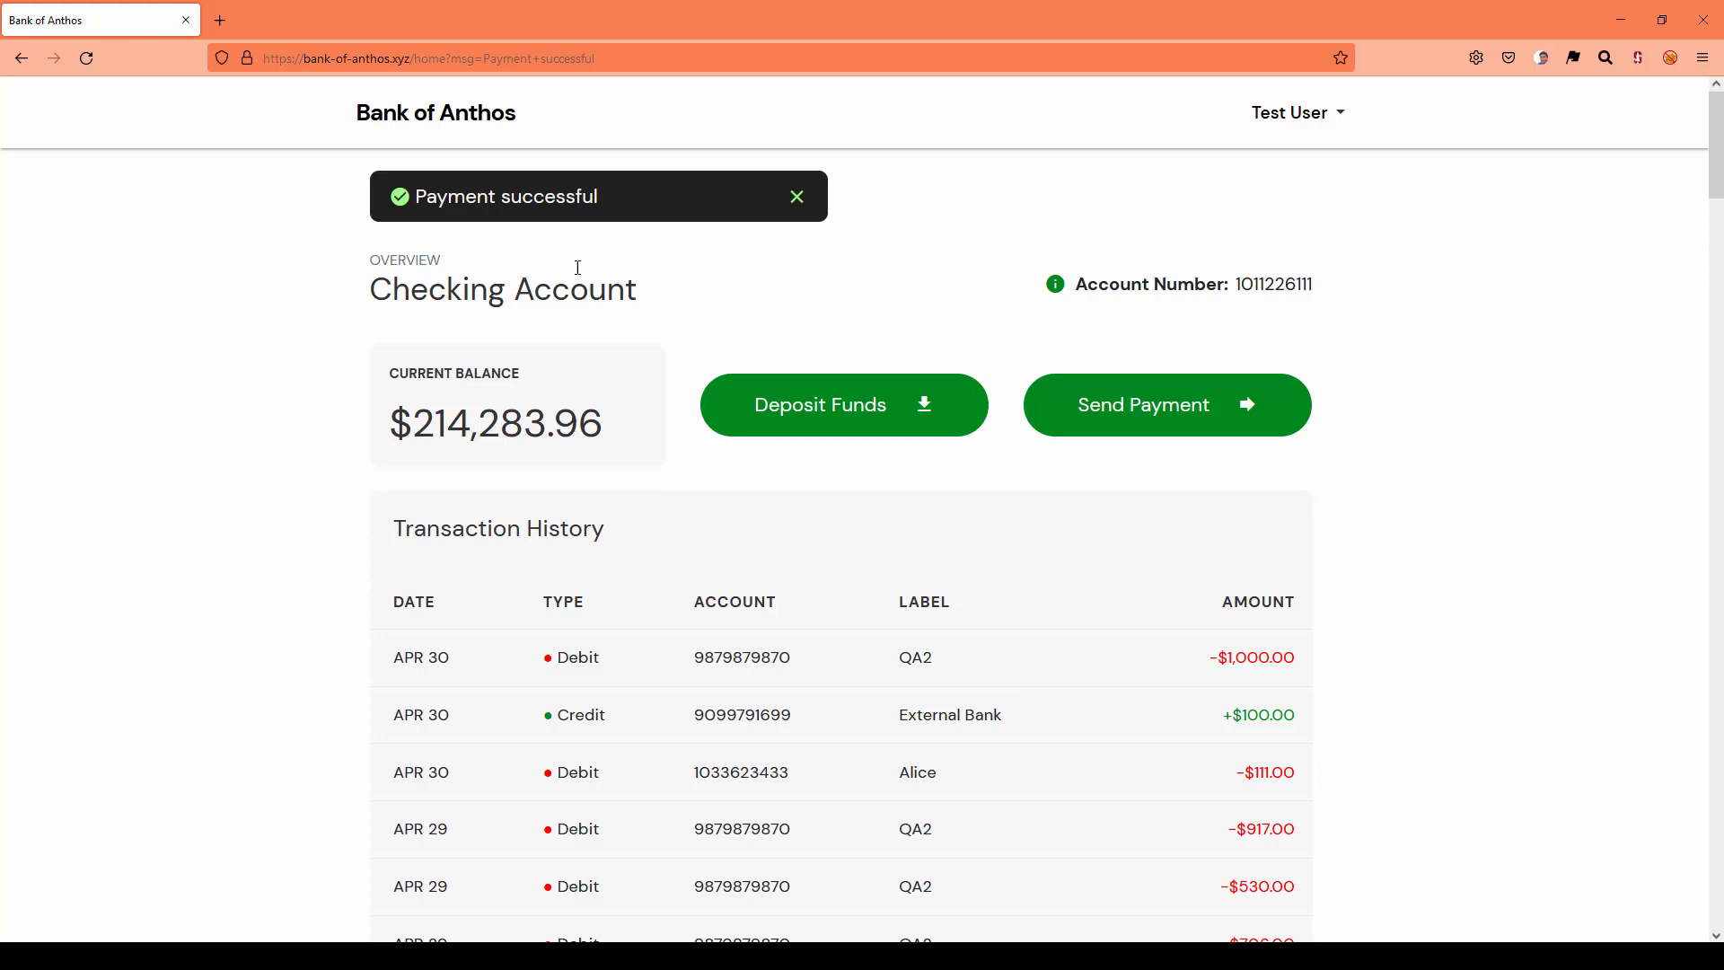
{"action": "mouse_move", "coordinate": [797, 195]}
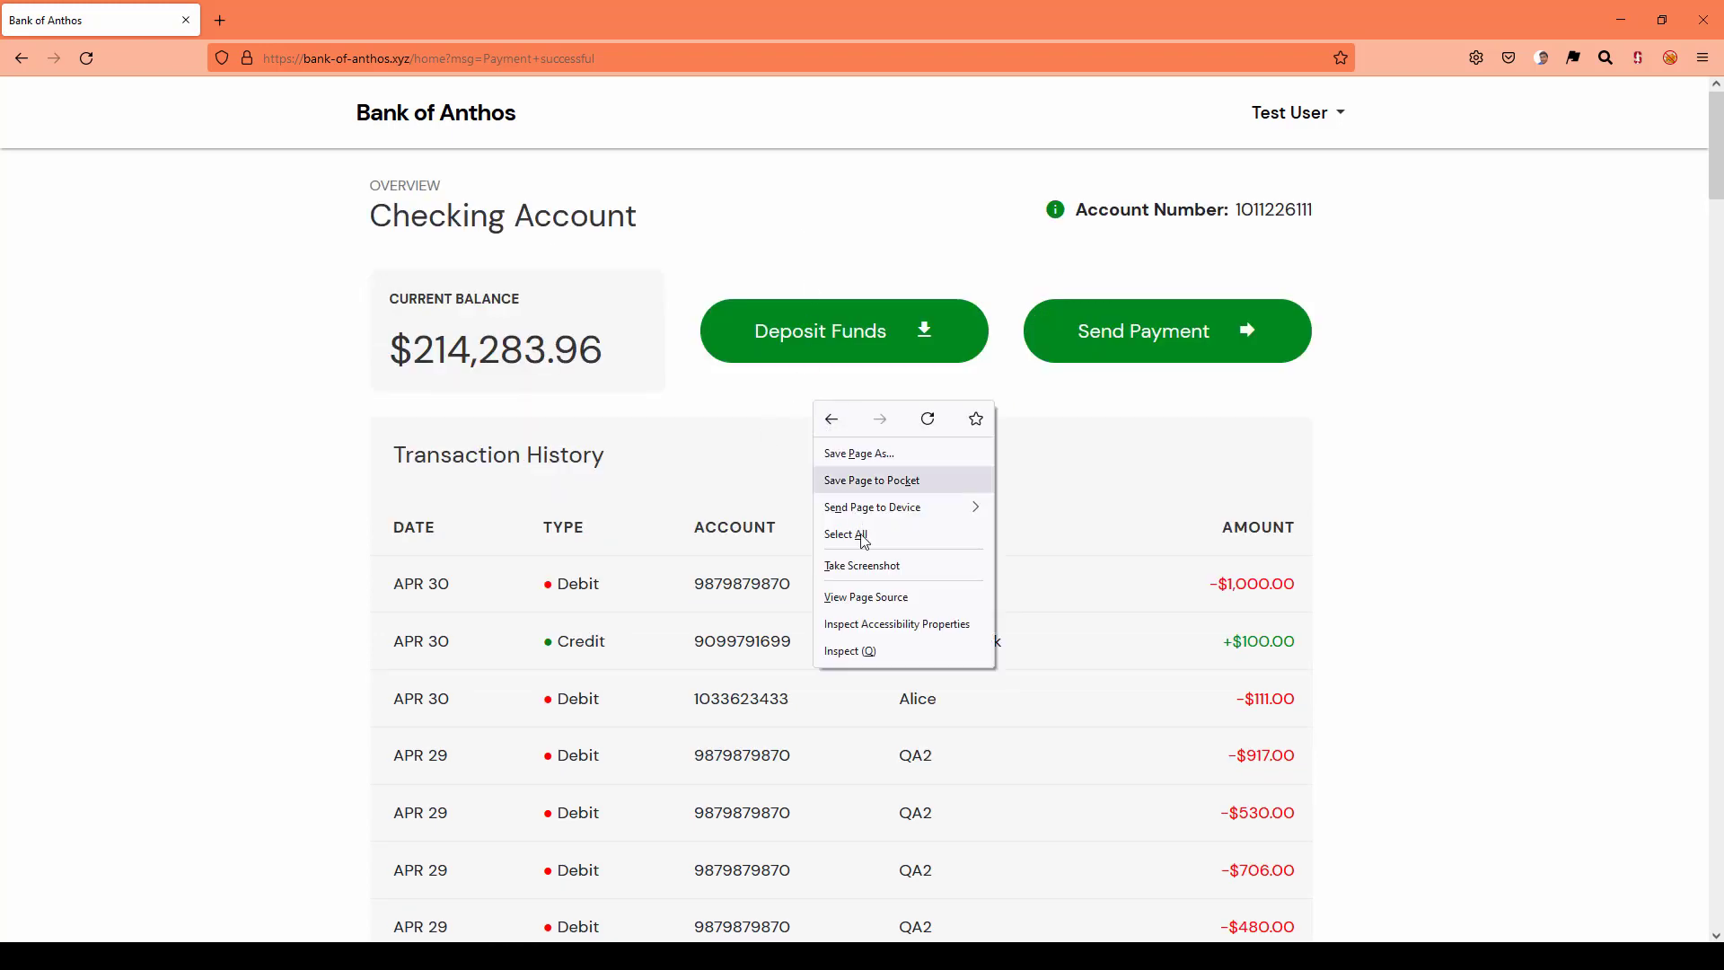
- Inspect the current balance row's markup in Firefox Developer Tools
{"action": "left_click", "coordinate": [846, 651]}
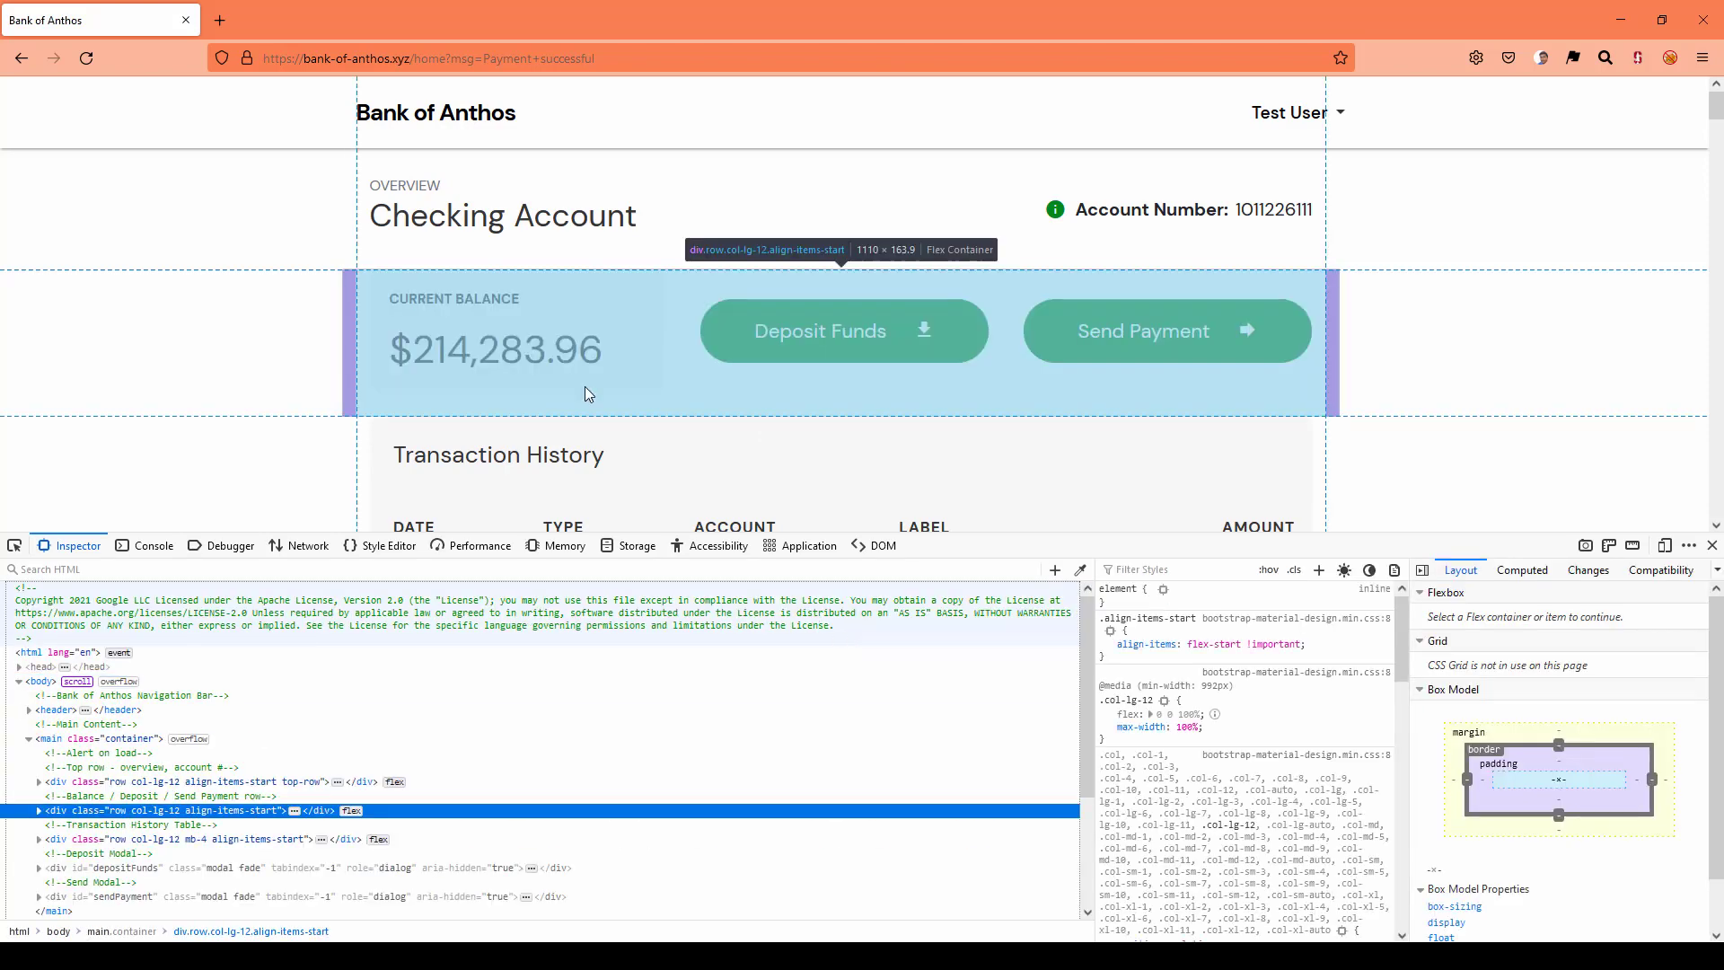
{"action": "right_click", "coordinate": [589, 393]}
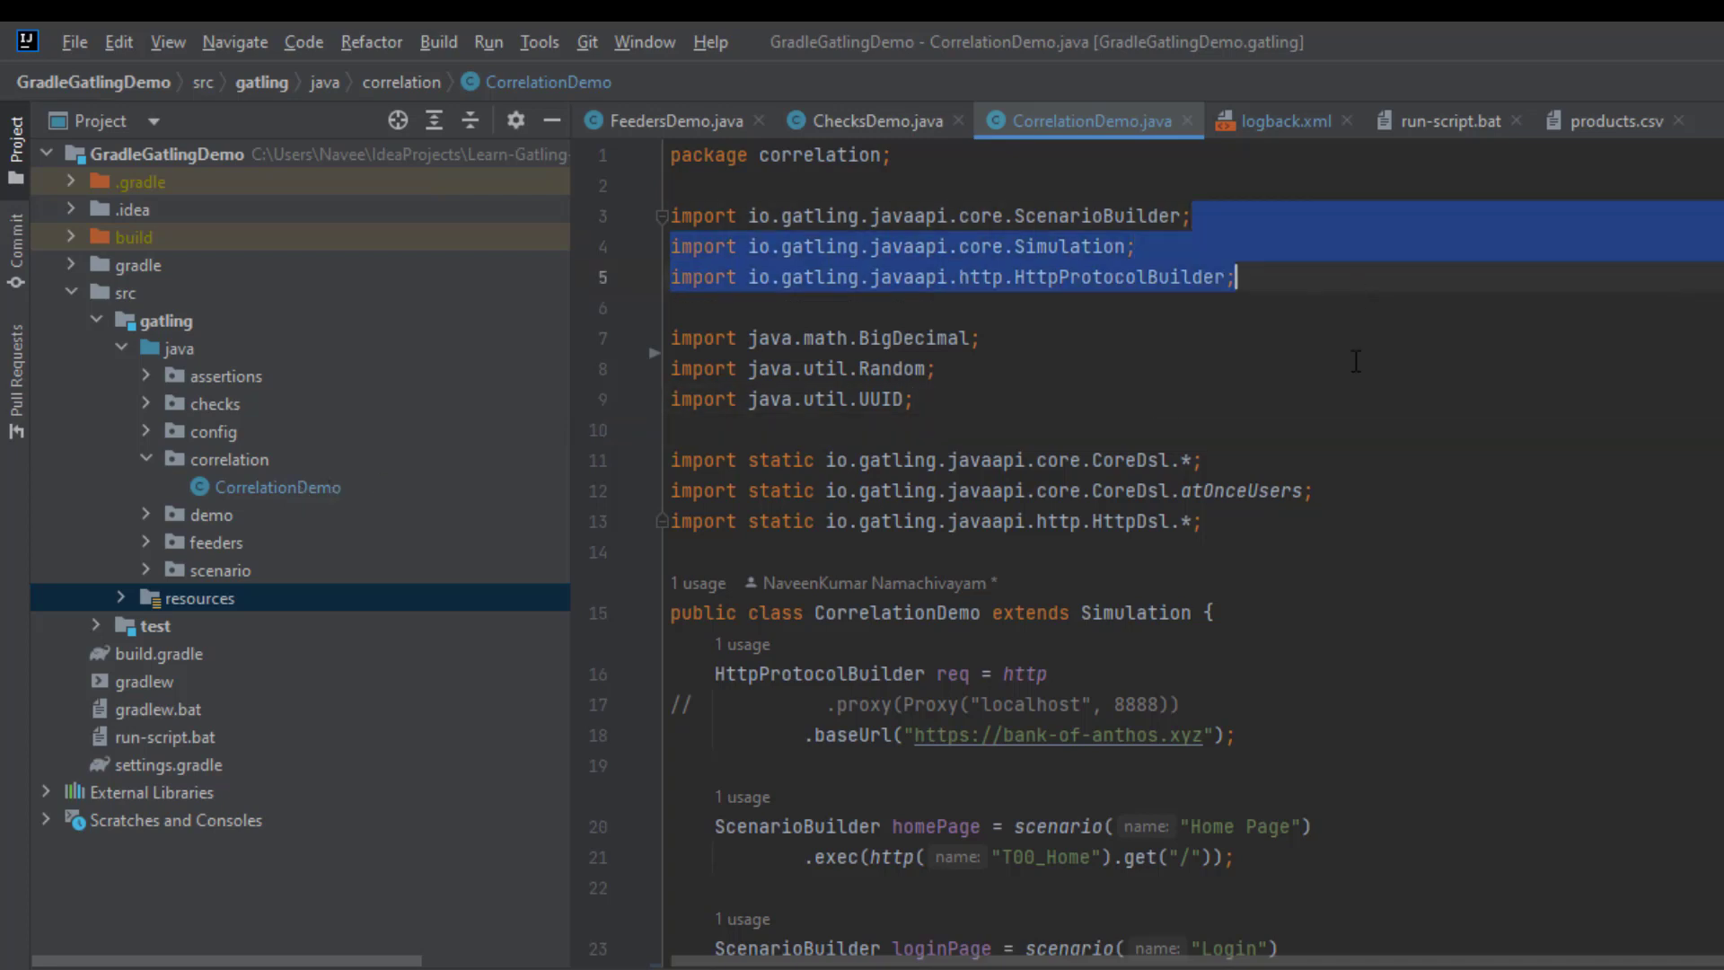
- Highlight the three Gatling import statements in CorrelationDemo.java
{"action": "left_click_drag", "start_coordinate": [1235, 277], "coordinate": [1349, 492]}
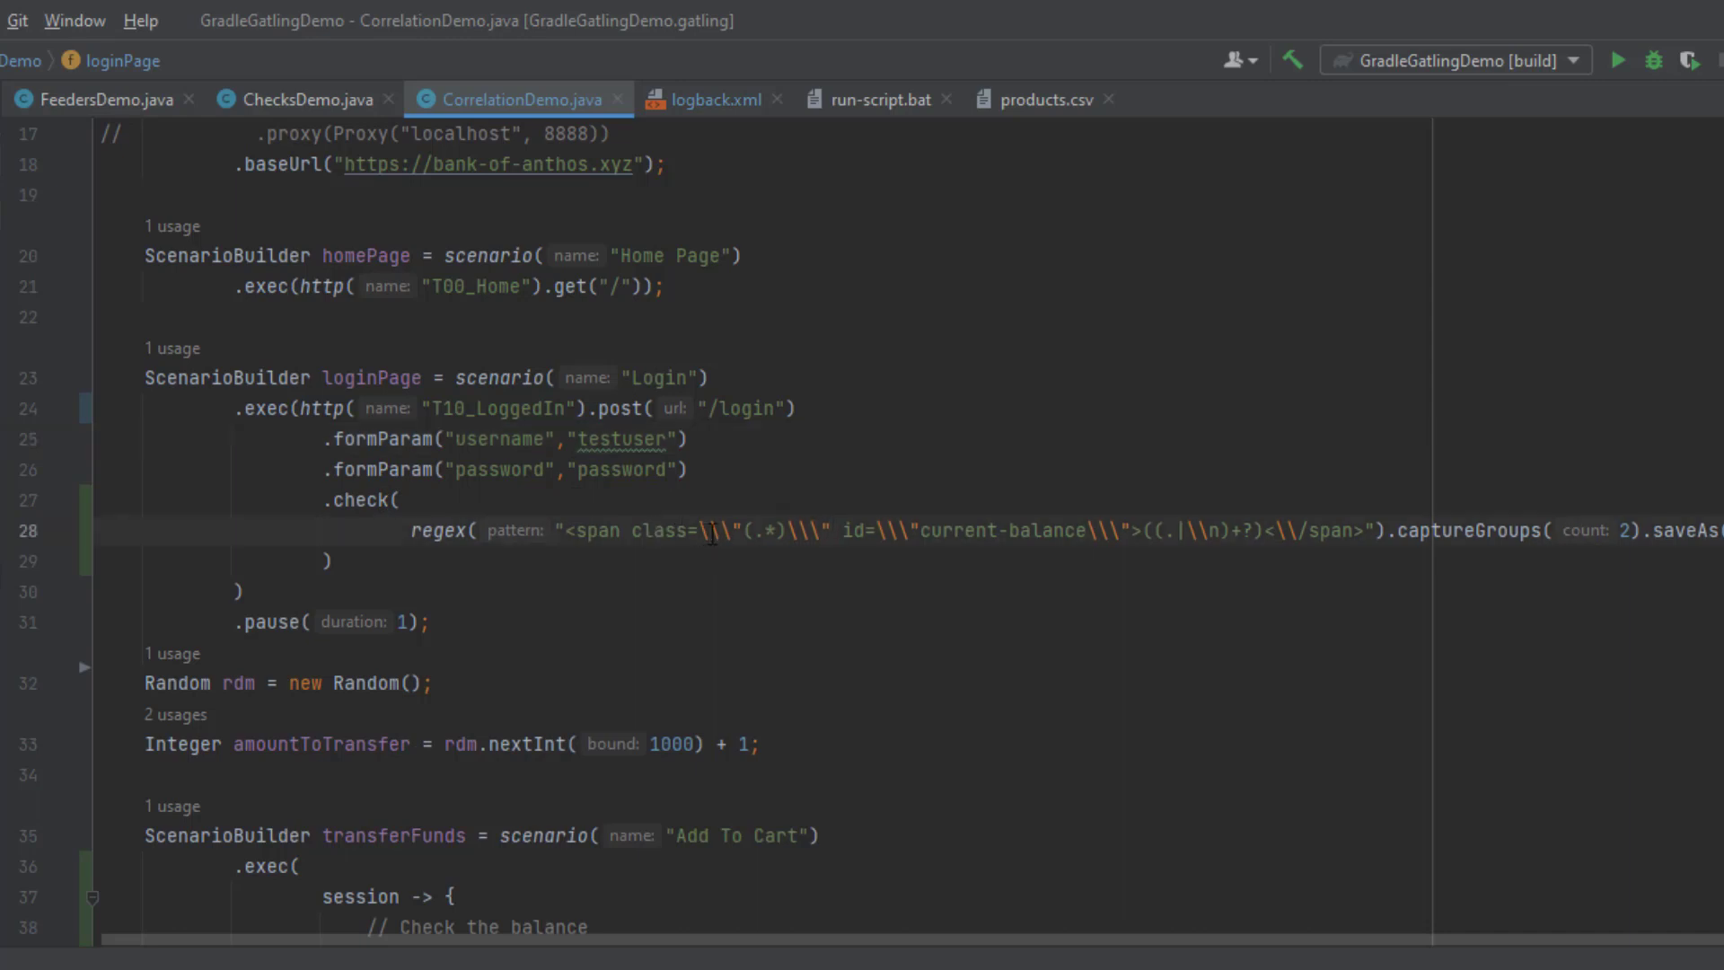
{"action": "double_click", "coordinate": [763, 529]}
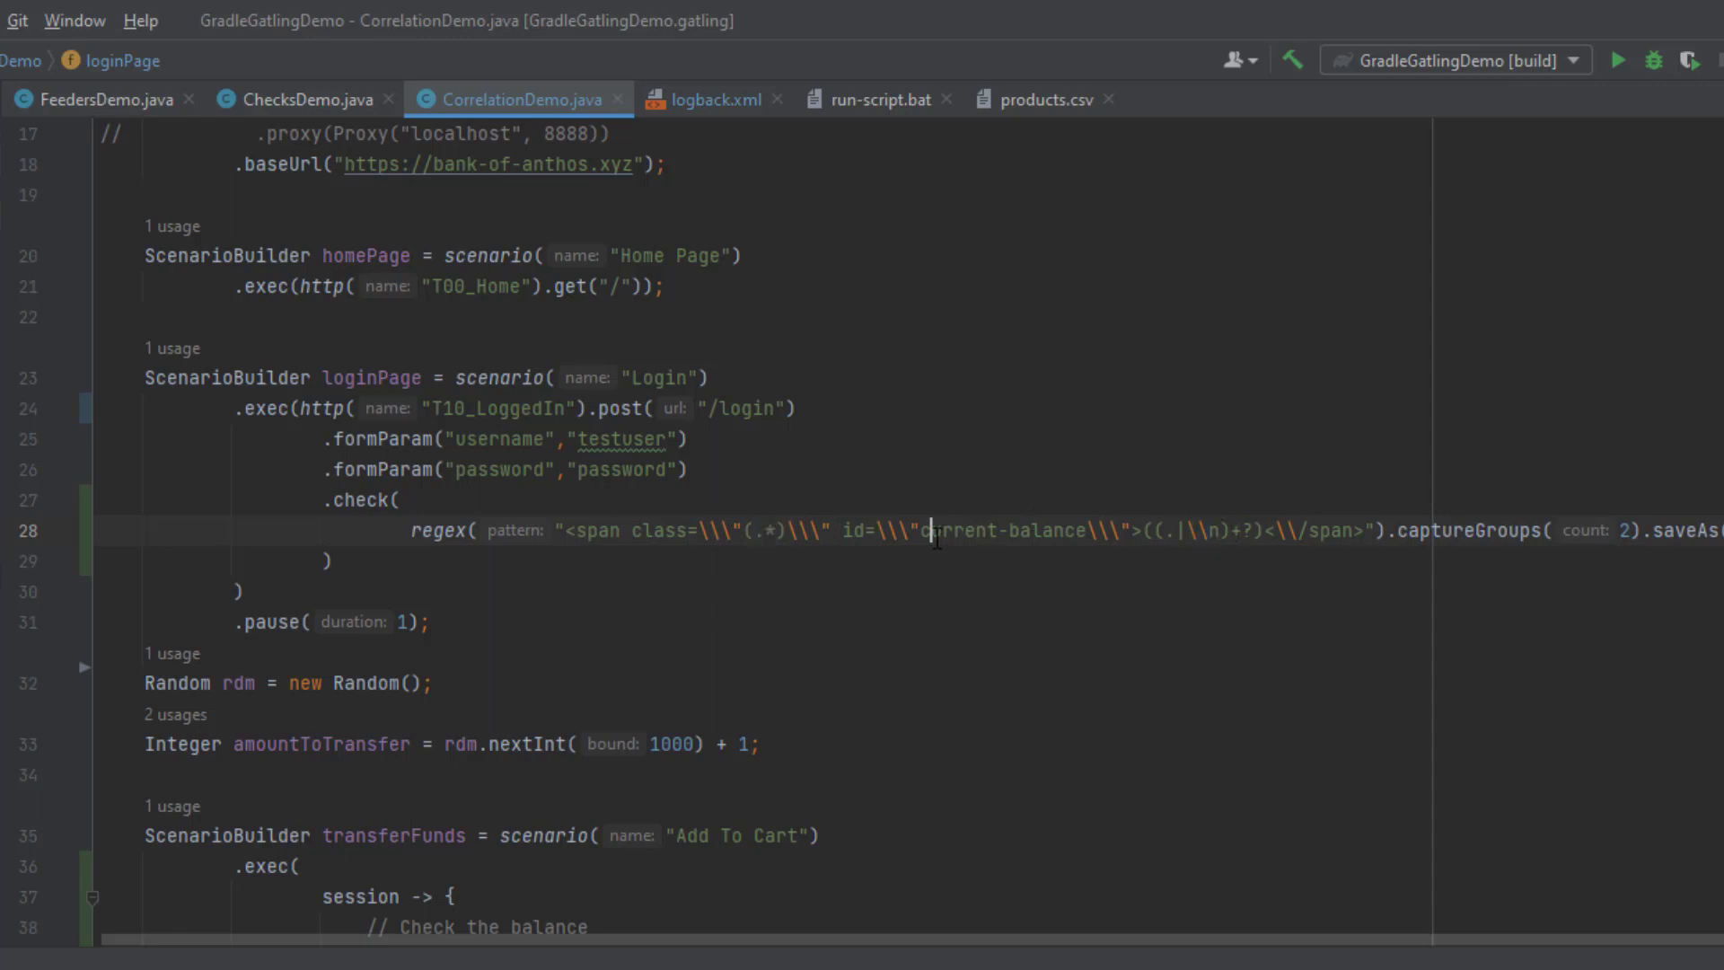
{"action": "mouse_move", "coordinate": [1300, 552]}
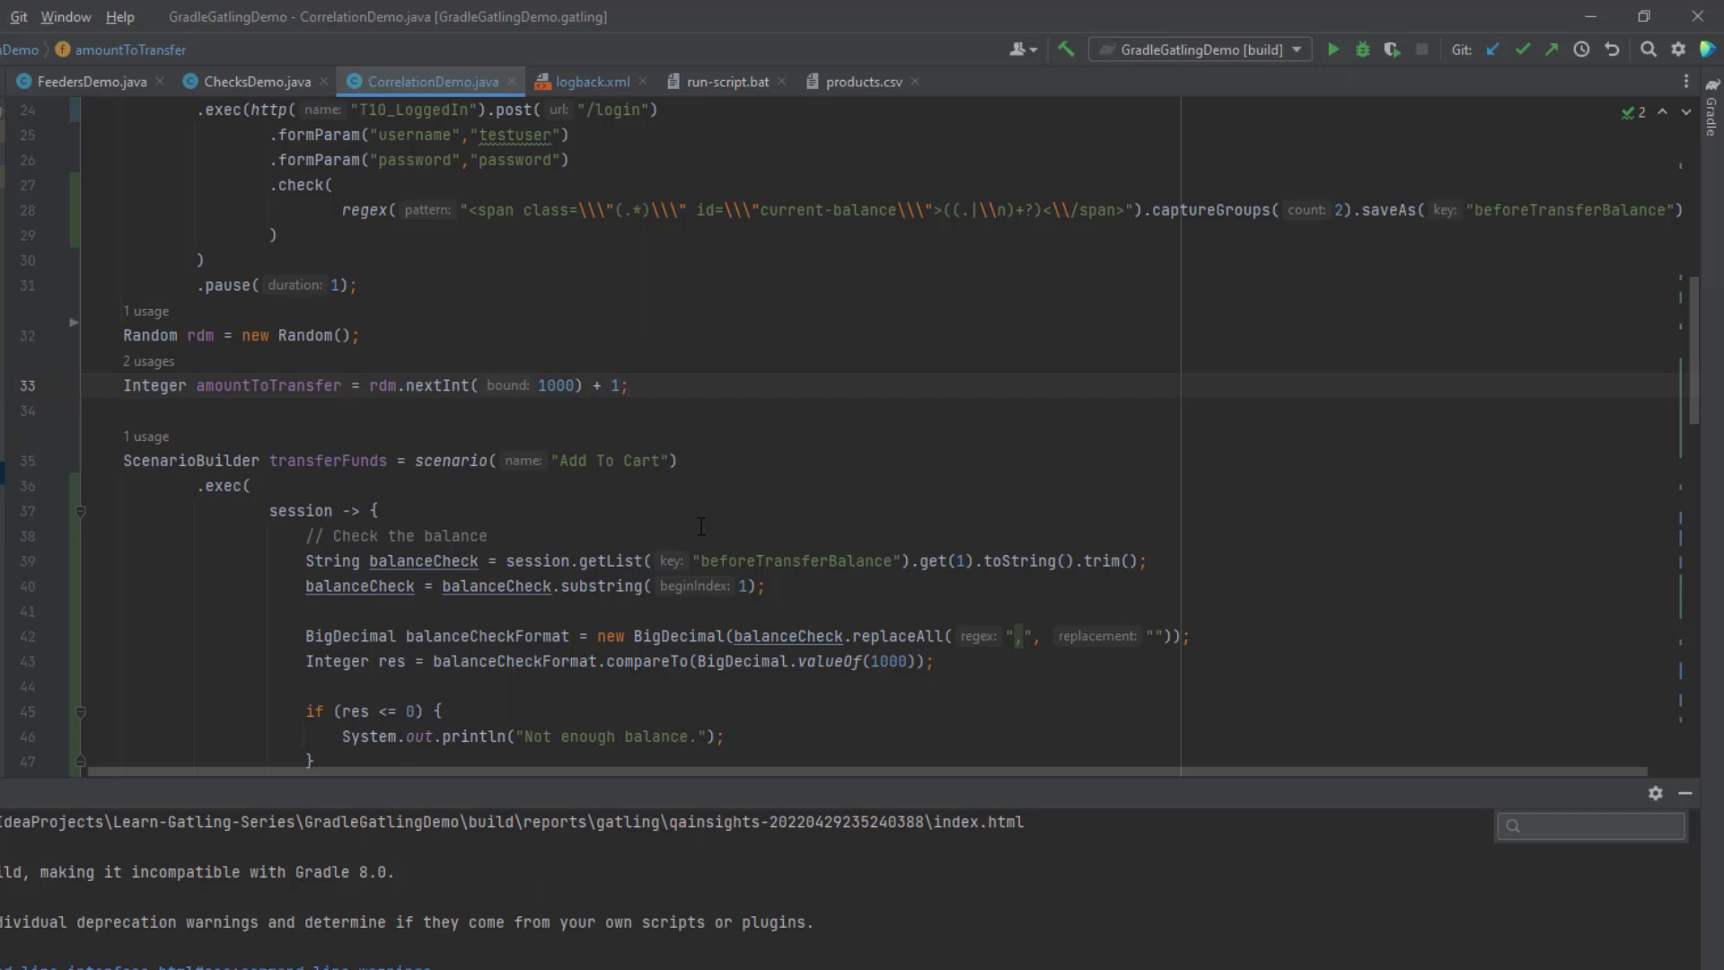
- Rename the transferFunds scenario from "Add To Cart" to "Transfer Funds"
{"action": "scroll", "scroll_direction": "down", "scroll_amount": 3}
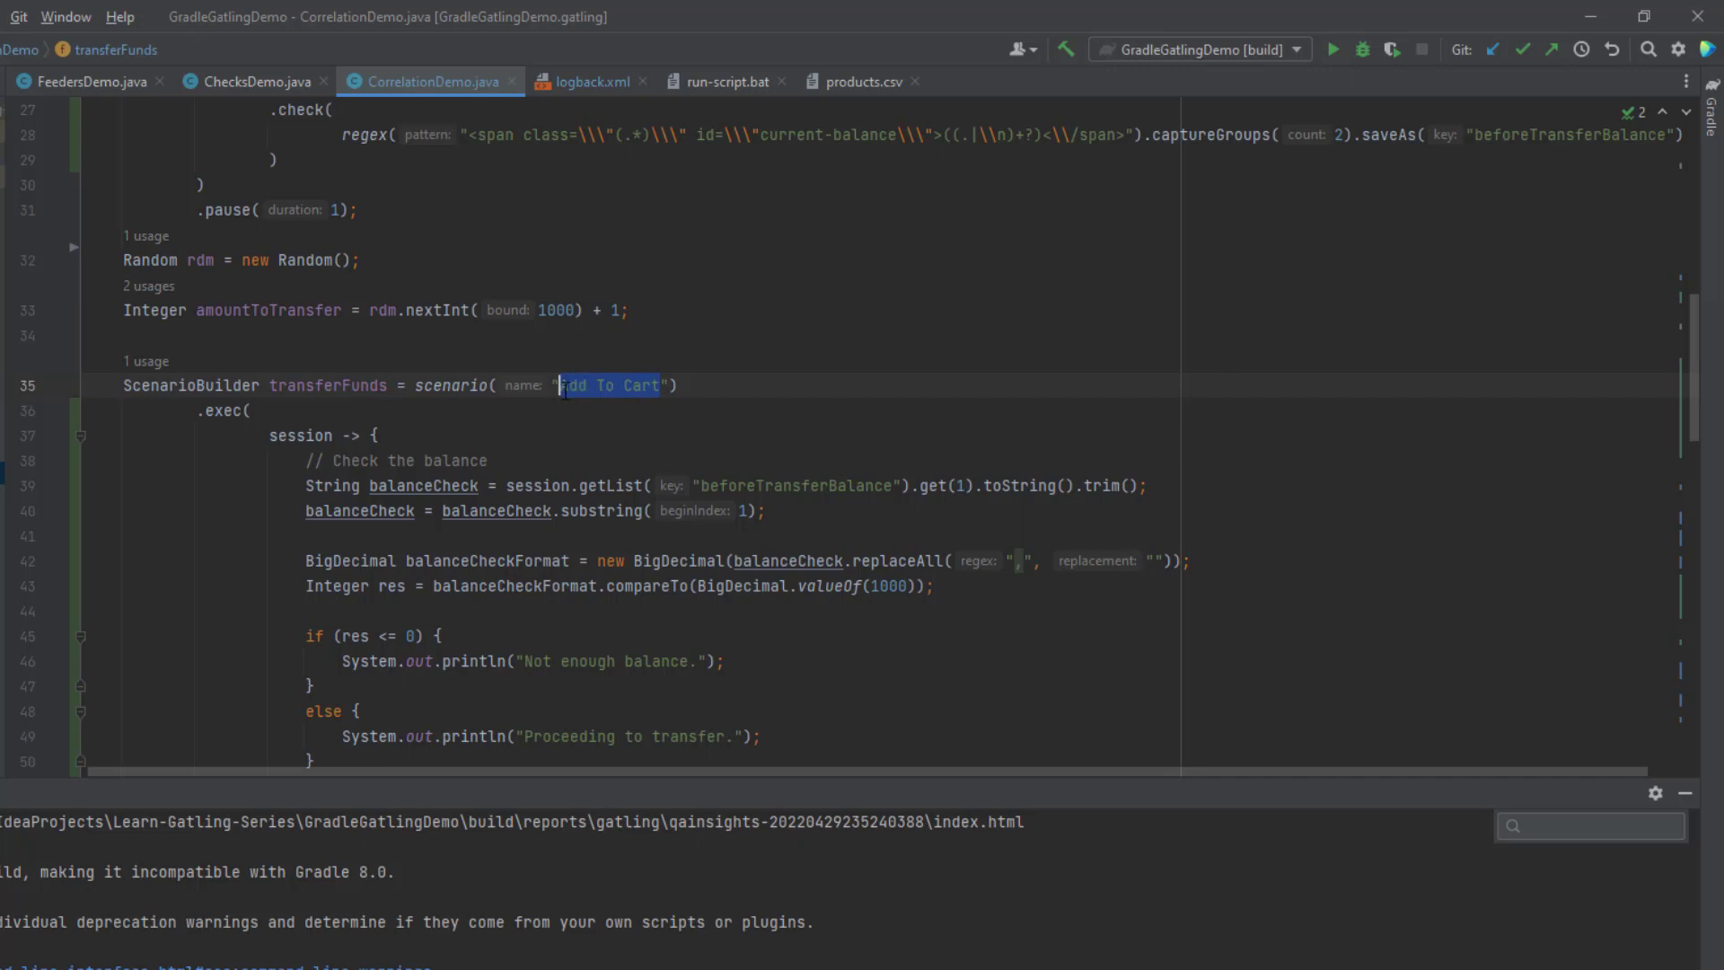
{"action": "type", "text": "Transfer Funds"}
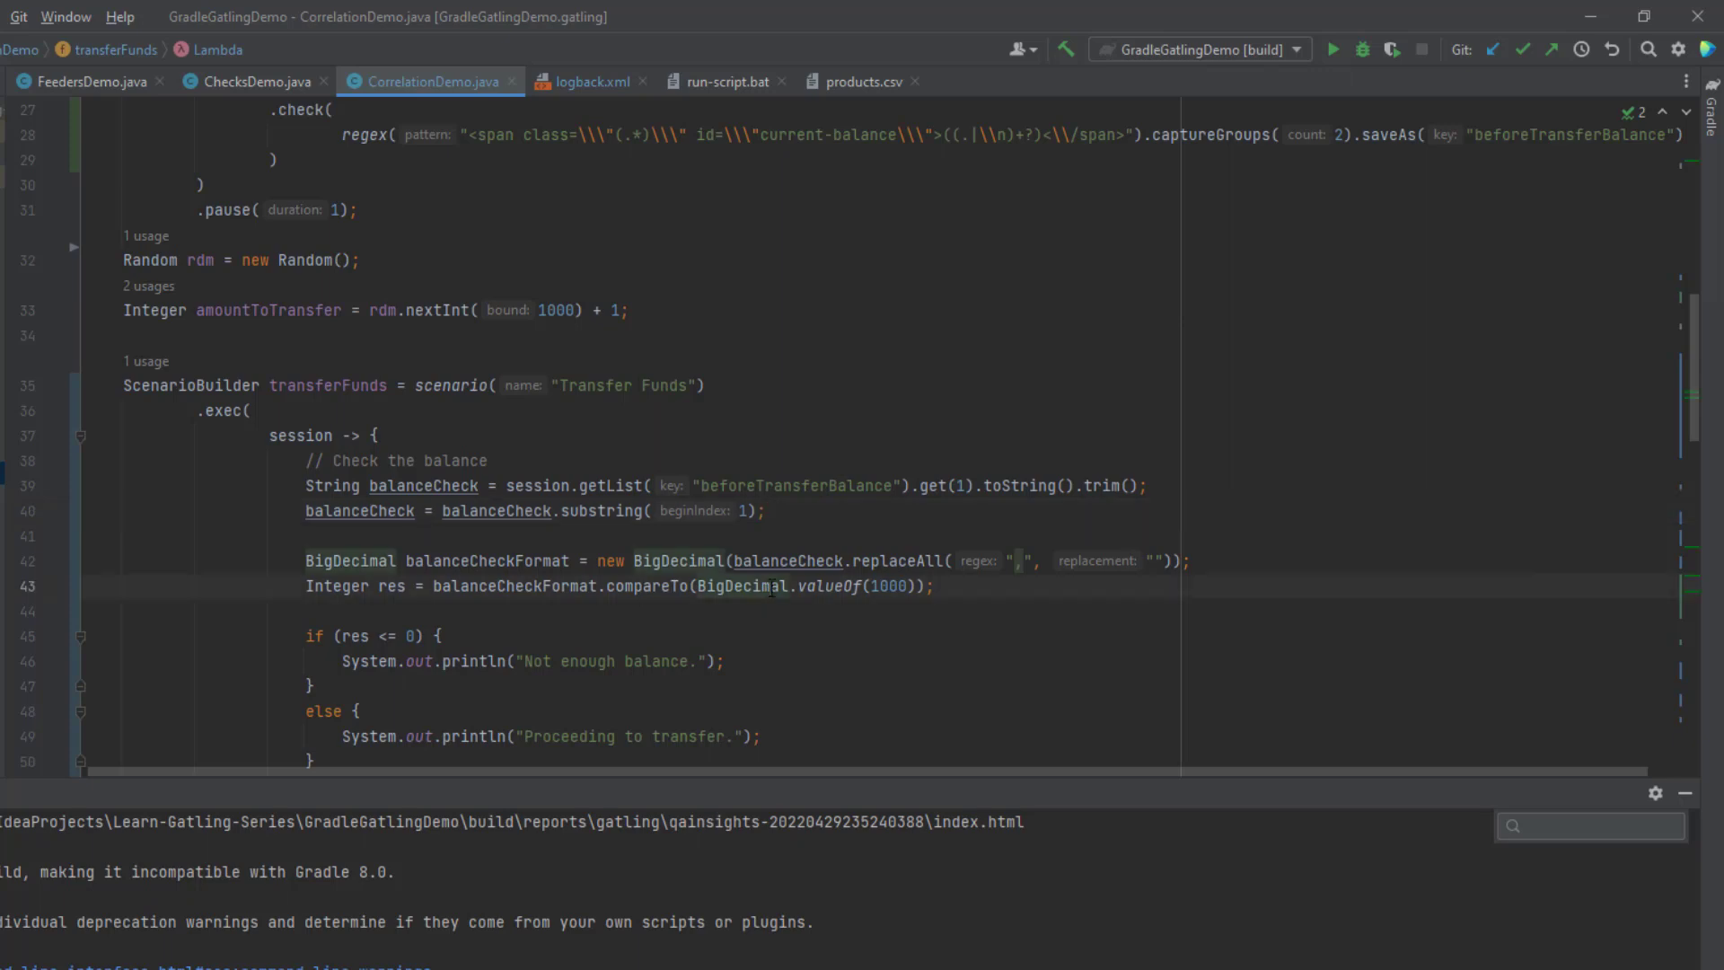
{"action": "scroll", "scroll_direction": "down", "scroll_amount": 3}
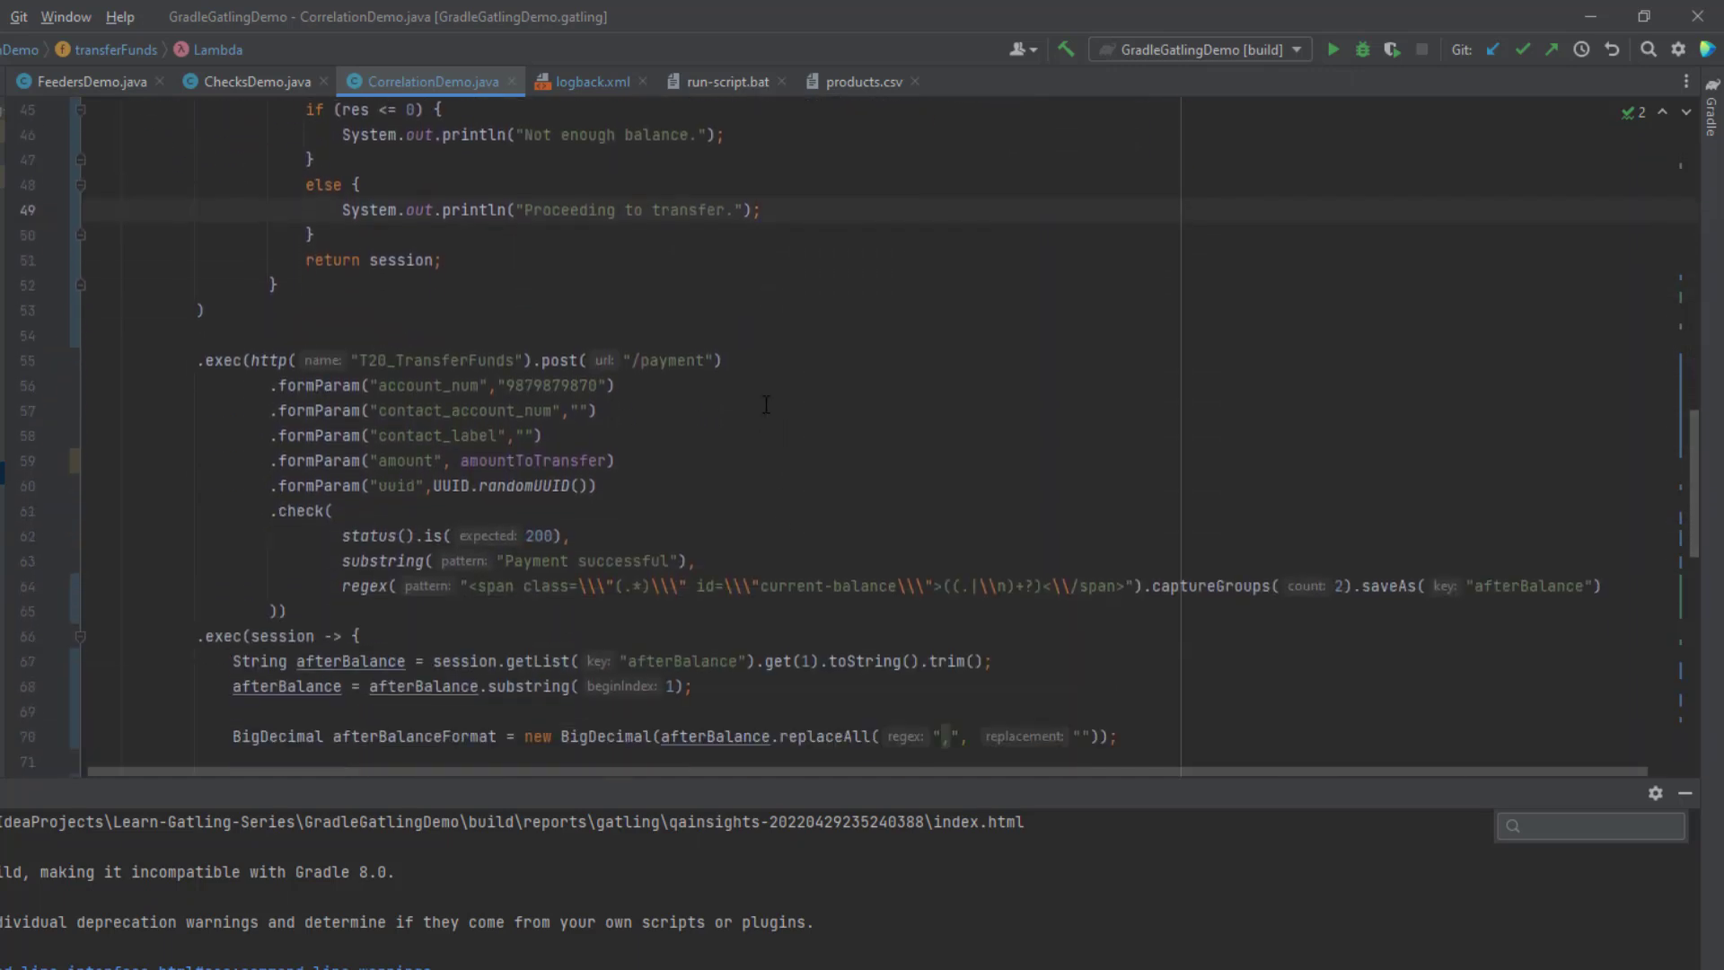
{"action": "left_click", "coordinate": [720, 359]}
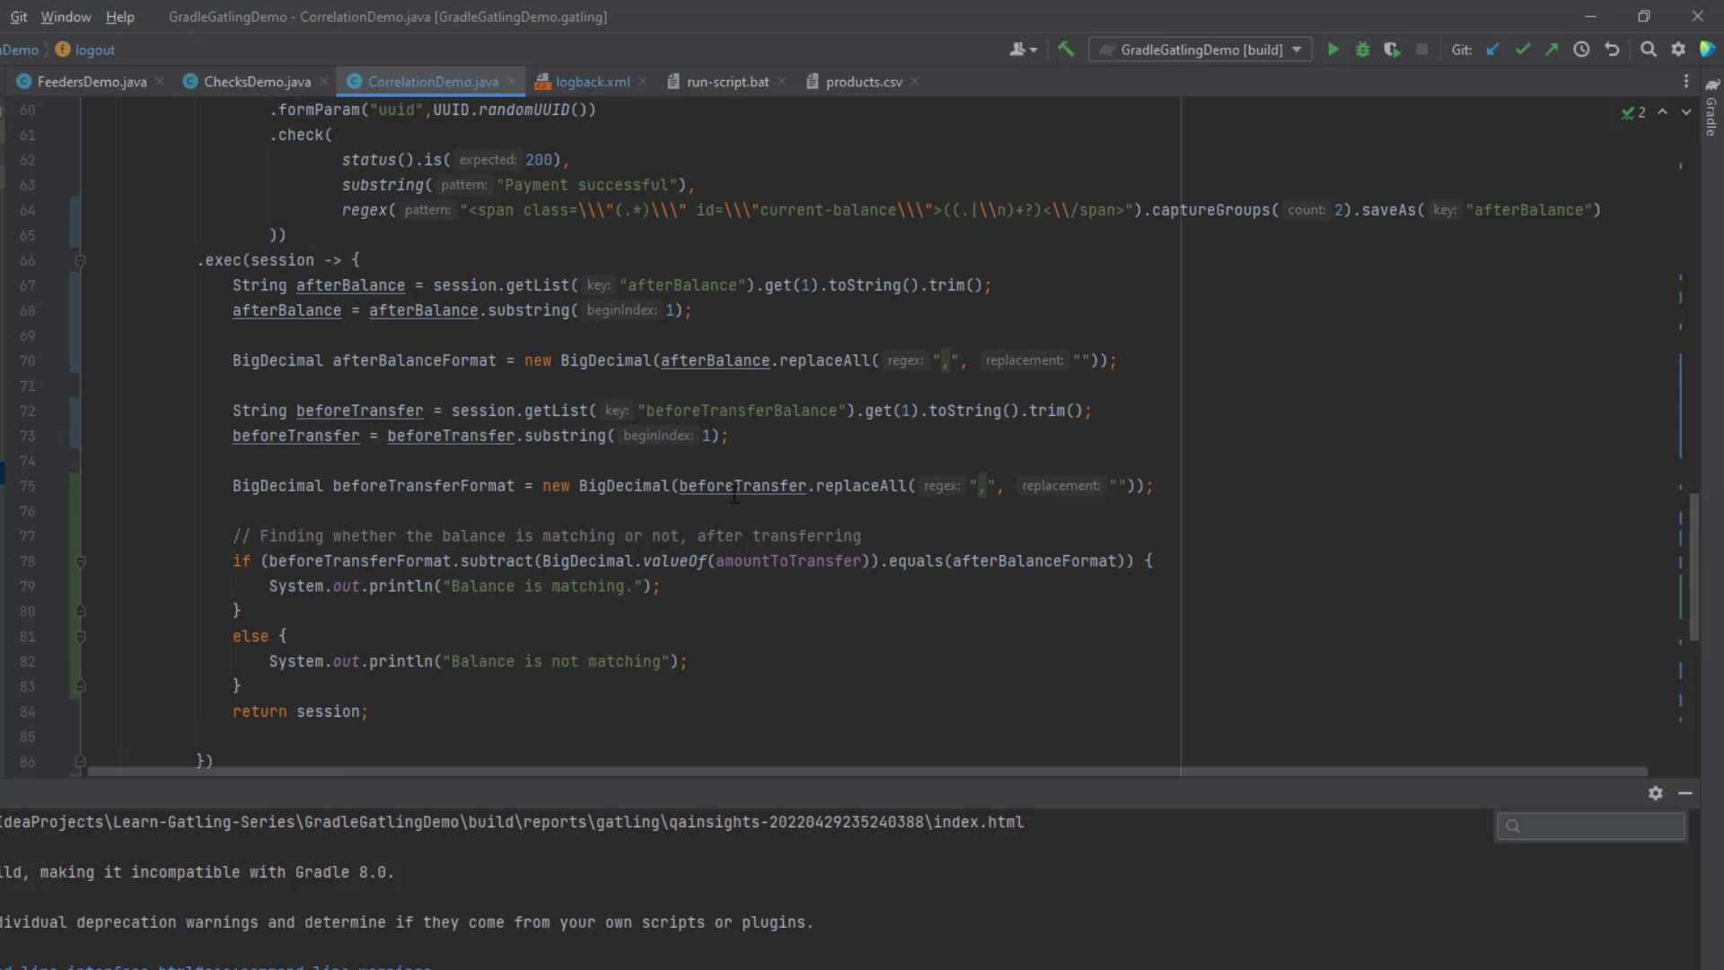
- Run .\run-script.bat in the maximized terminal to launch the Gatling simulation
{"action": "double_click", "coordinate": [865, 210]}
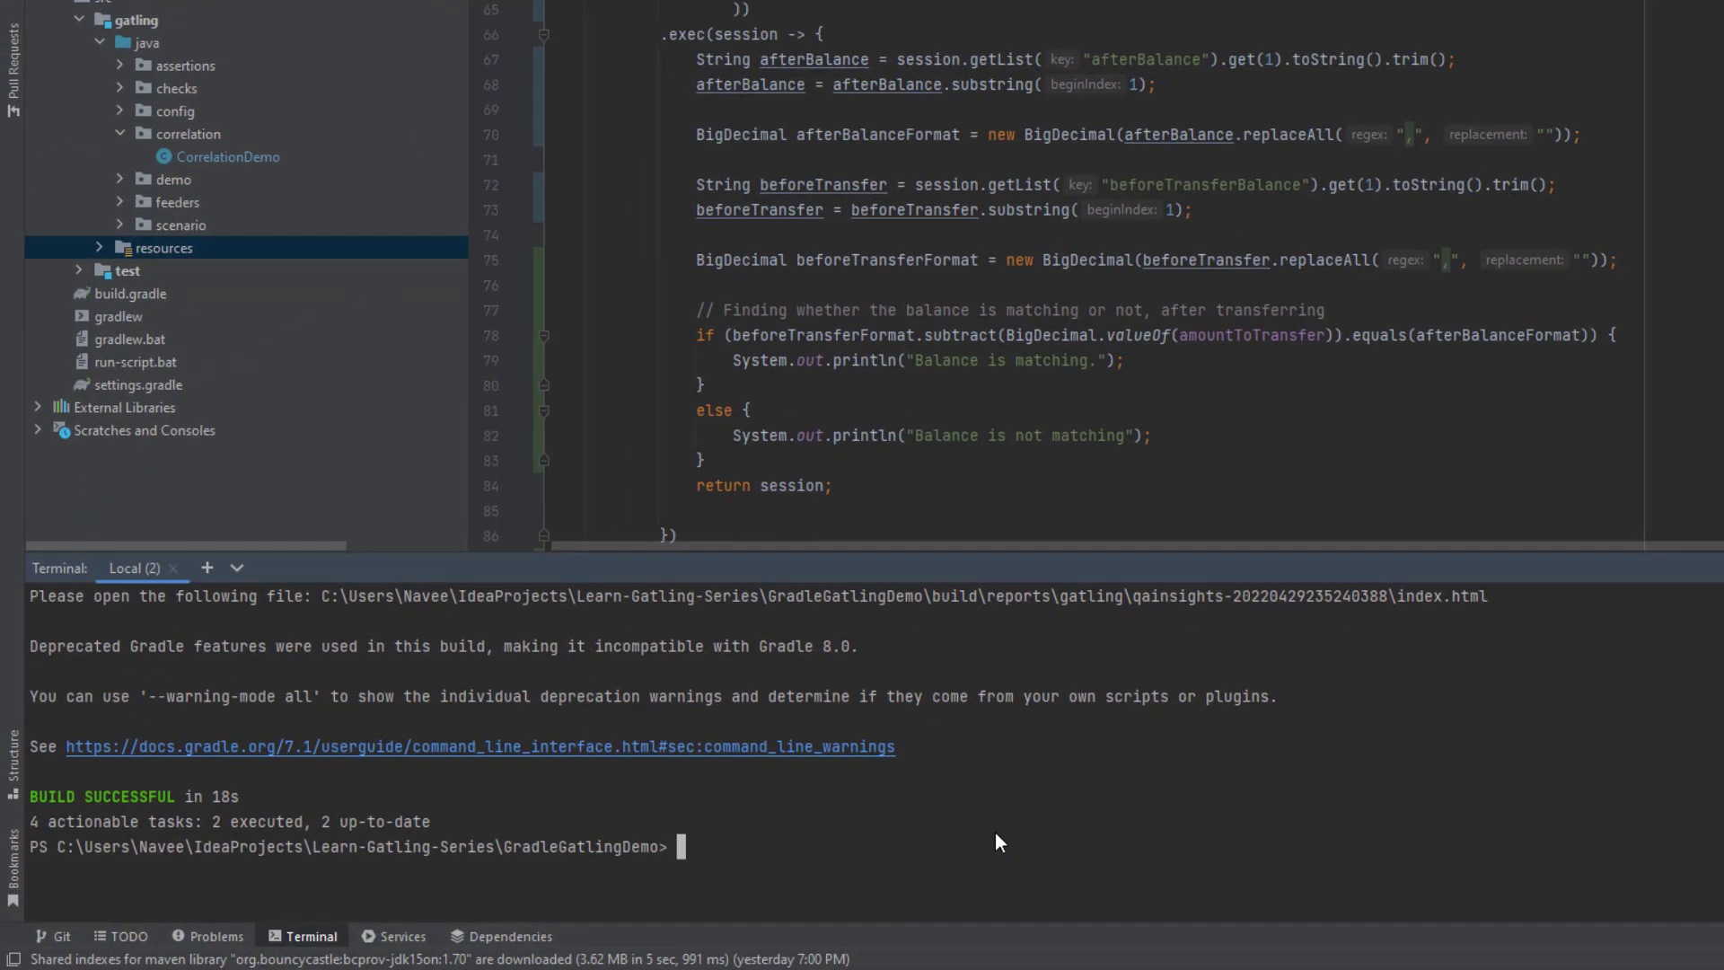
{"action": "type", "text": ".\\run-script.bat"}
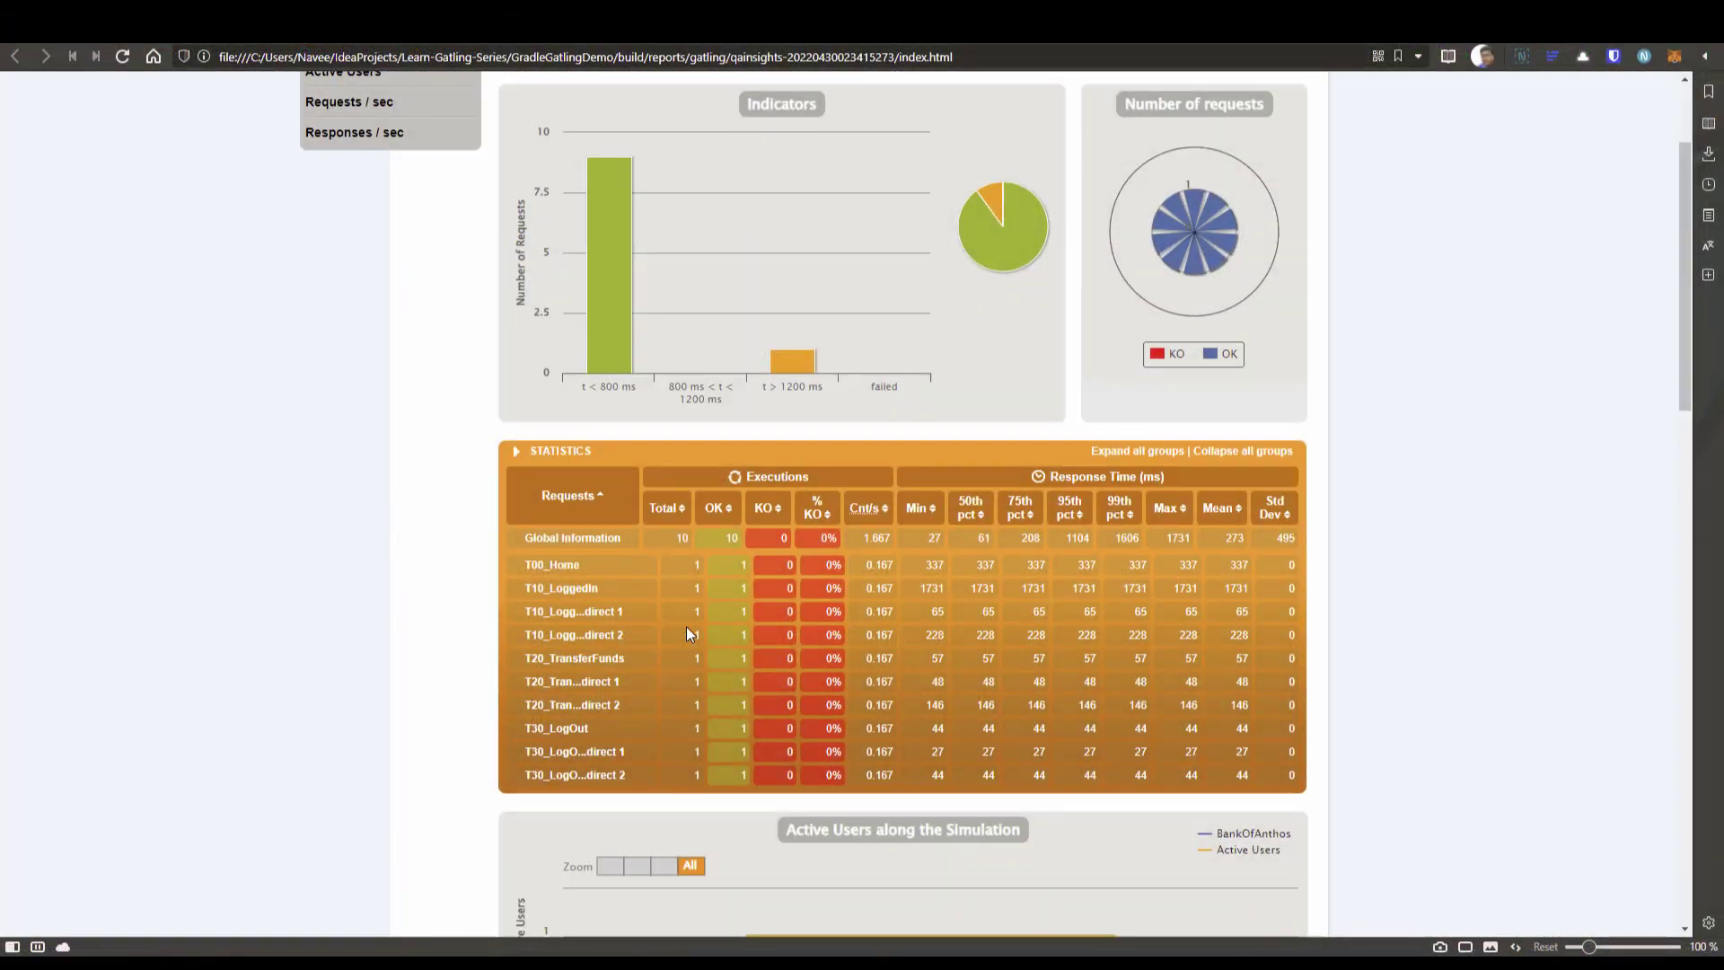
{"action": "mouse_move", "coordinate": [787, 650]}
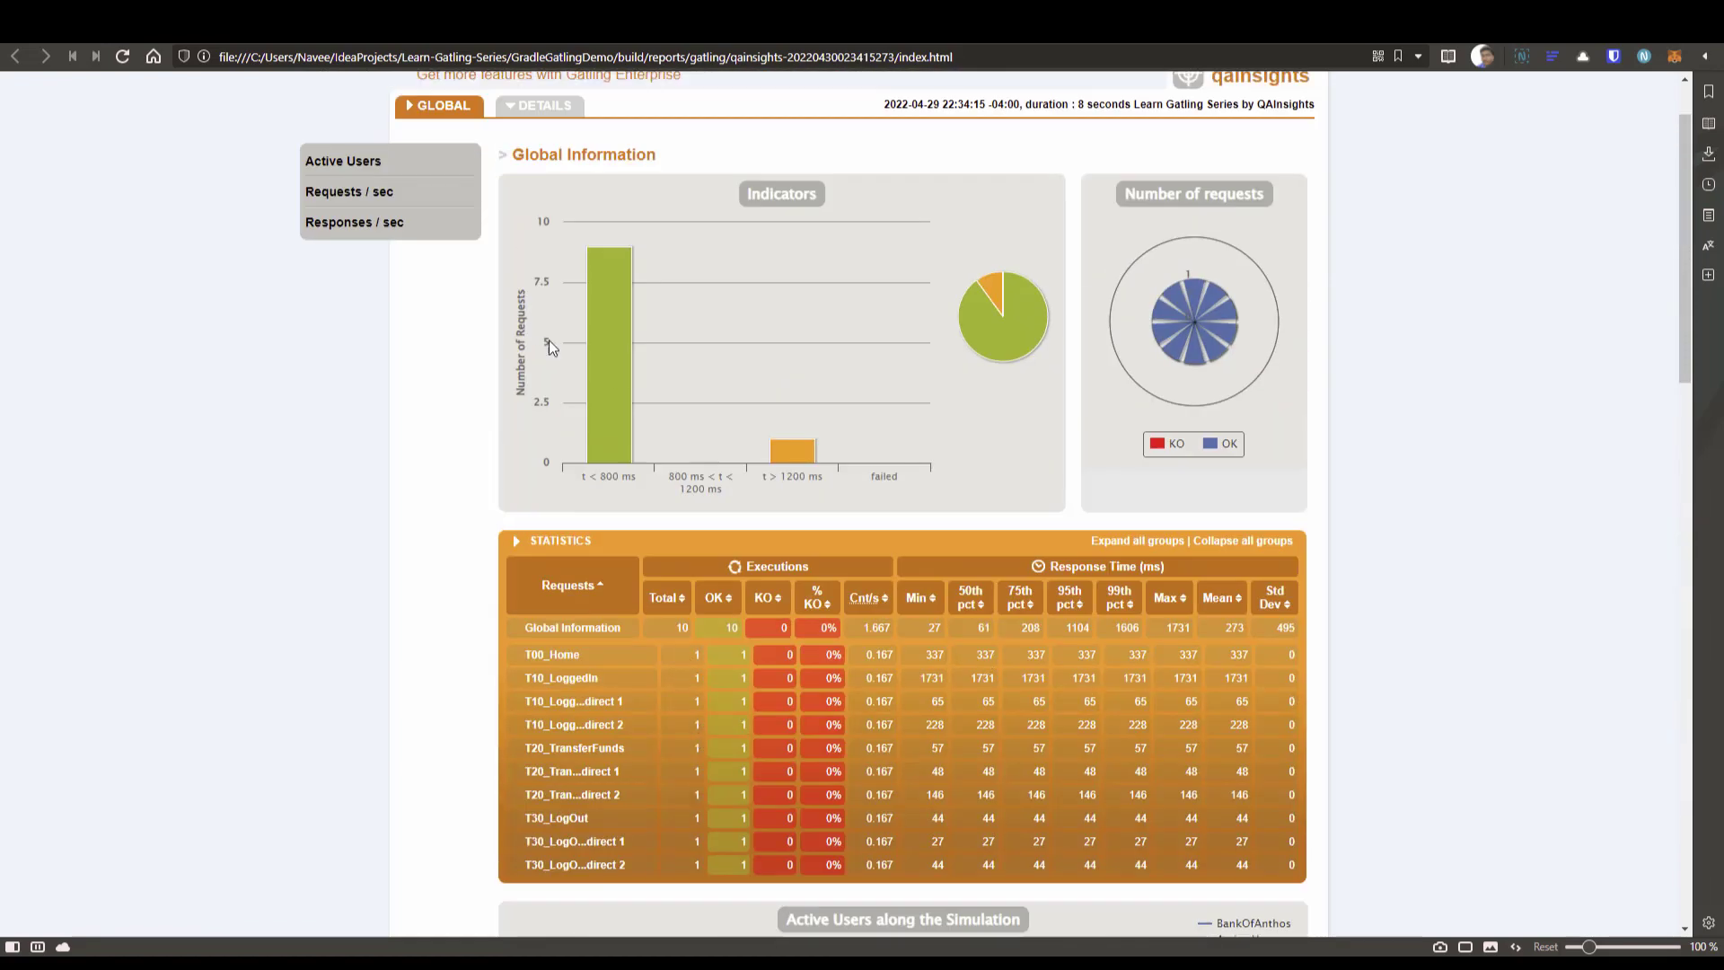
{"action": "left_click", "coordinate": [553, 654]}
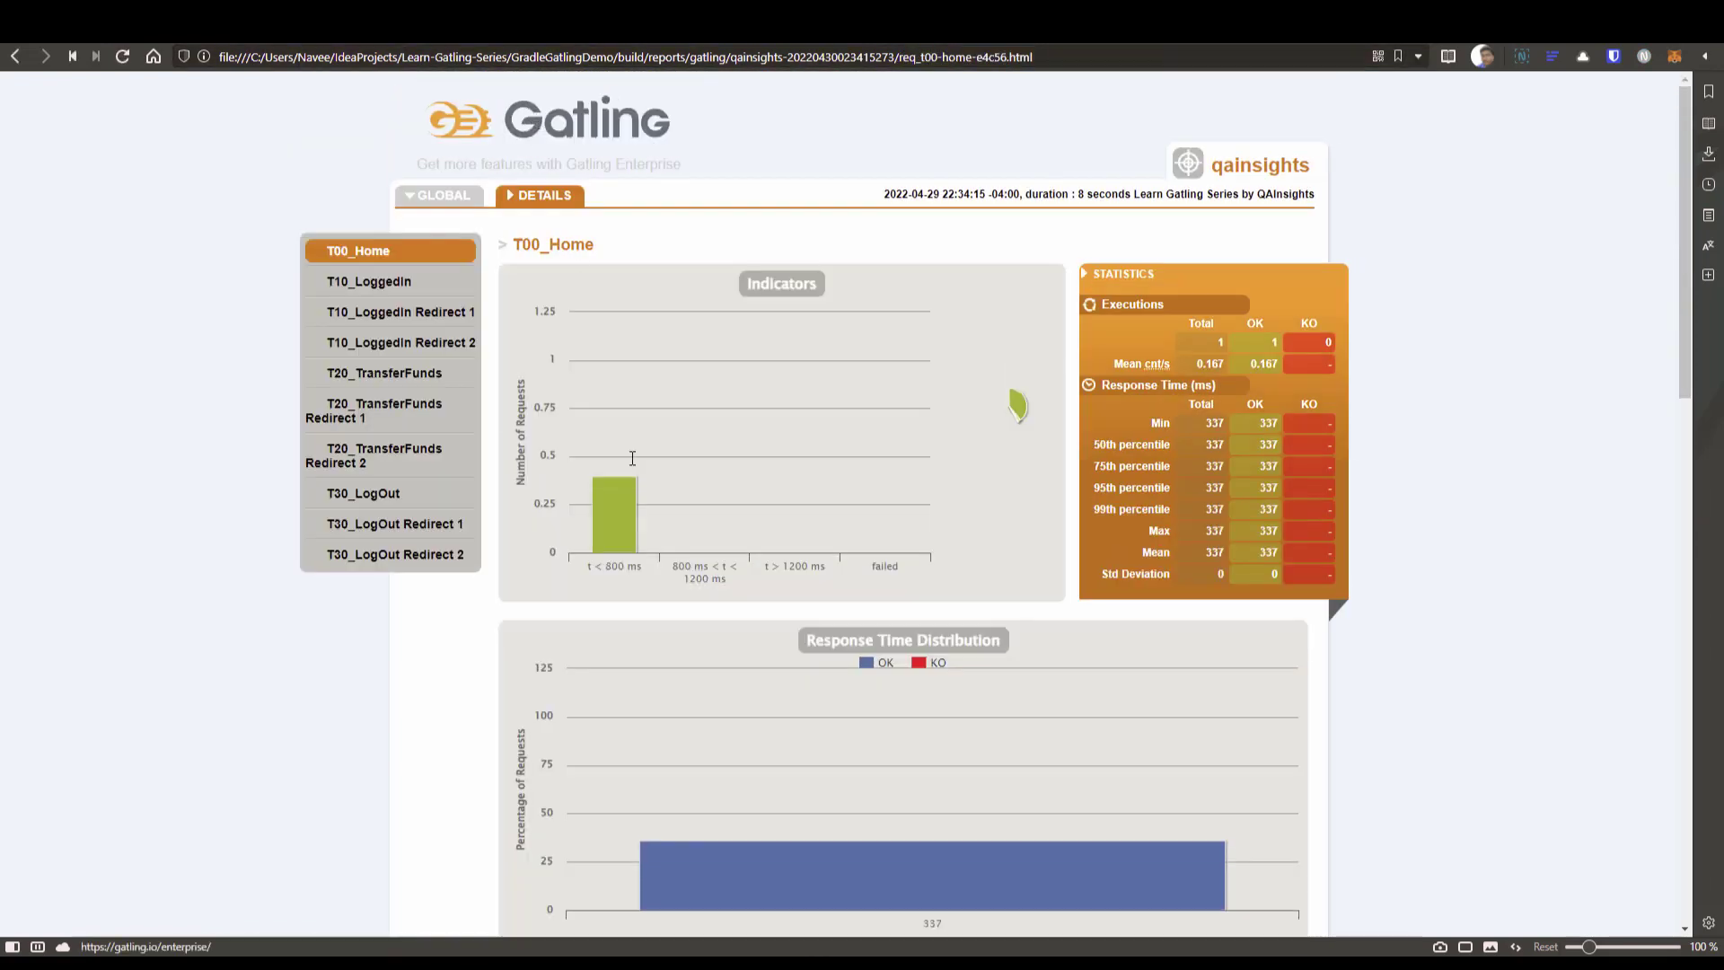
{"action": "scroll", "scroll_direction": "down", "scroll_amount": 3}
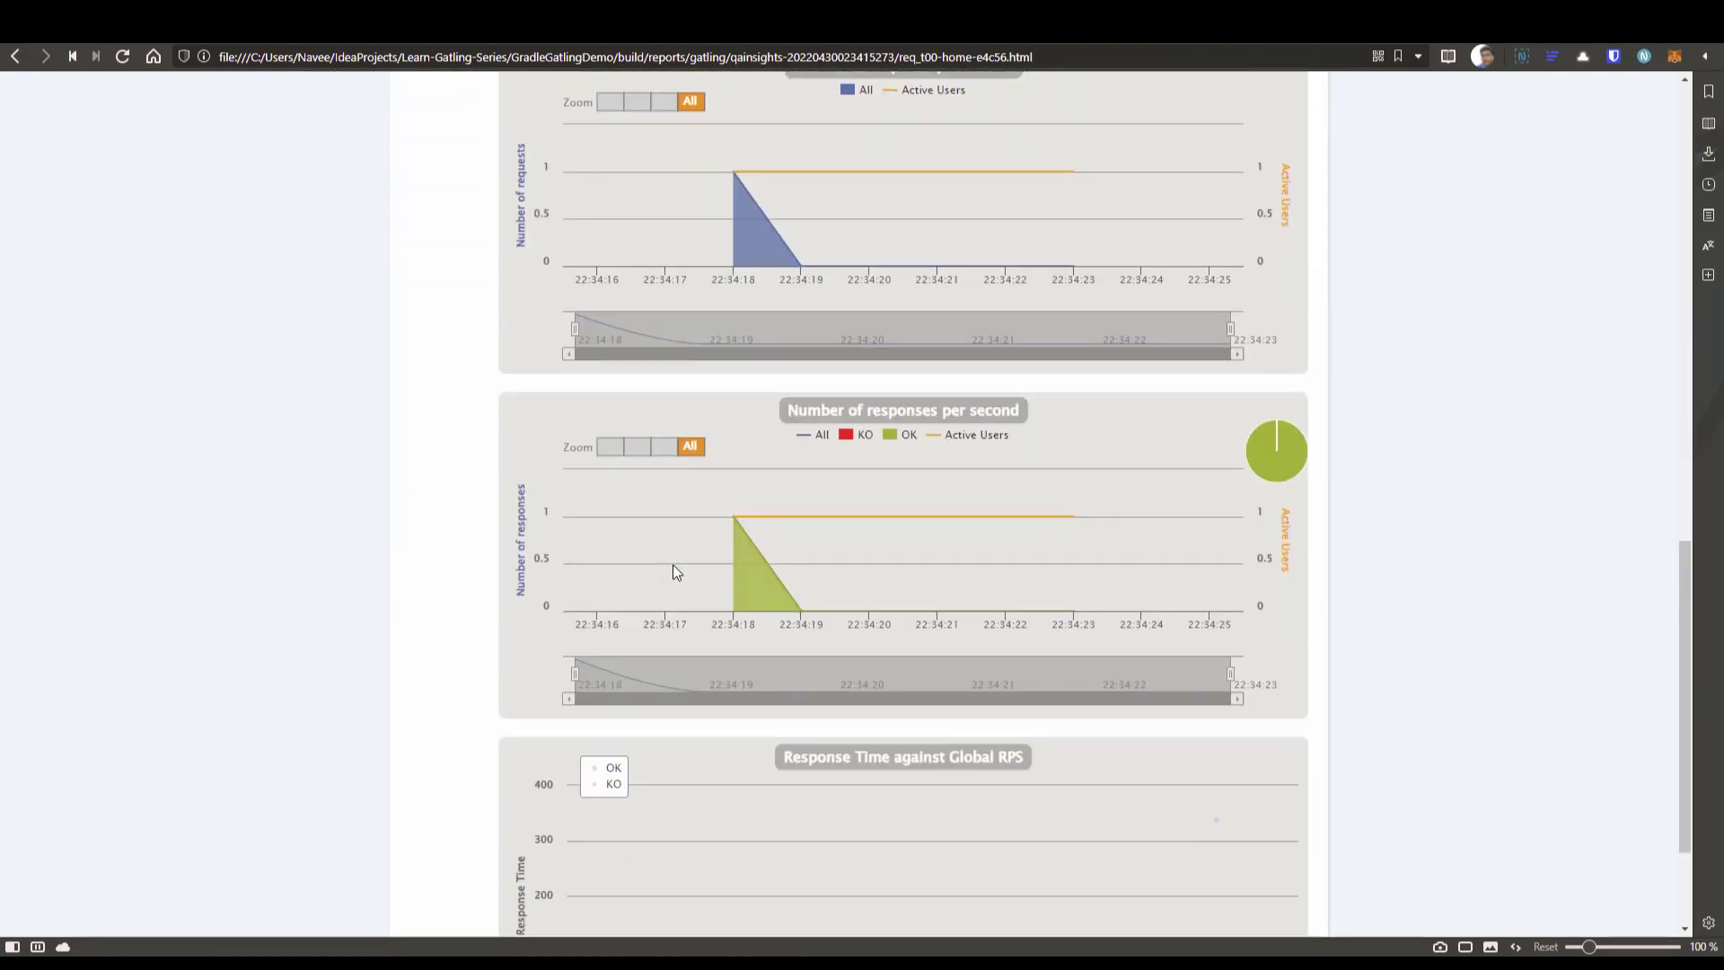
{"action": "scroll", "scroll_direction": "up", "scroll_amount": 3}
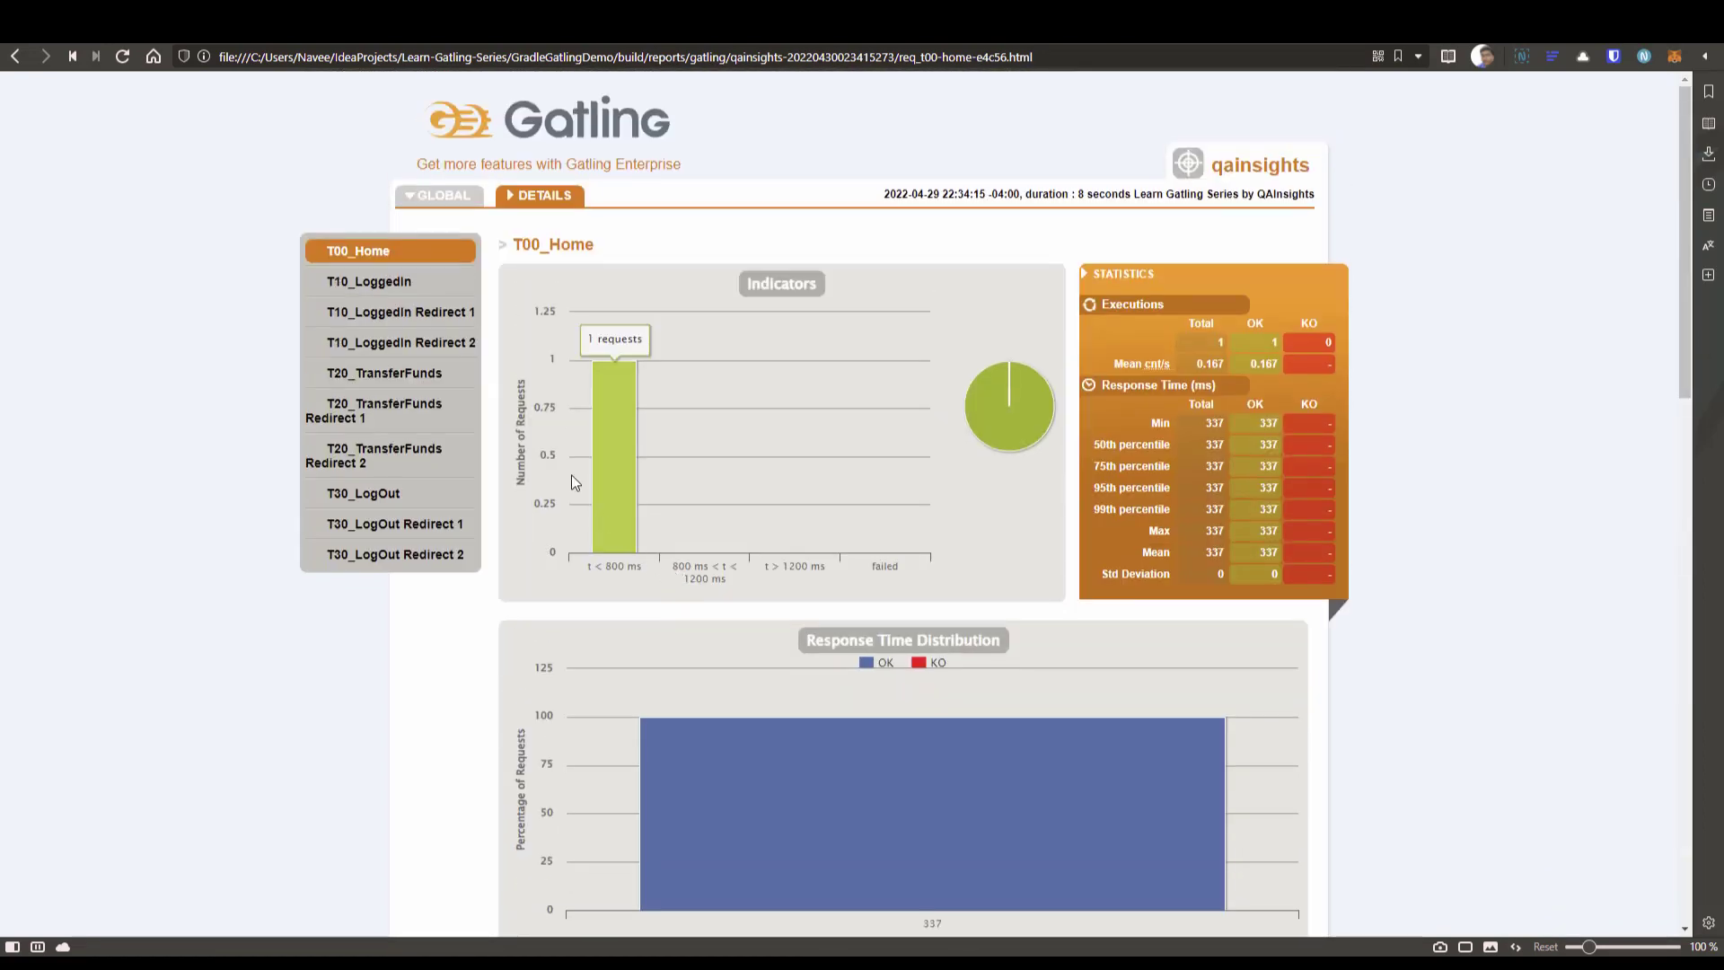
{"action": "left_click", "coordinate": [363, 492]}
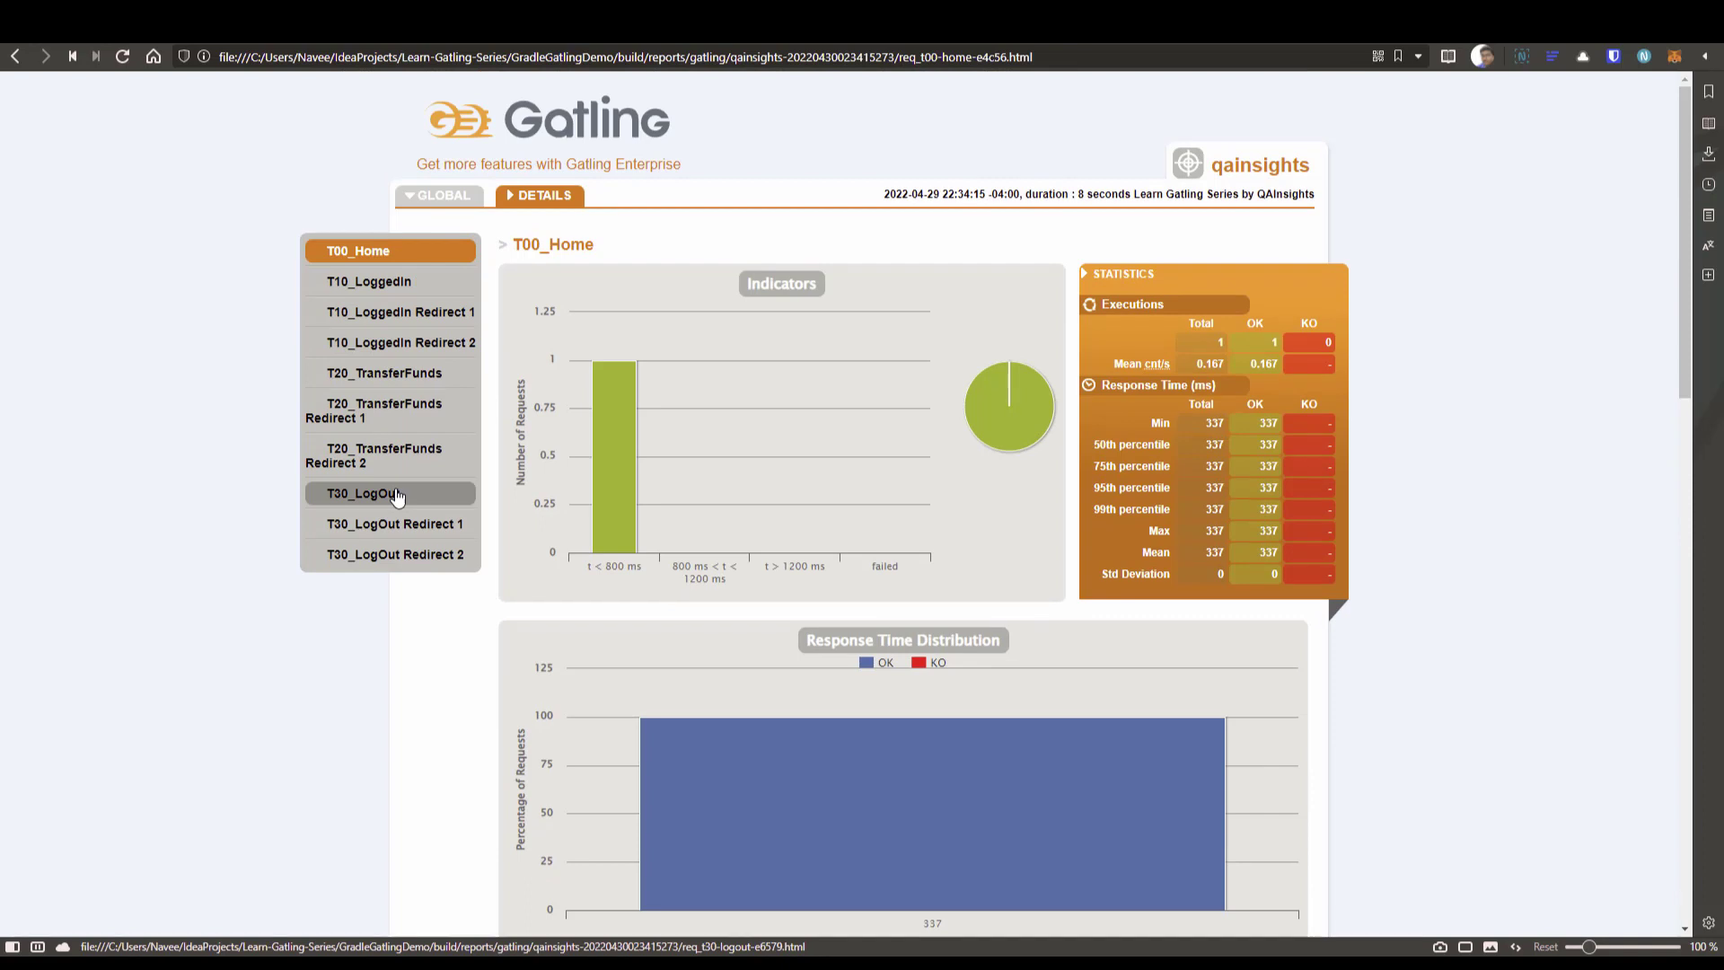
{"action": "left_click", "coordinate": [438, 194]}
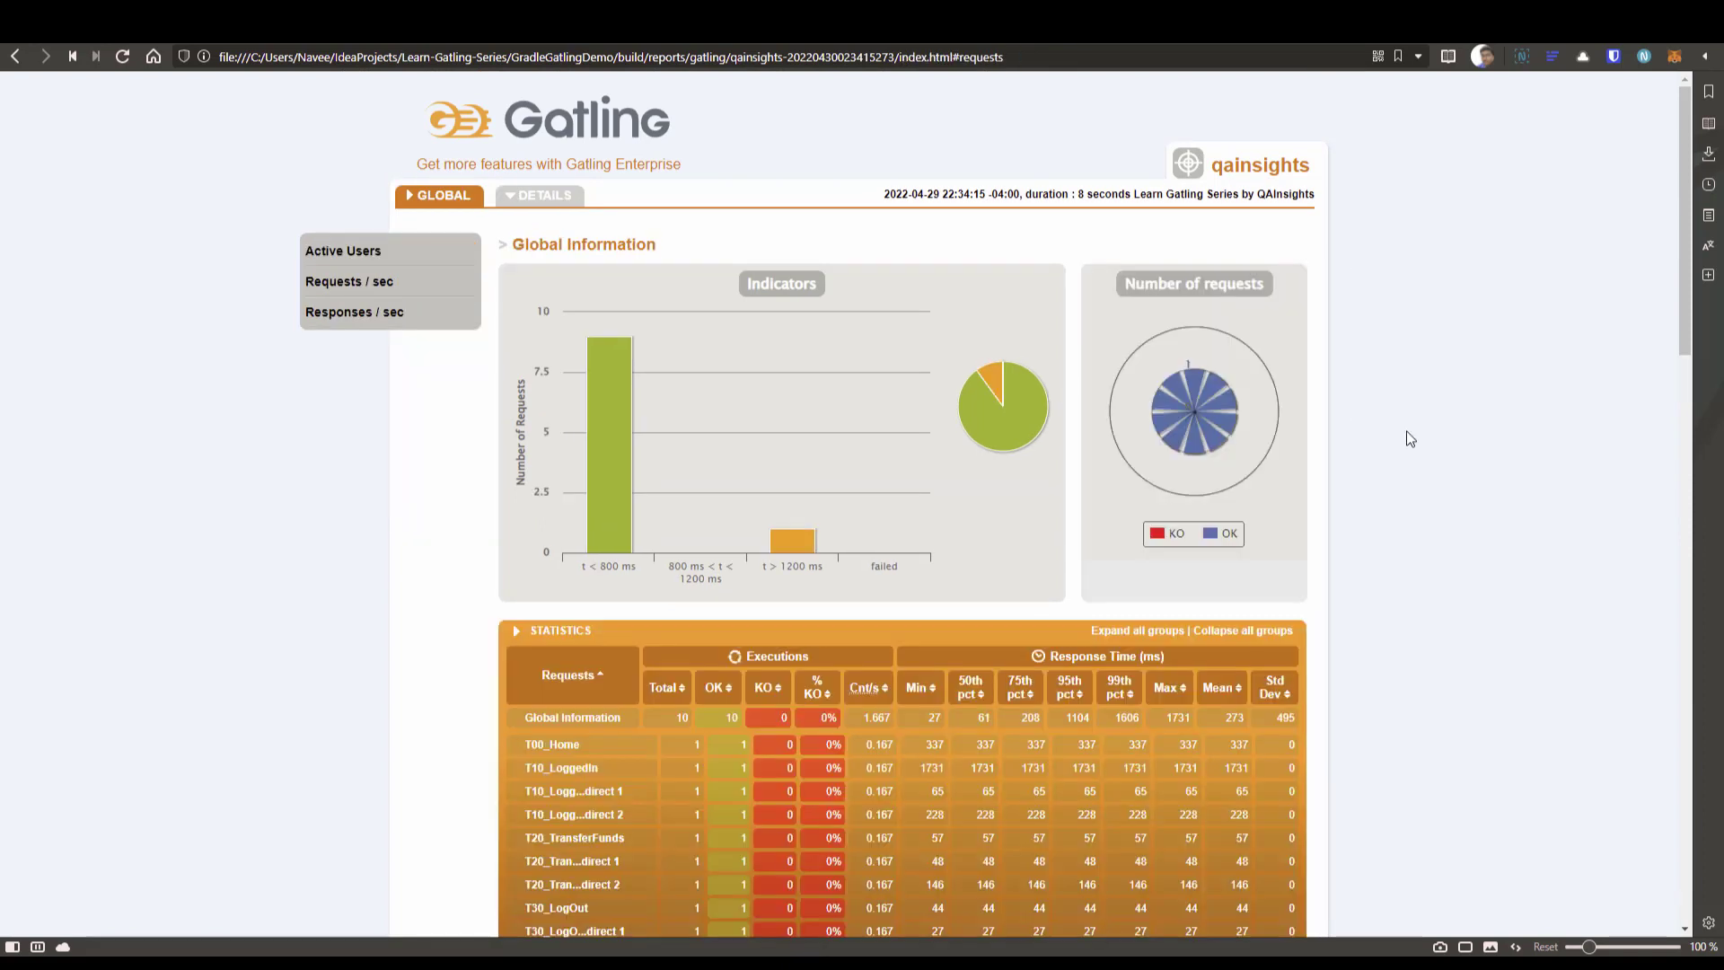